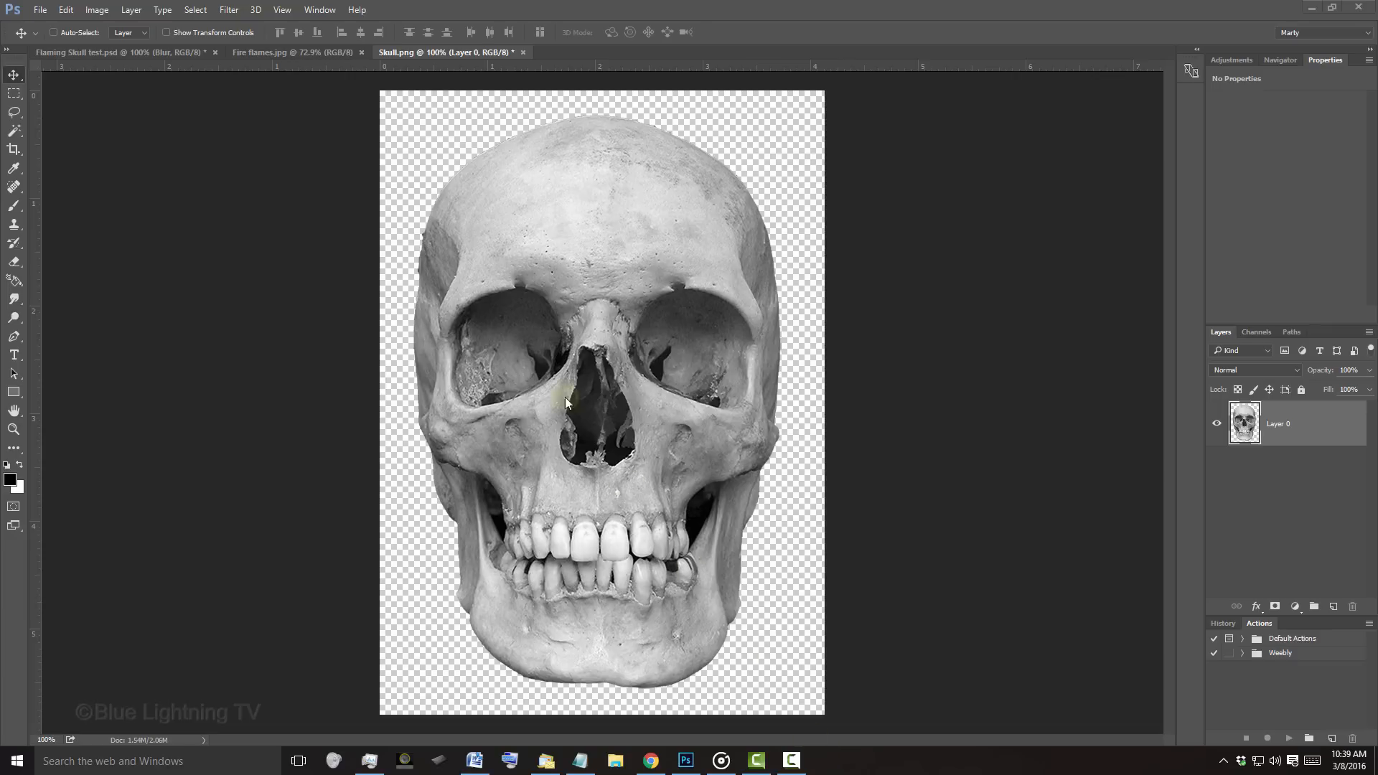
Reset the colours to the black/white defaults and swap them so white is the foreground.
left_click(290, 52)
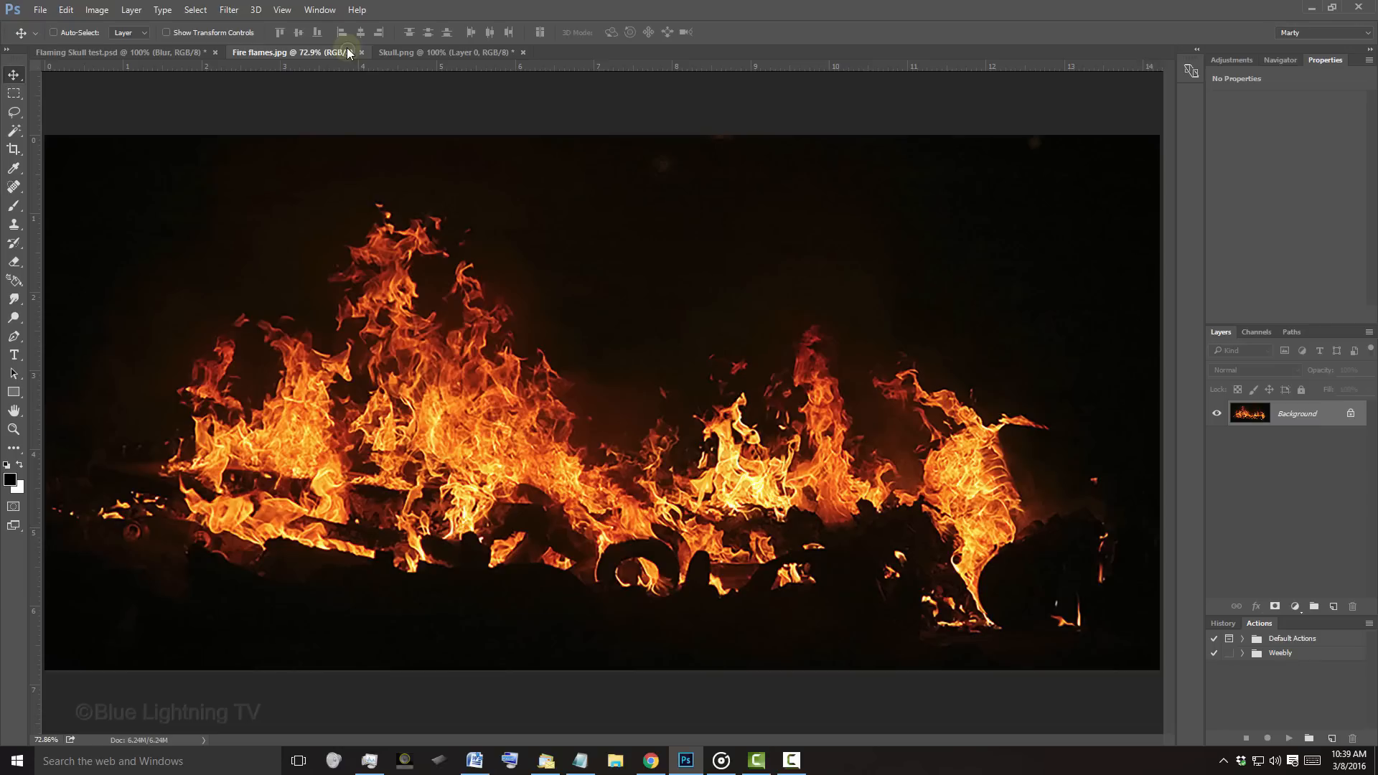
left_click(396, 52)
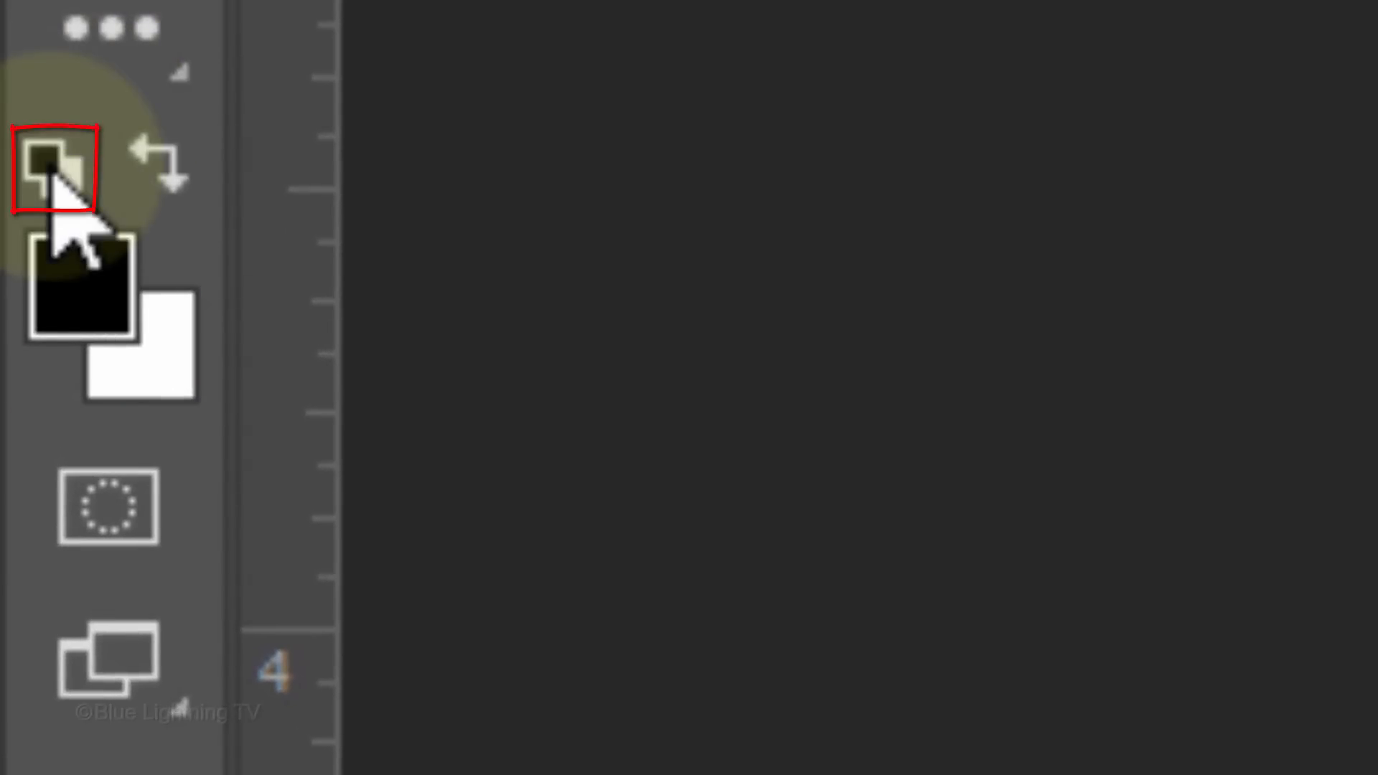
key("d")
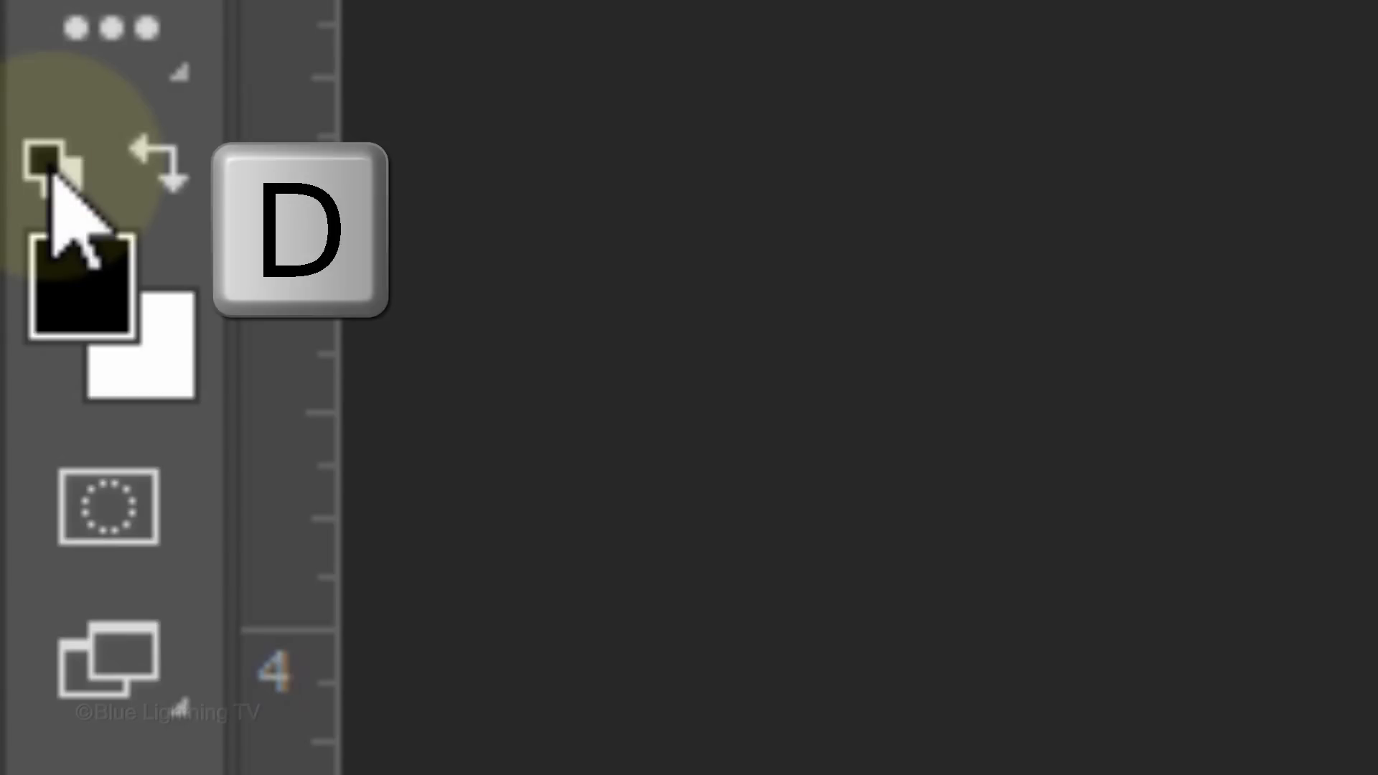
key("d")
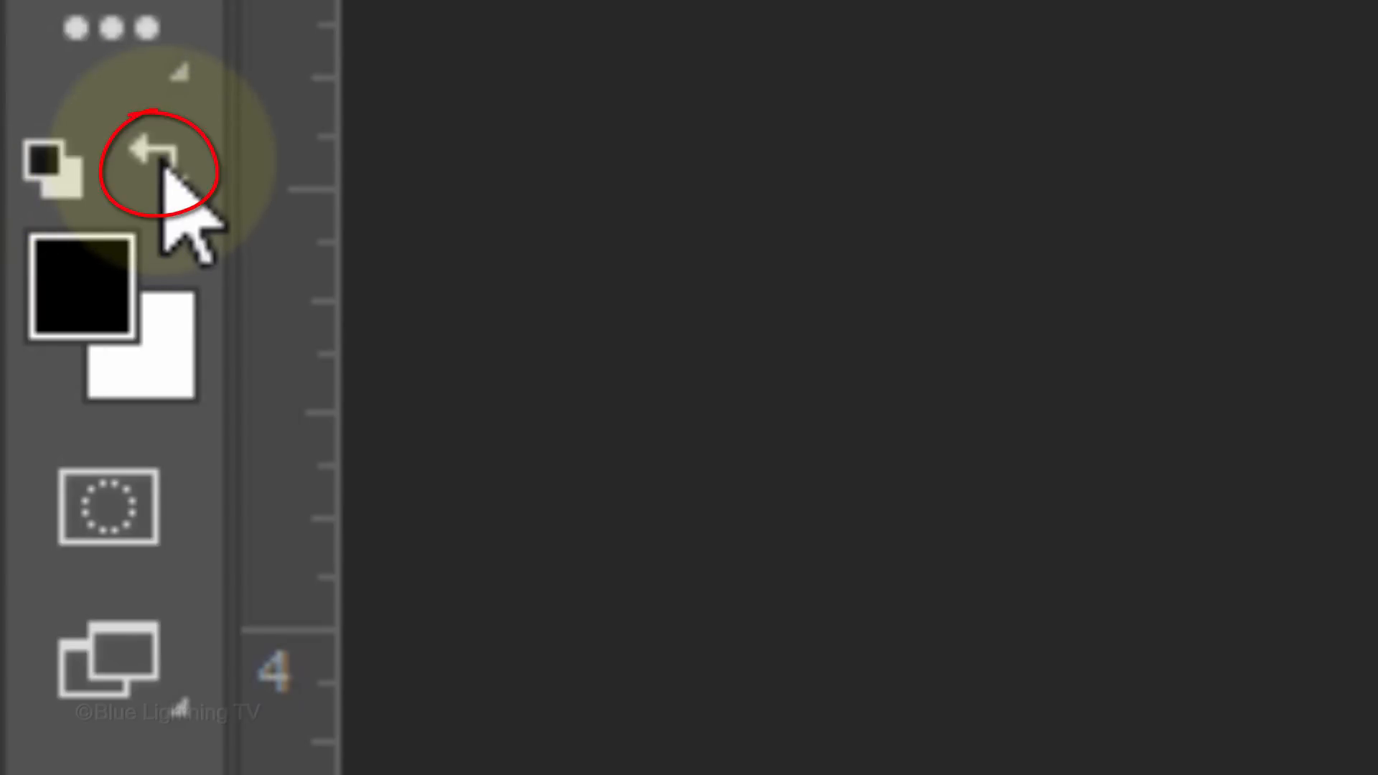
key("x")
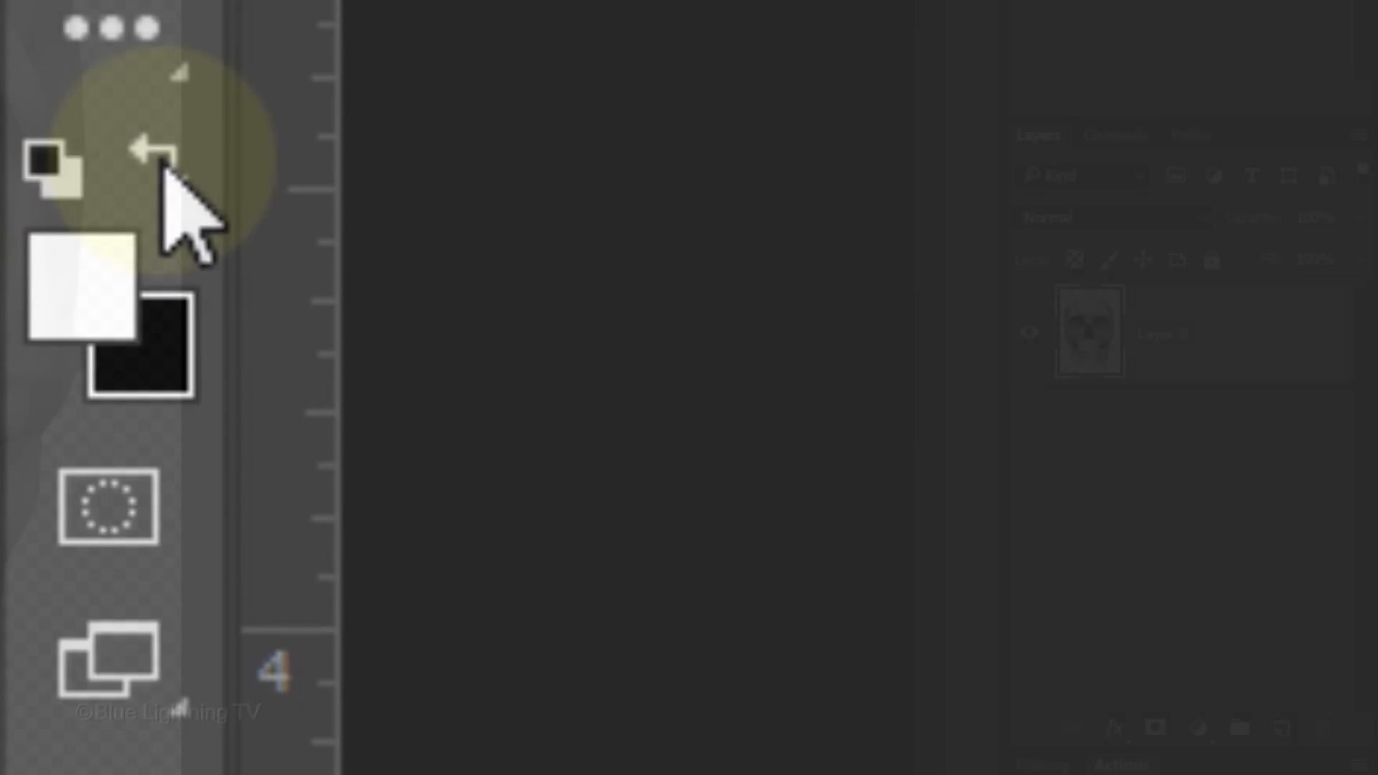
Add a foreground-to-transparent Gradient Fill layer at 20% scale, reversed, fading white over the skull top.
left_click(1199, 728)
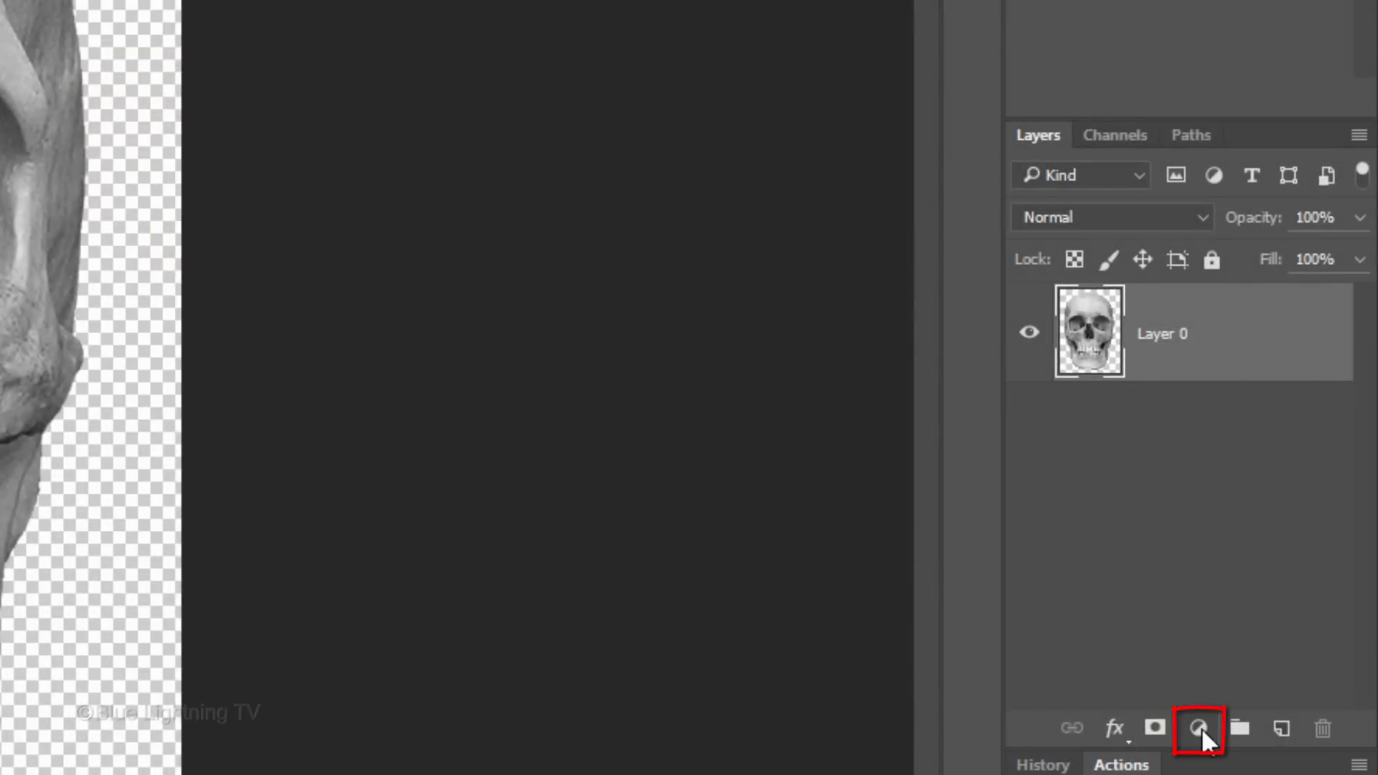
left_click(1200, 728)
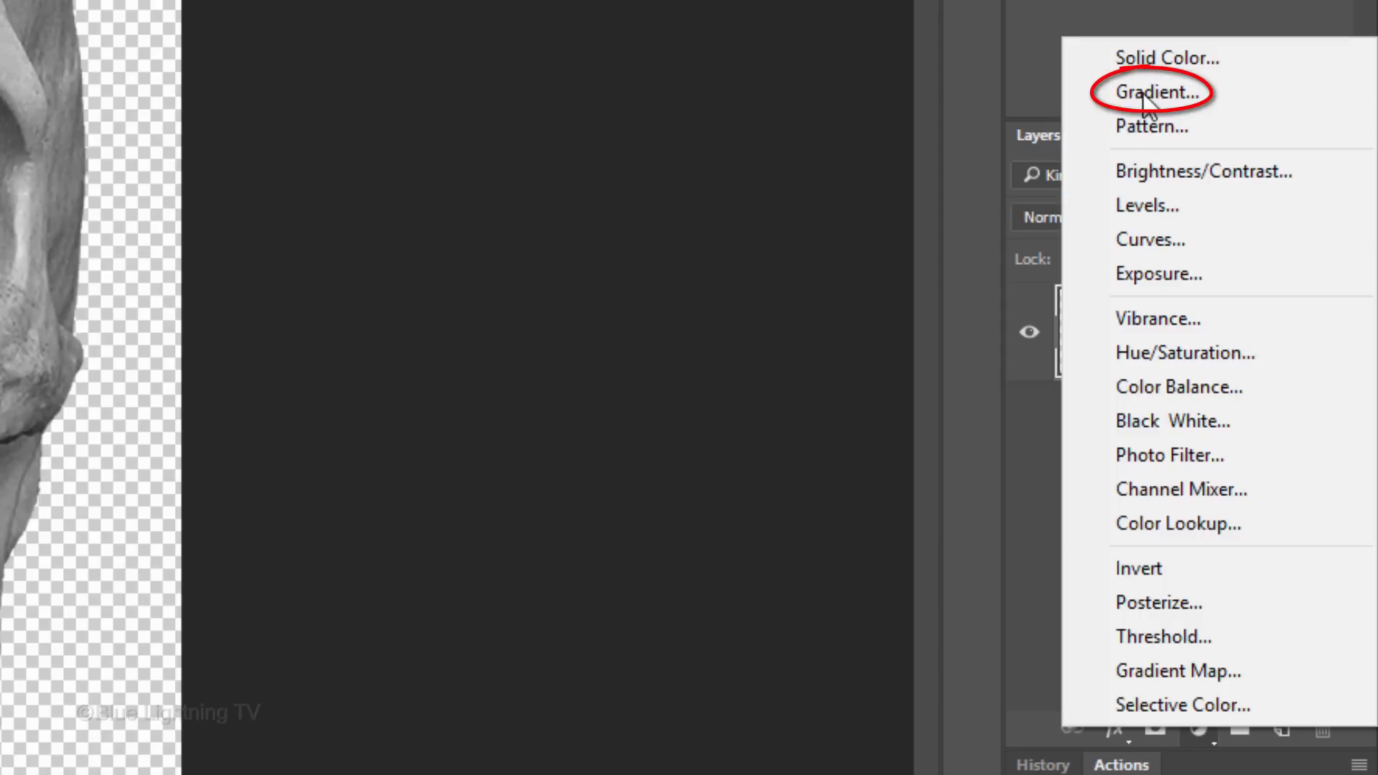
left_click(1156, 91)
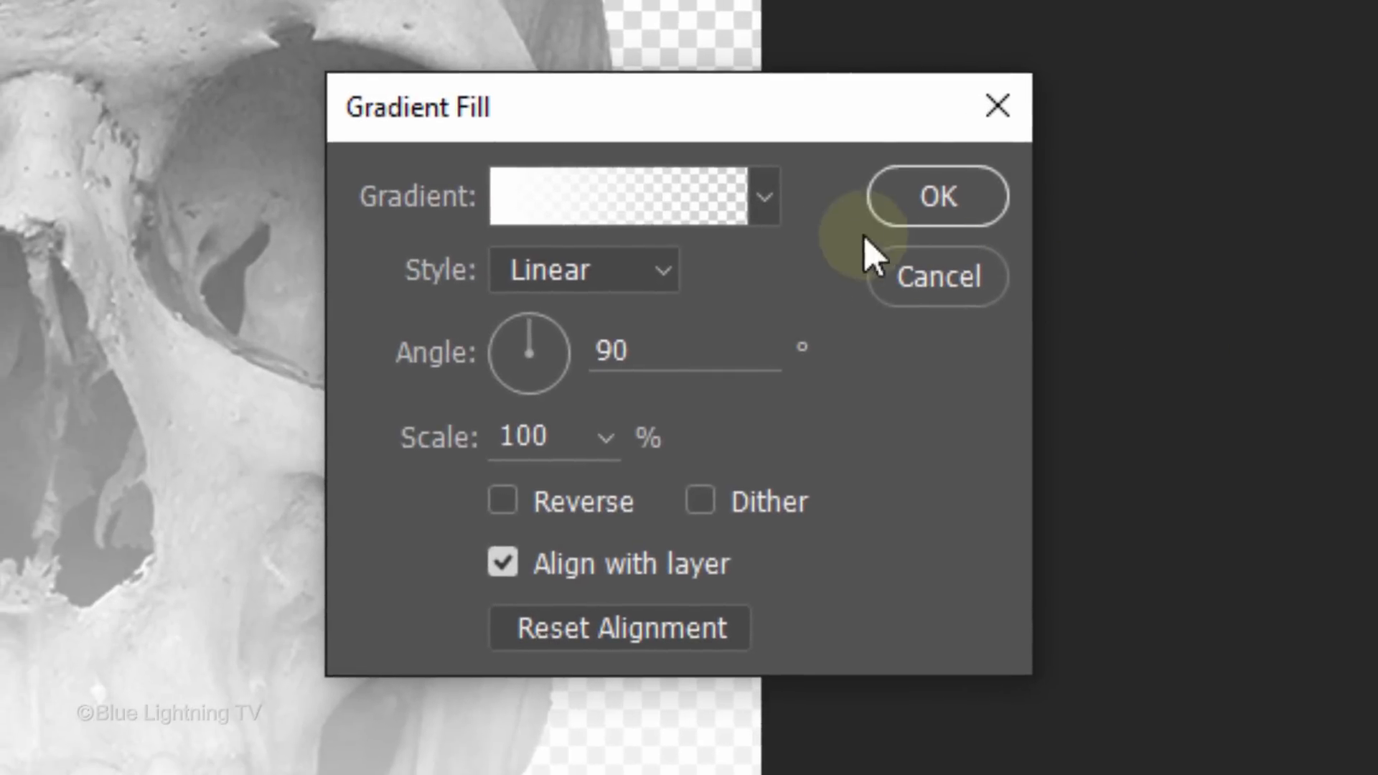
left_click(763, 196)
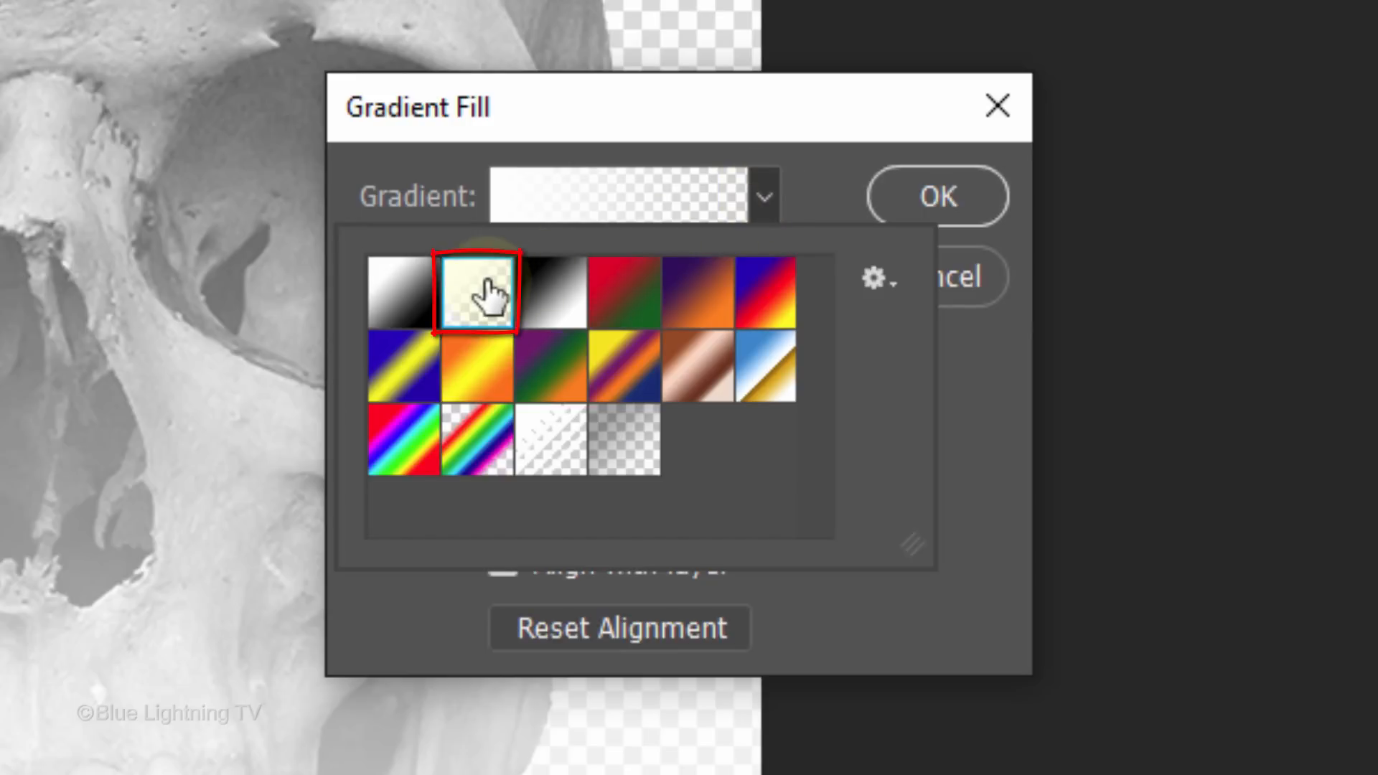
left_click(481, 290)
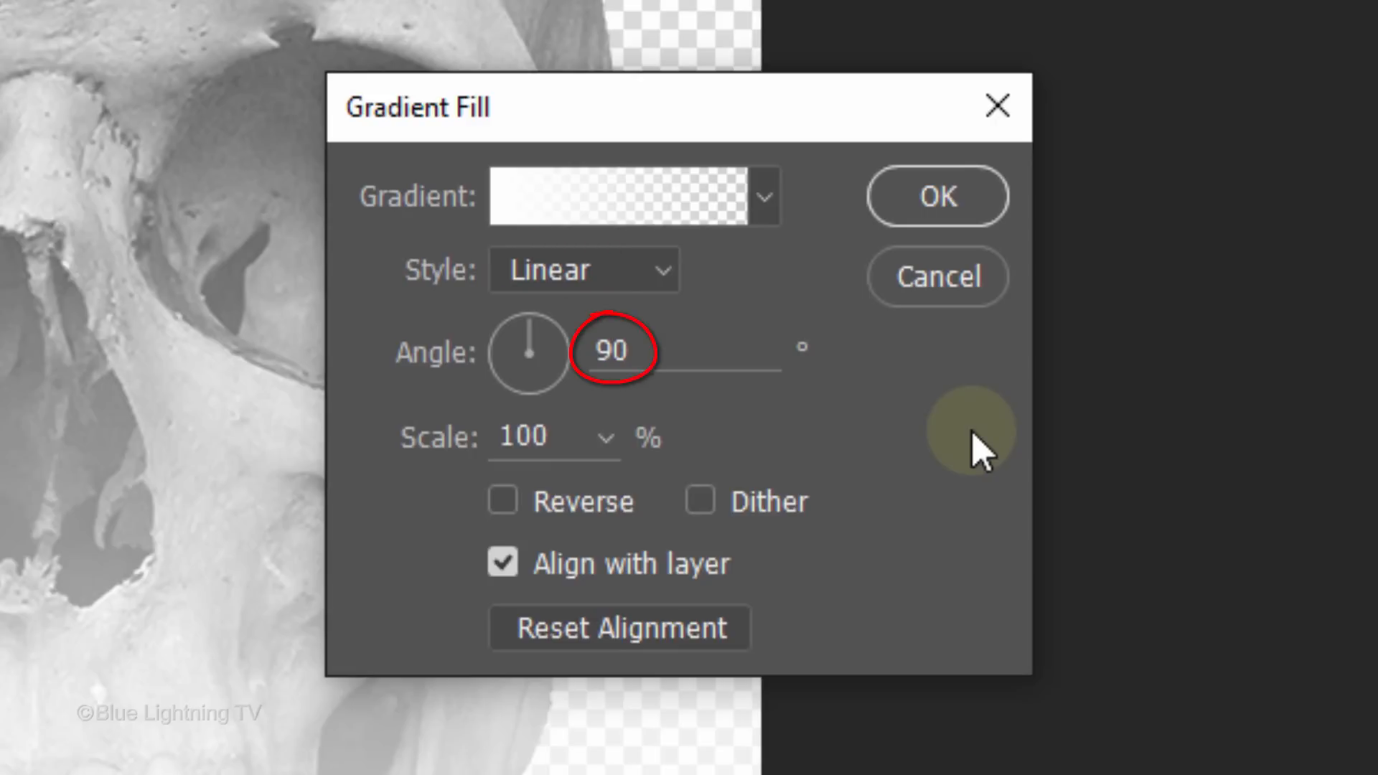
left_click(538, 437)
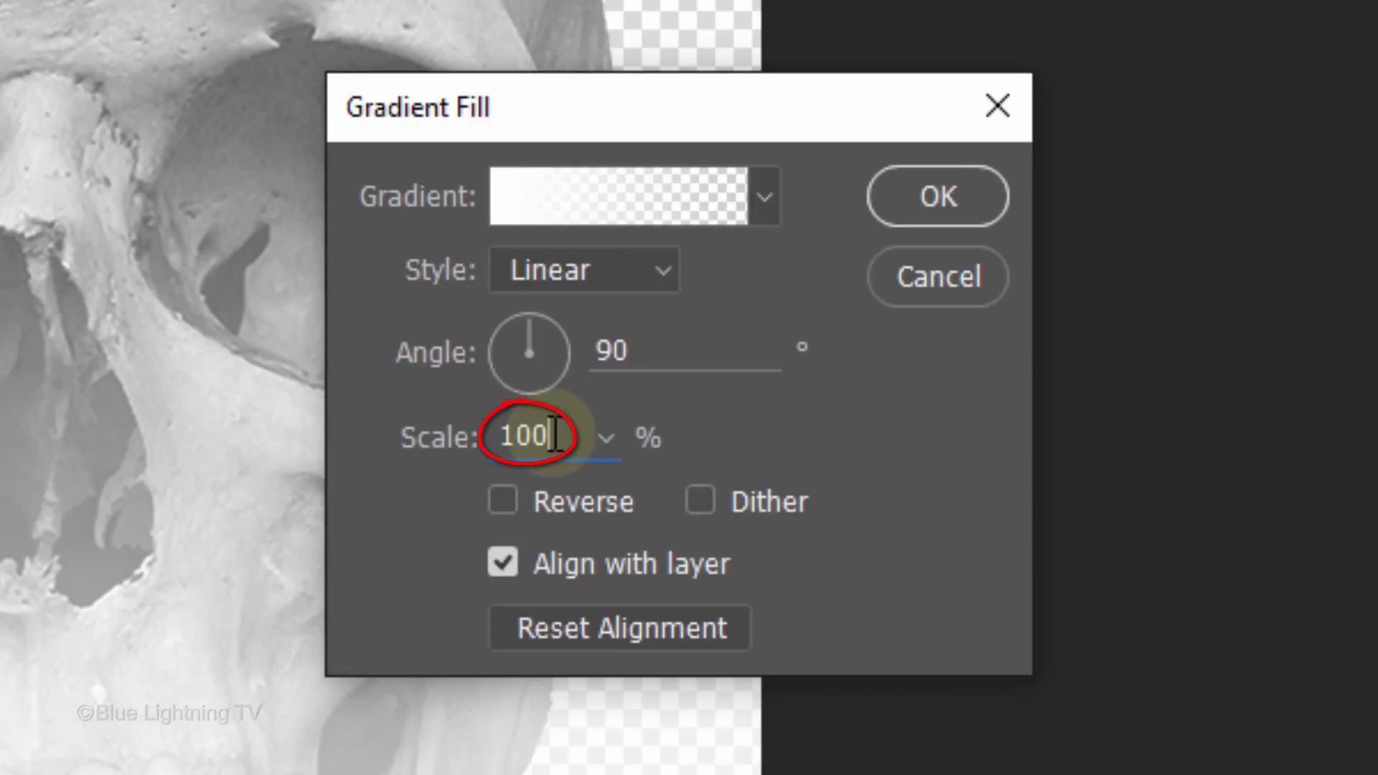
left_click_drag(510, 437, 439, 437)
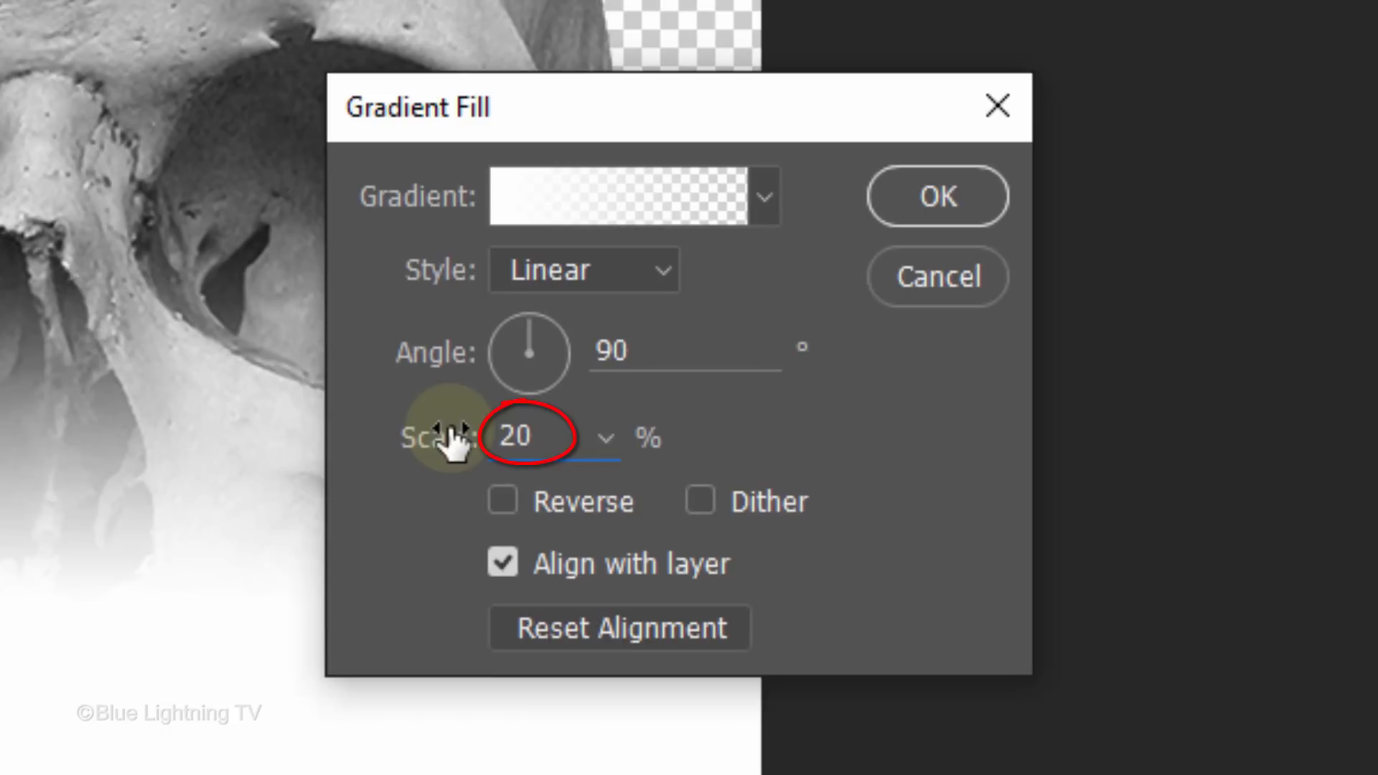
left_click(502, 501)
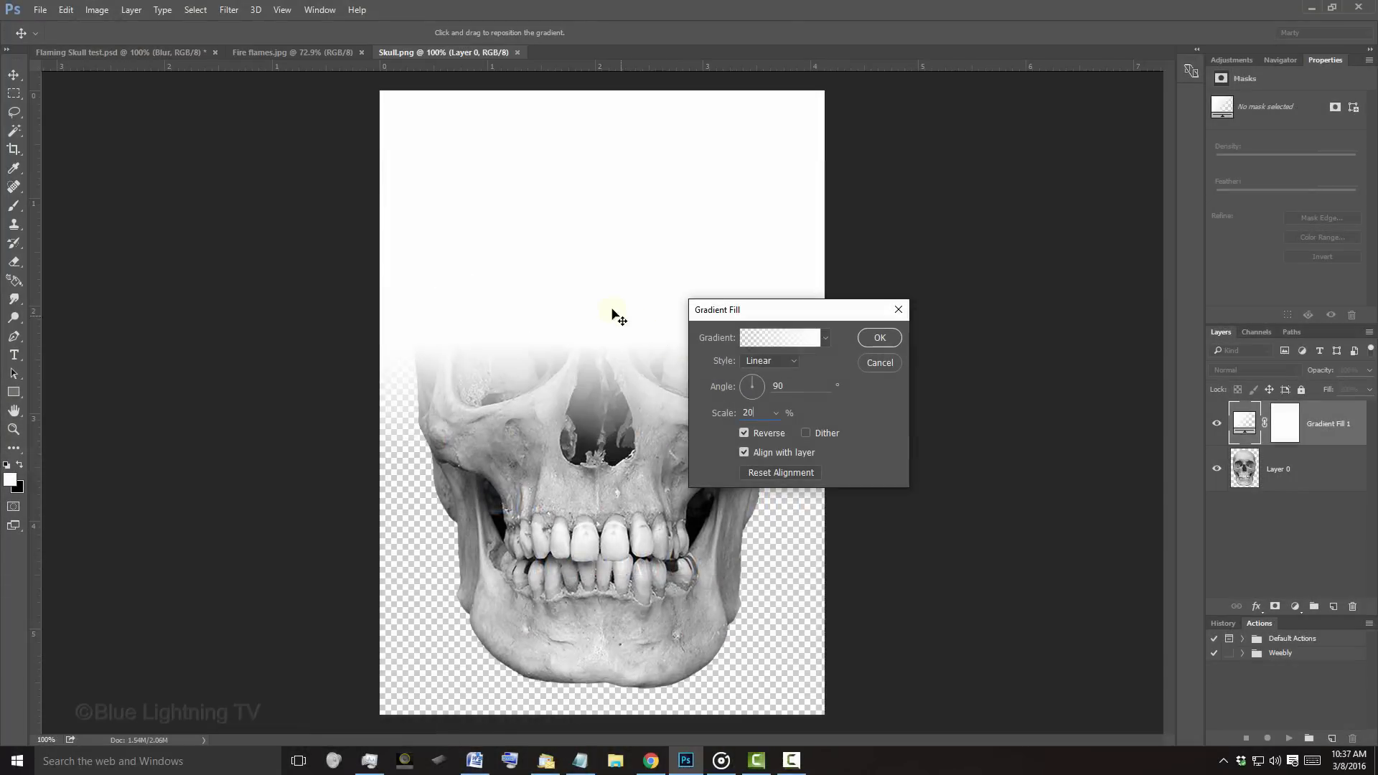
left_click_drag(616, 315, 605, 113)
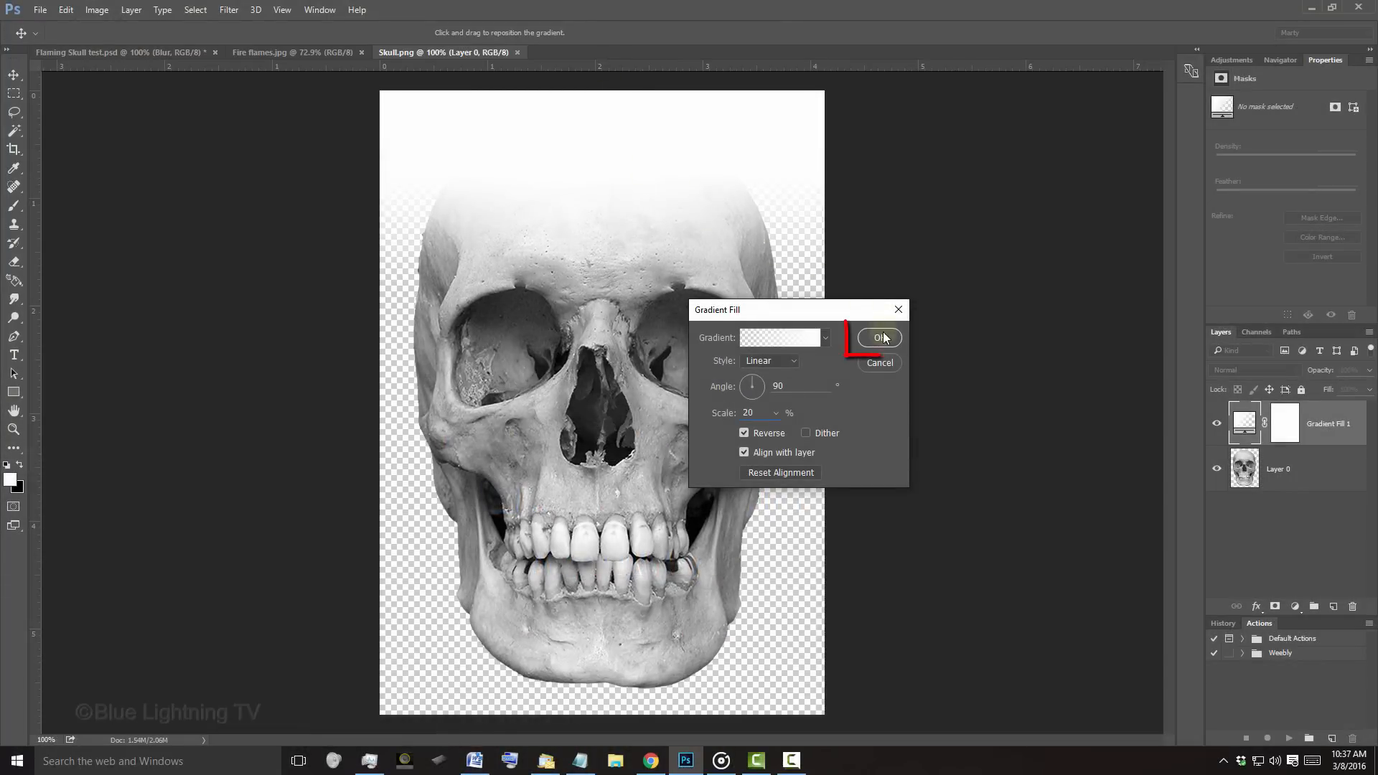
left_click(878, 337)
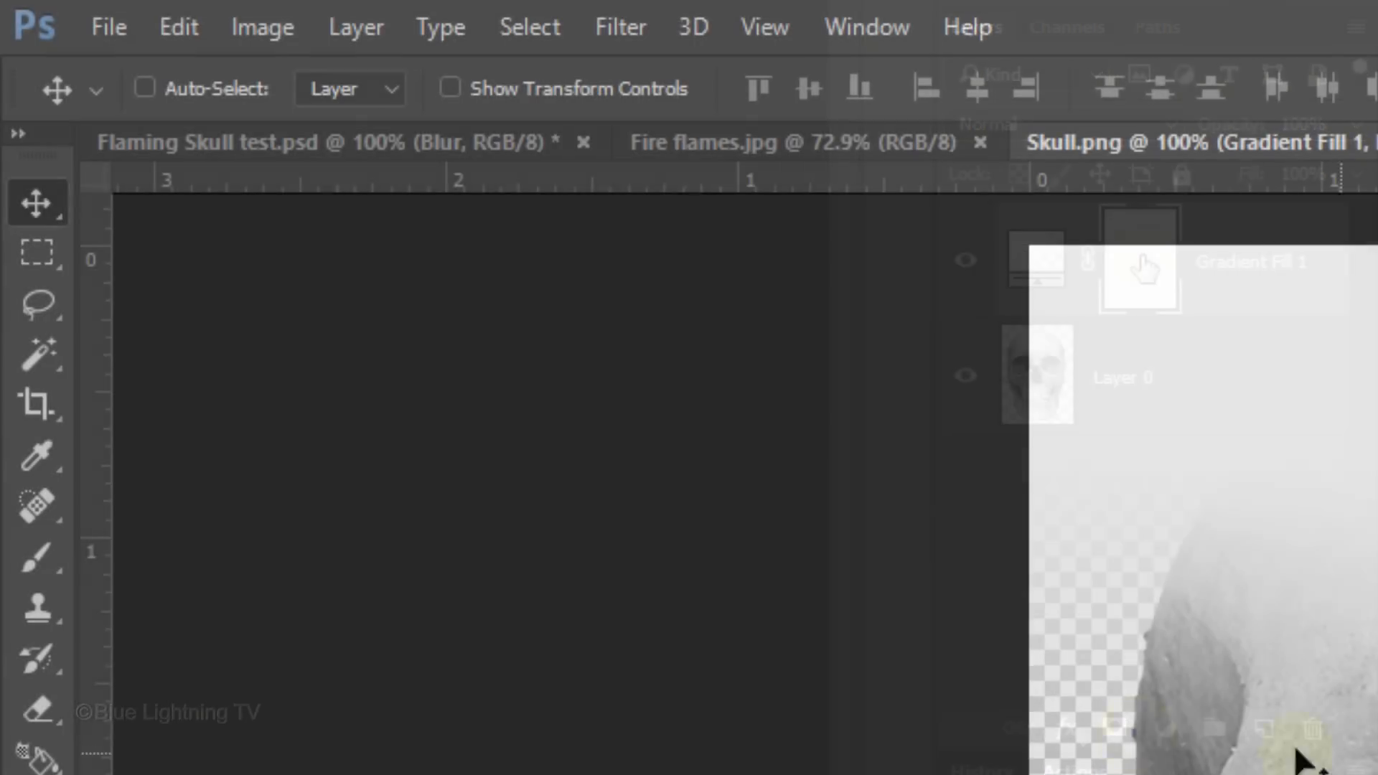
Brush black across the eye sockets on the Gradient Fill layer's mask.
left_click(36, 555)
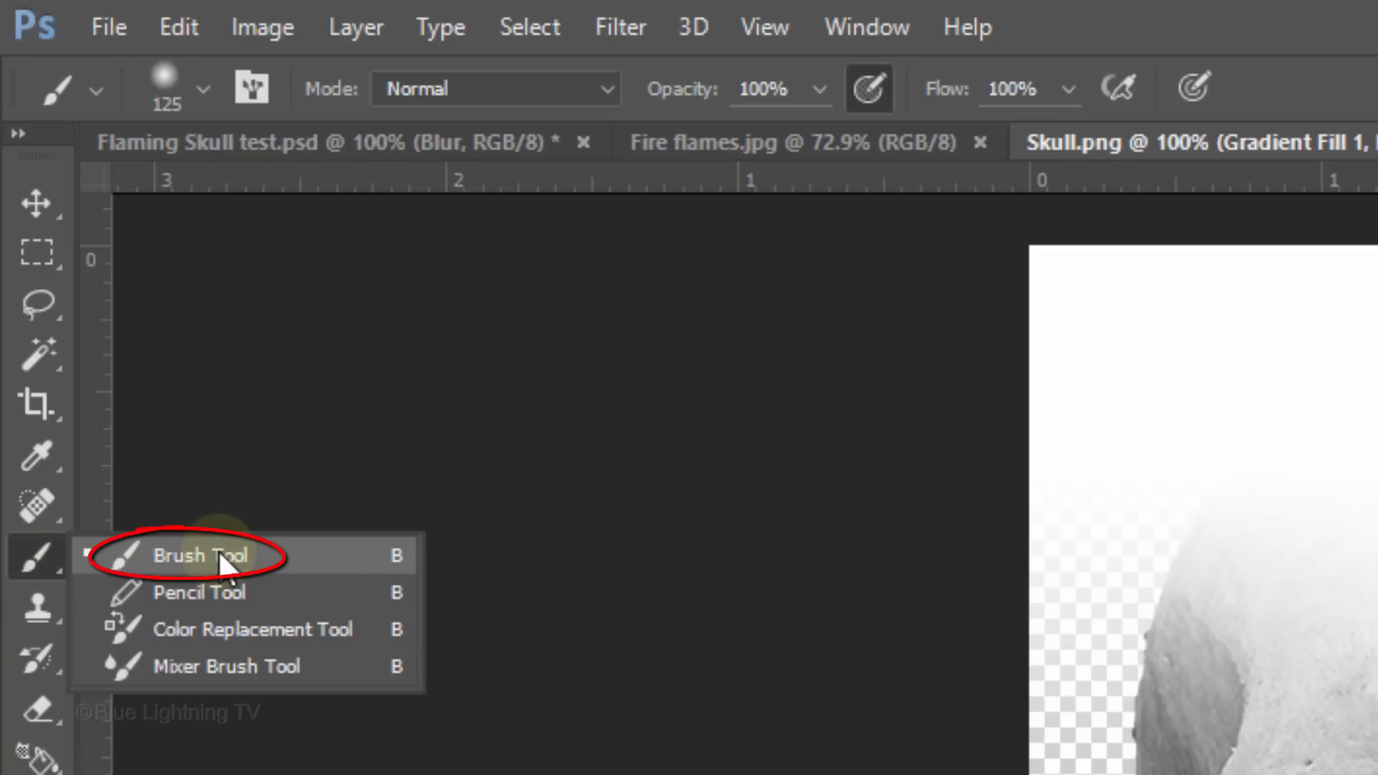
left_click(202, 556)
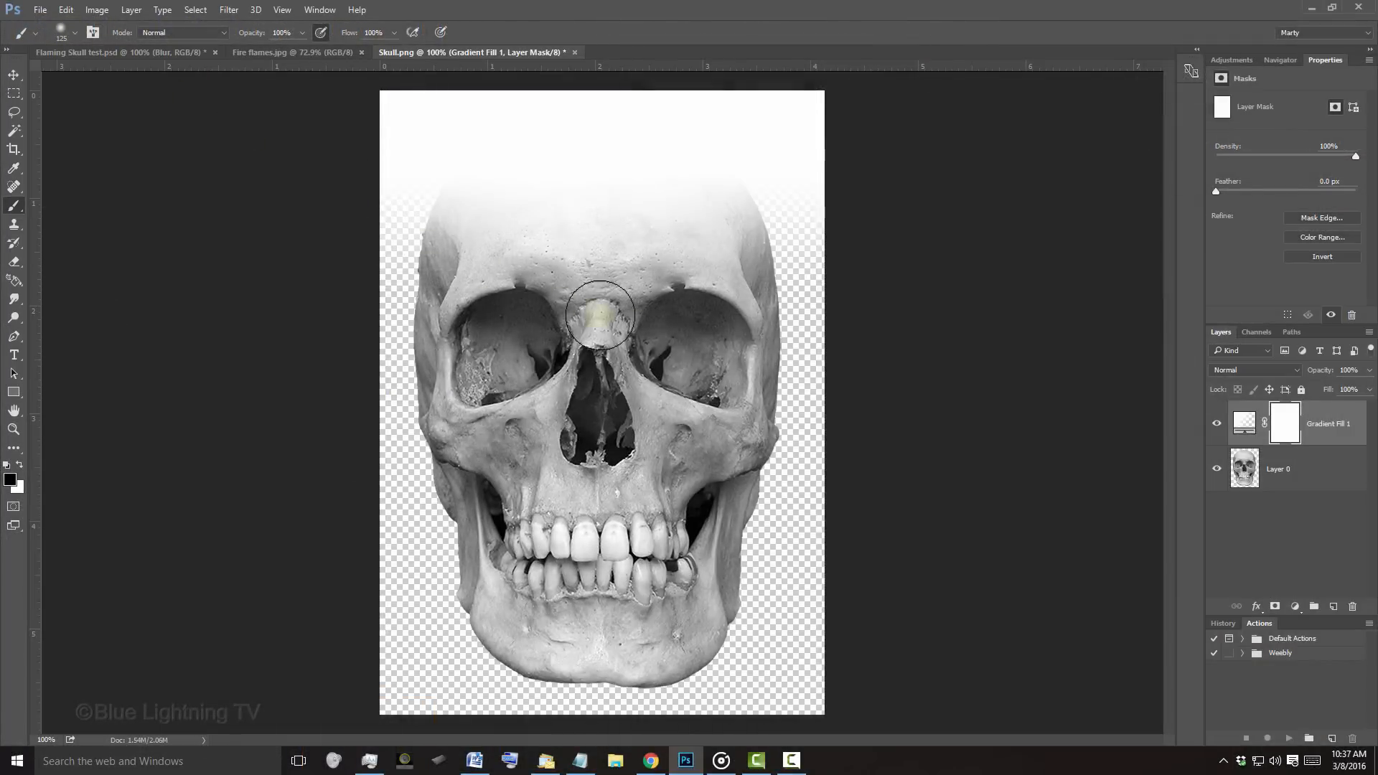
left_click_drag(600, 316, 664, 353)
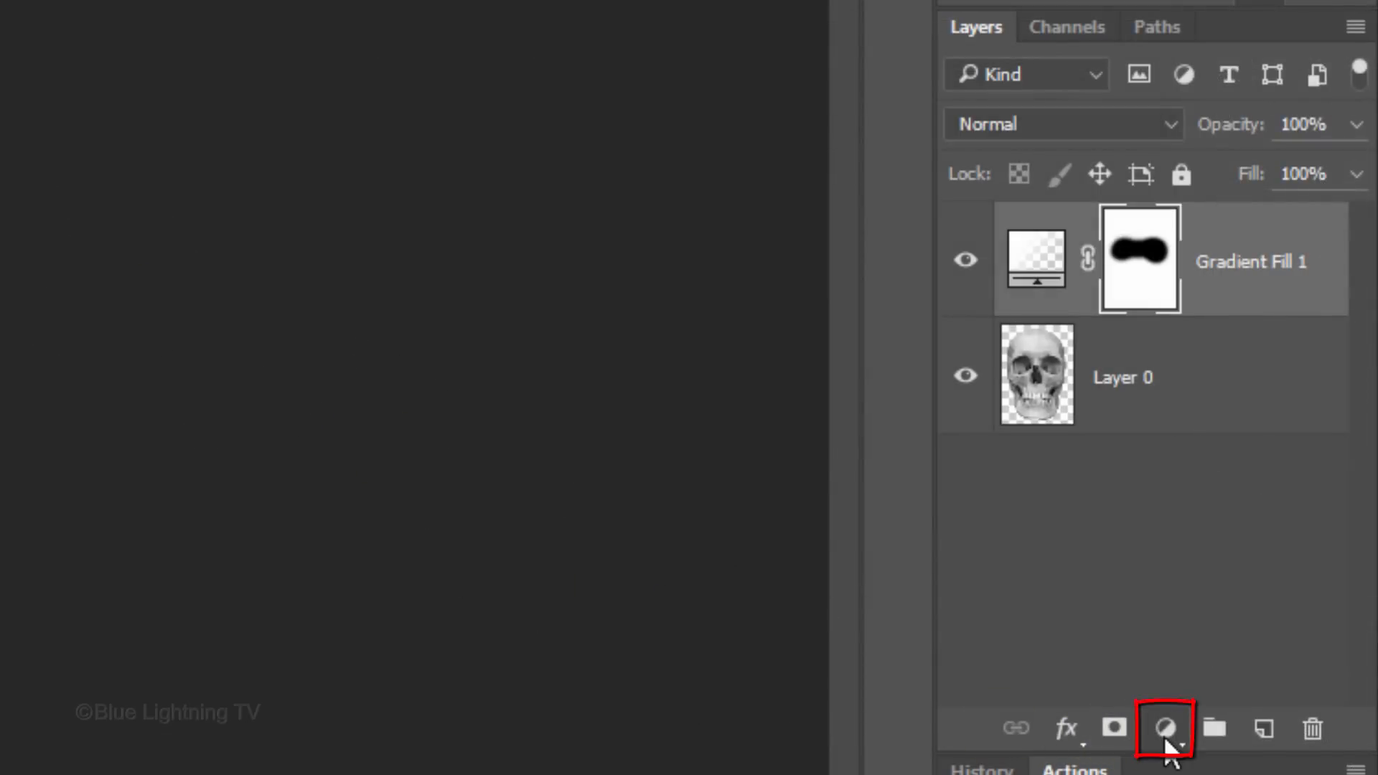
Add a Hue/Saturation adjustment layer colorized with hue 200 and saturation 25.
left_click(1164, 728)
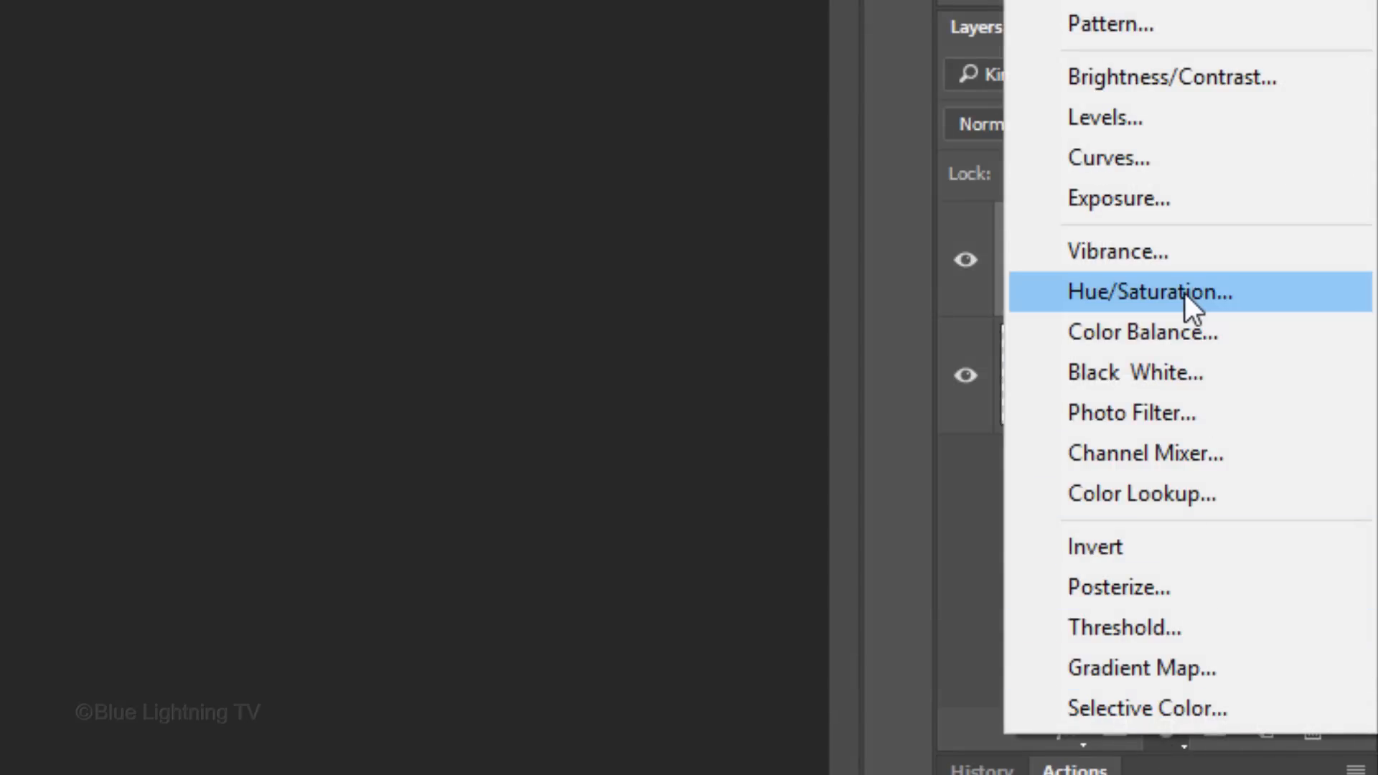
left_click(1149, 291)
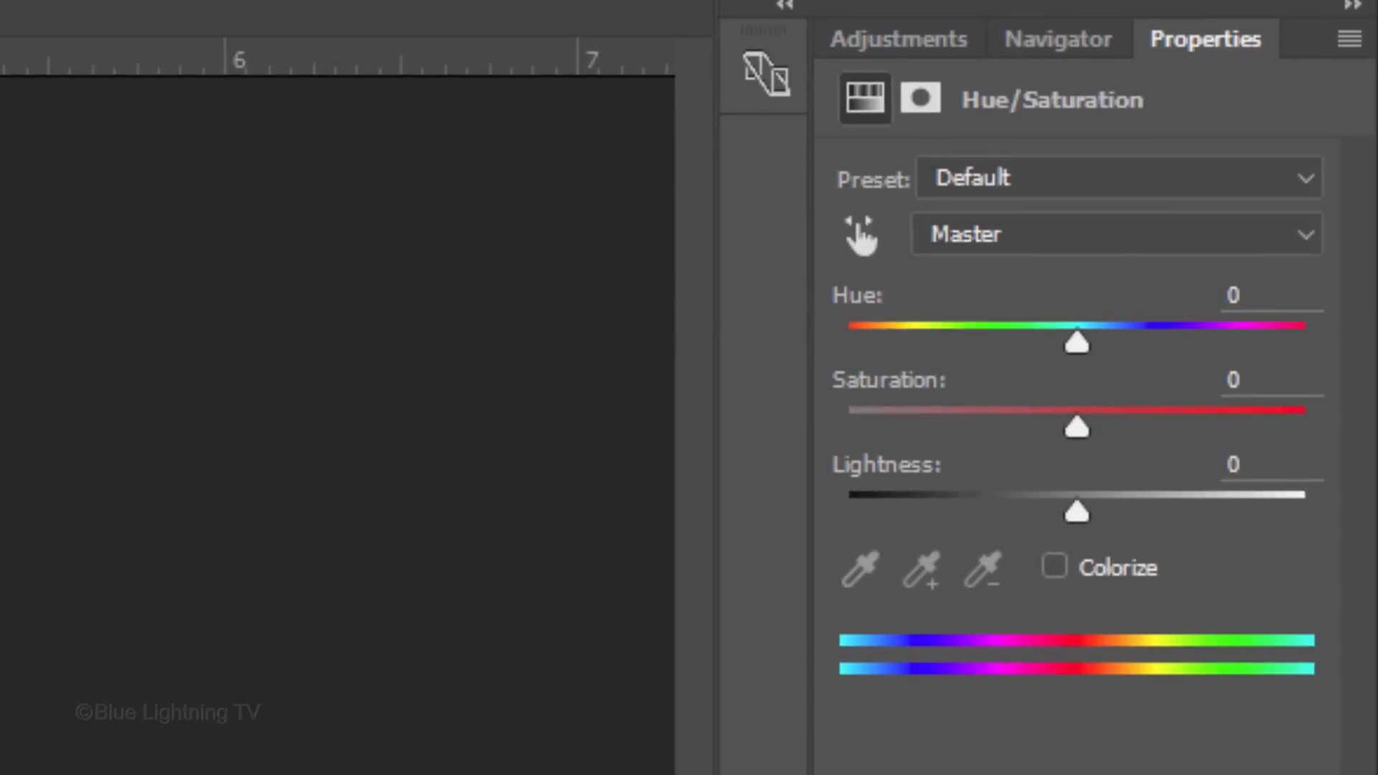
left_click(1056, 567)
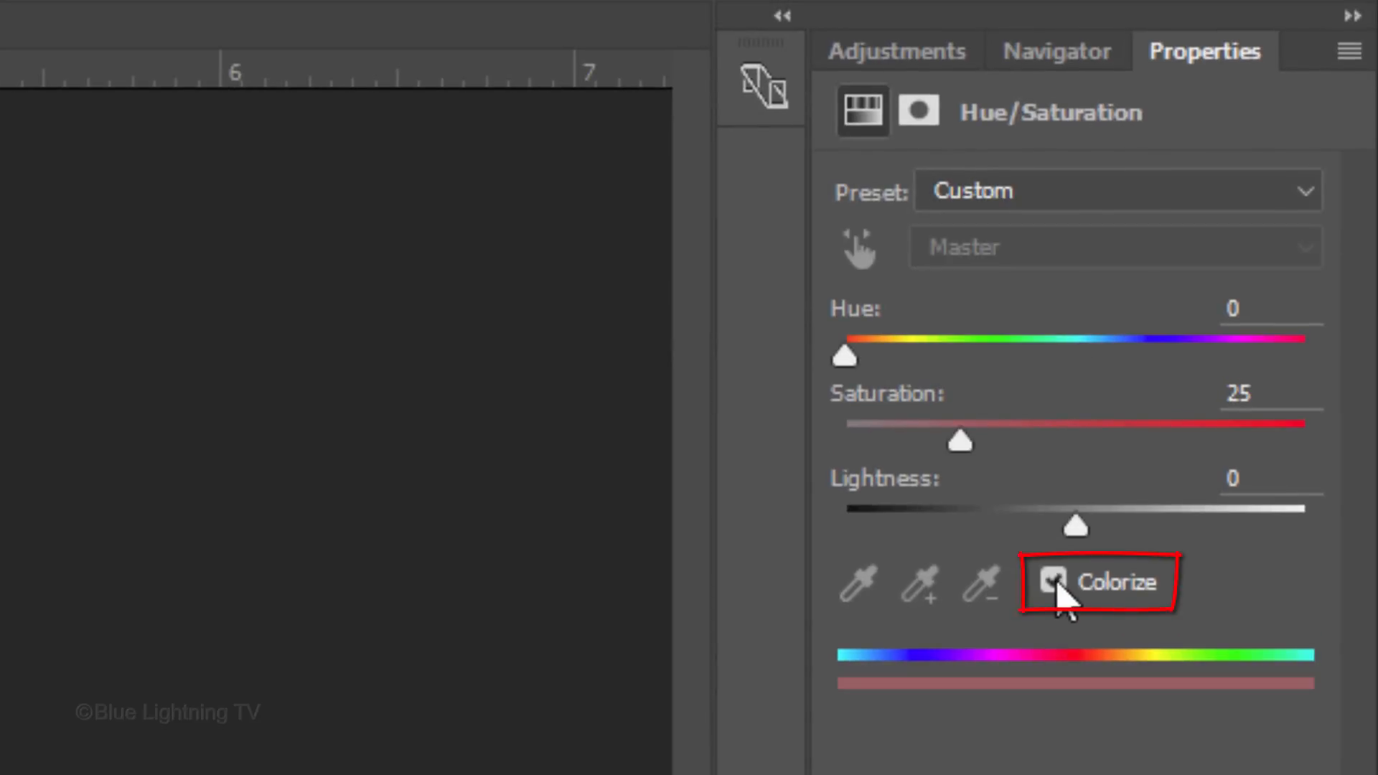
left_click(1052, 582)
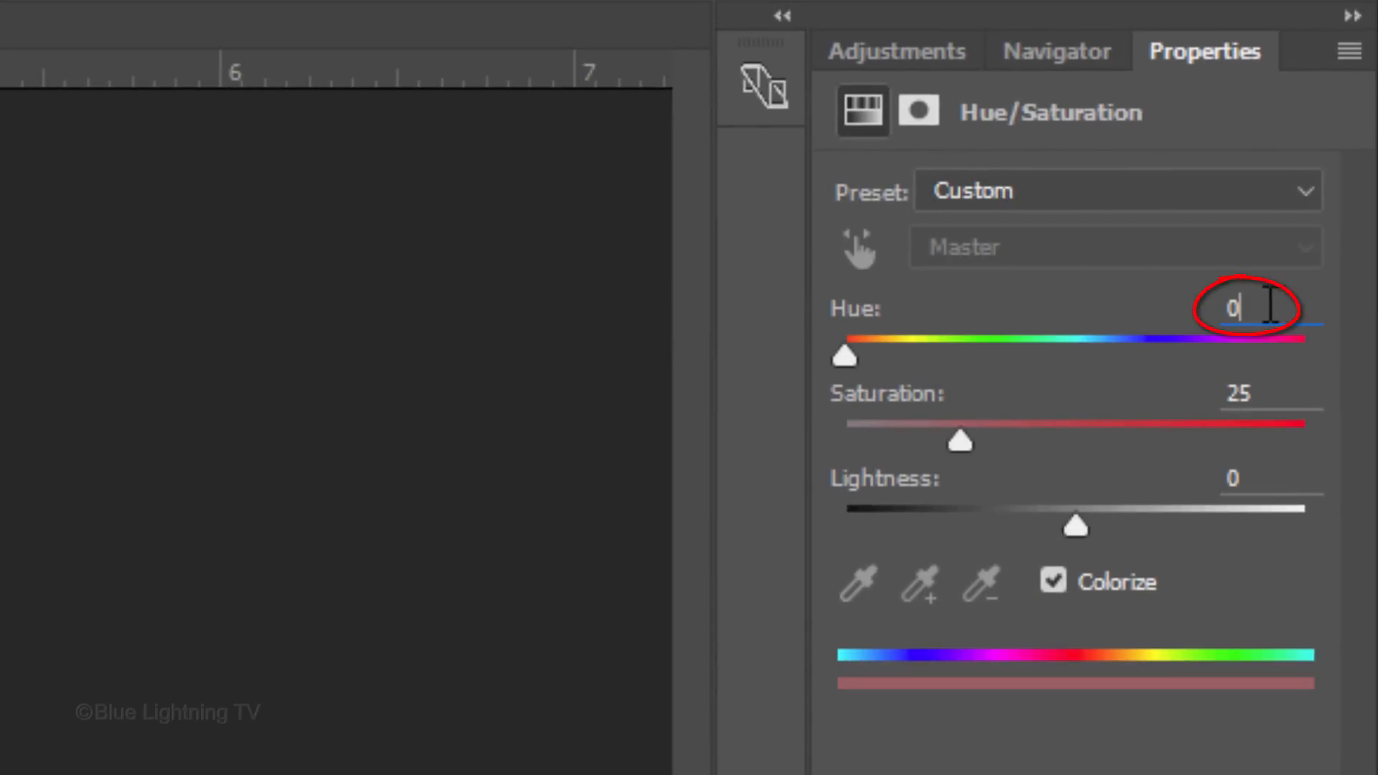
type("200")
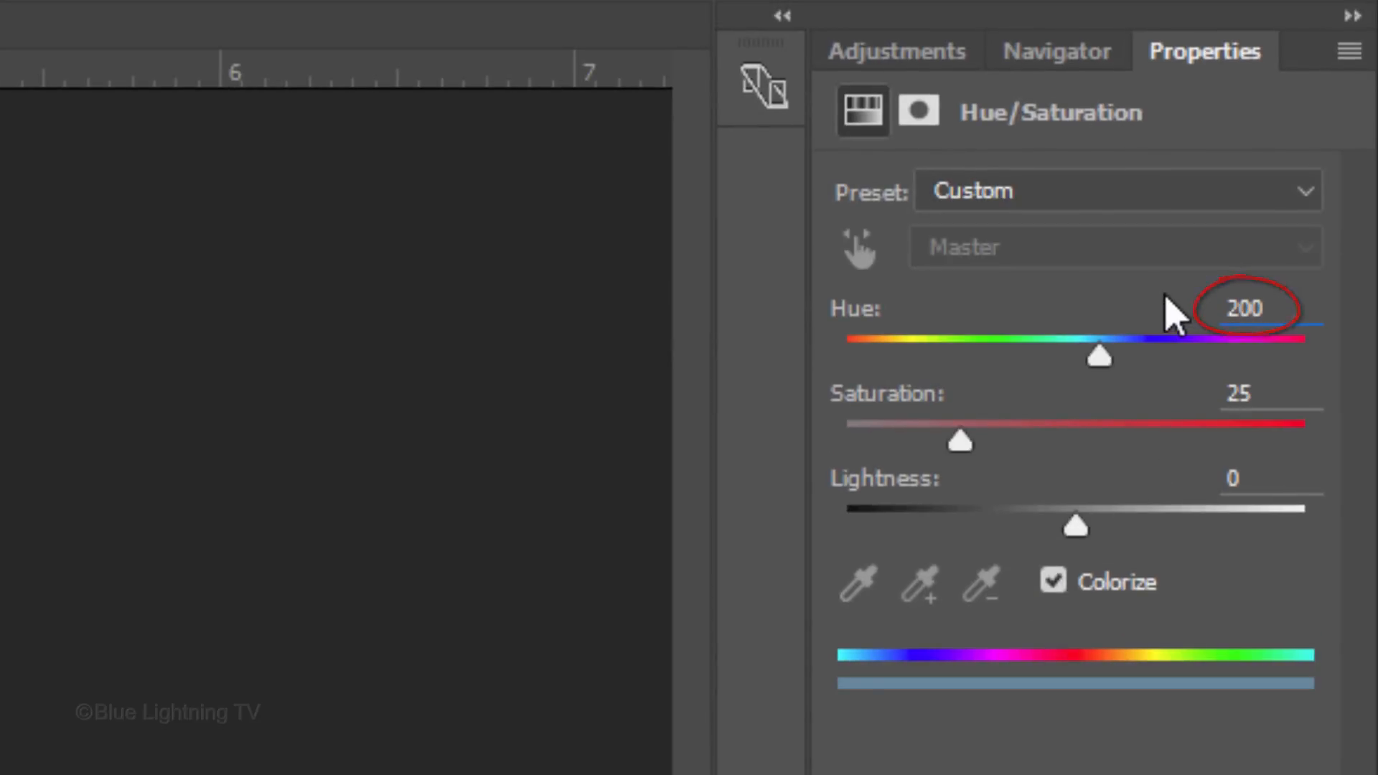
left_click_drag(960, 442, 1026, 442)
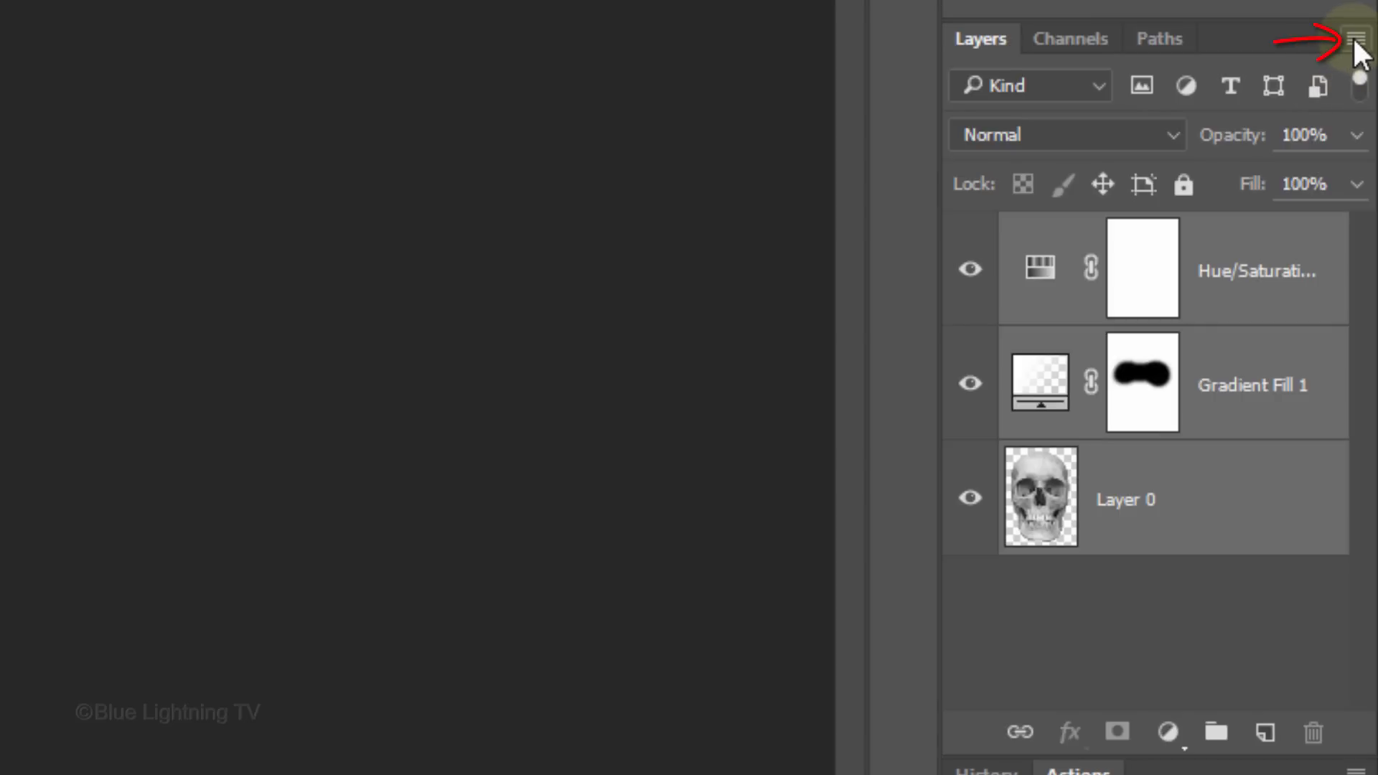
Convert the skull, gradient fill and Hue/Saturation layers into one smart object.
left_click(1361, 38)
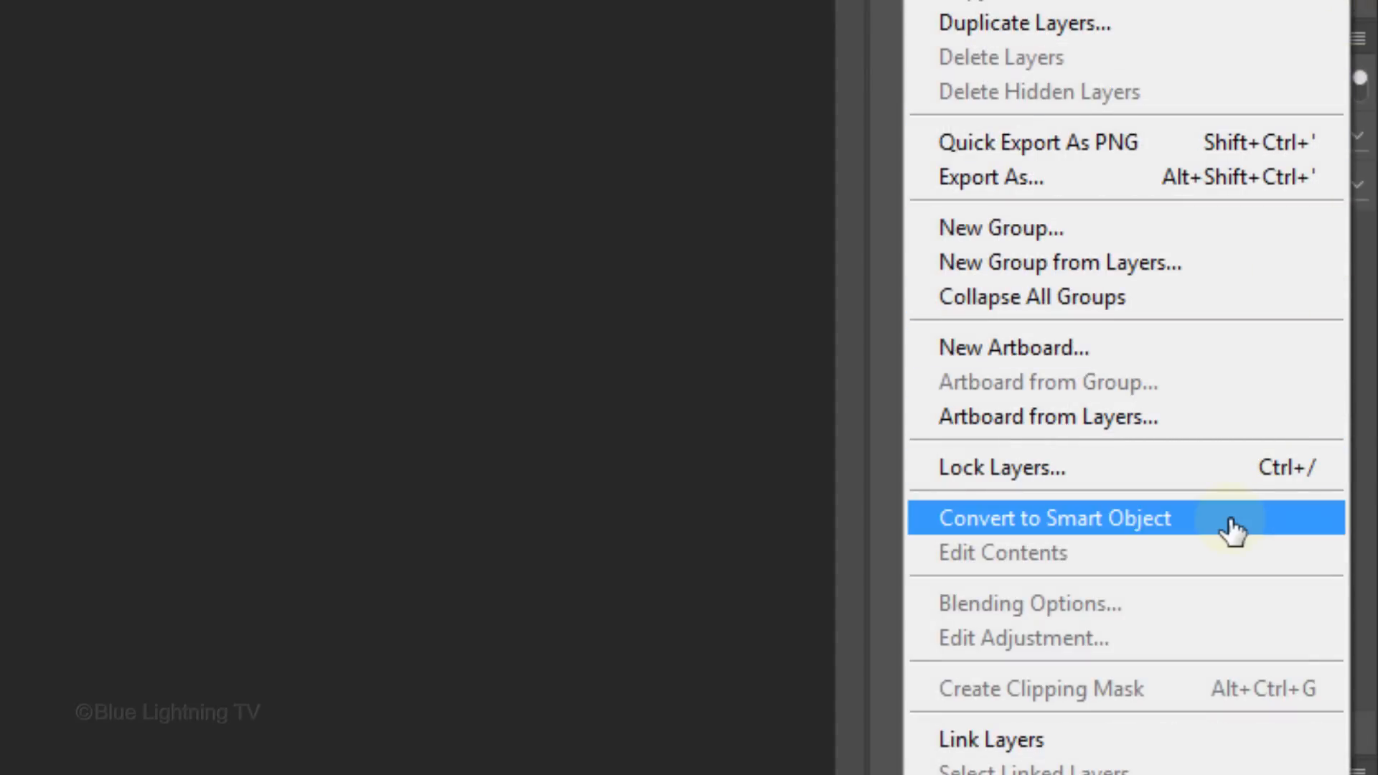
left_click(1055, 518)
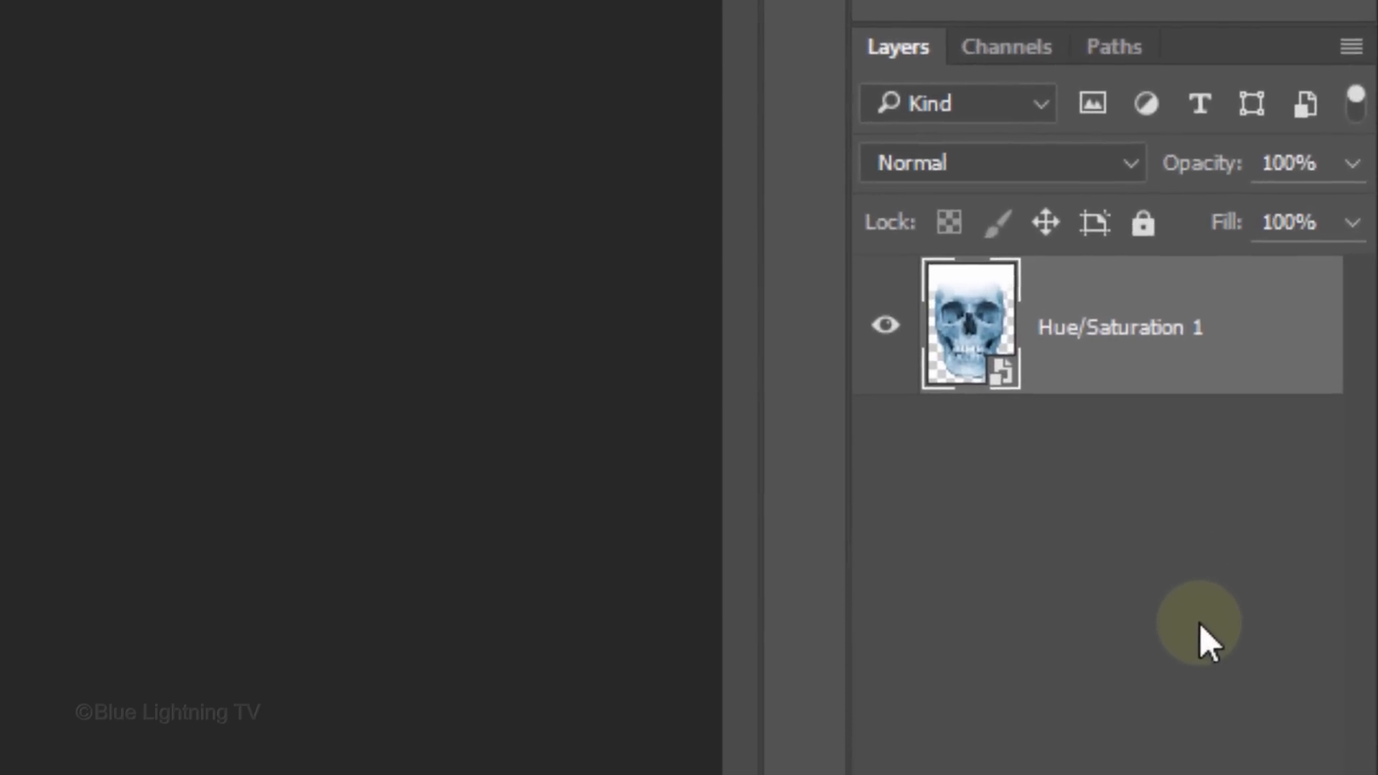
Duplicate the blue skull smart object layer twice with Ctrl+J.
key("ctrl+j")
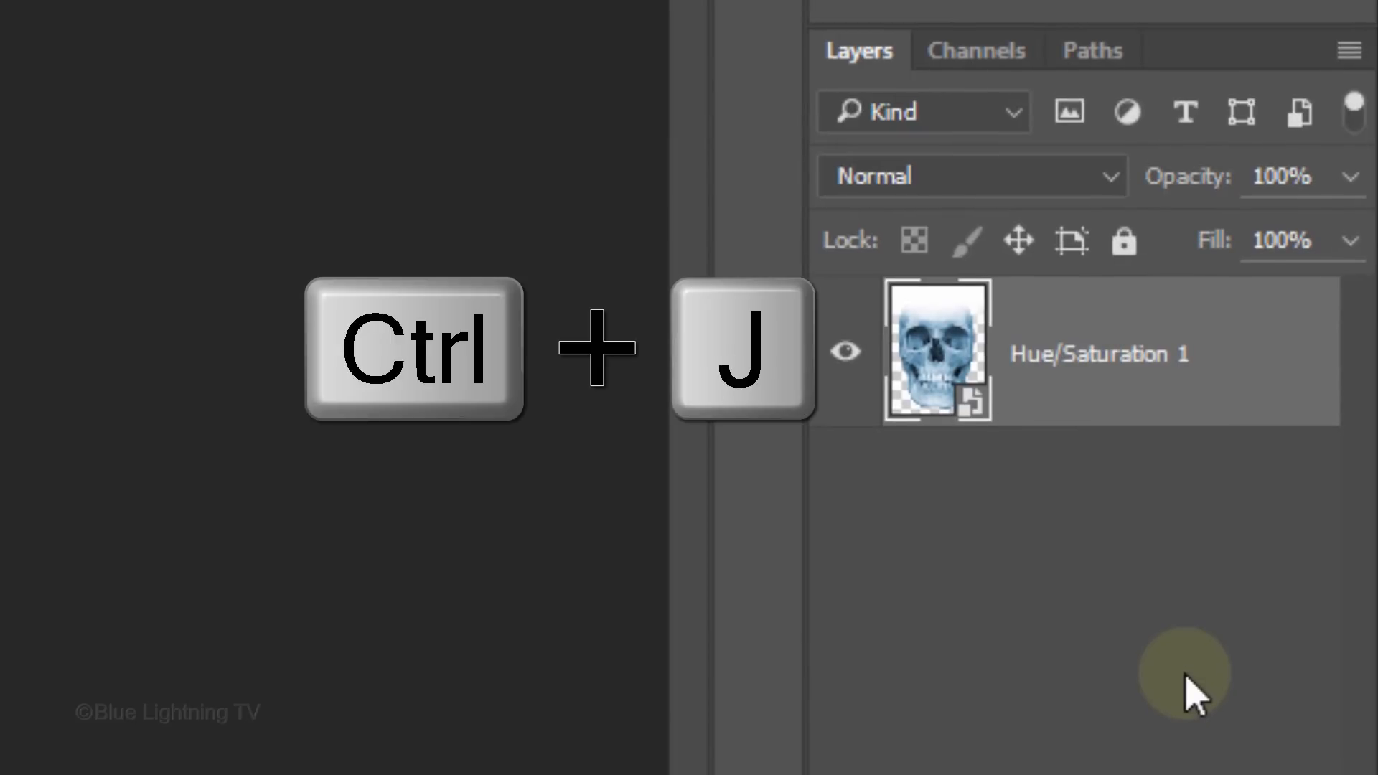
key("ctrl+j")
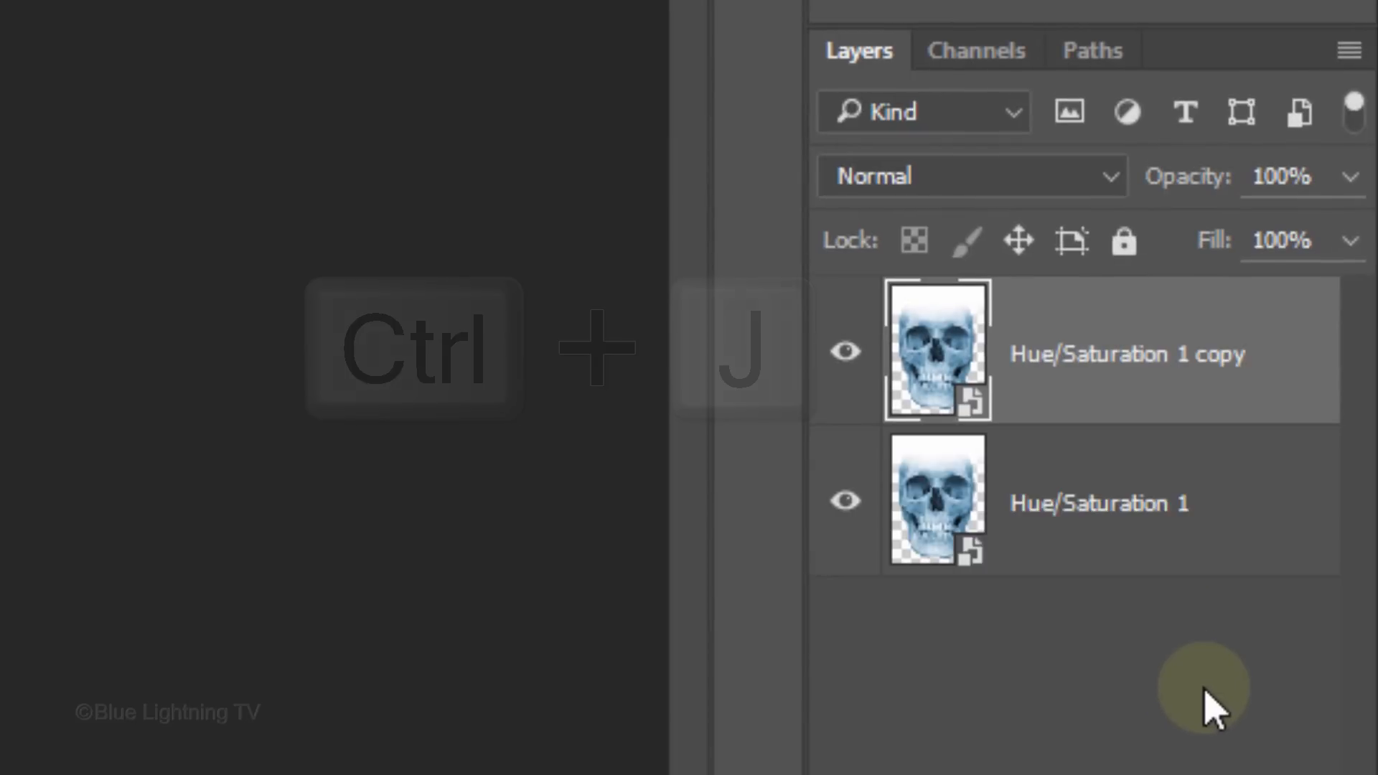
key("ctrl+j")
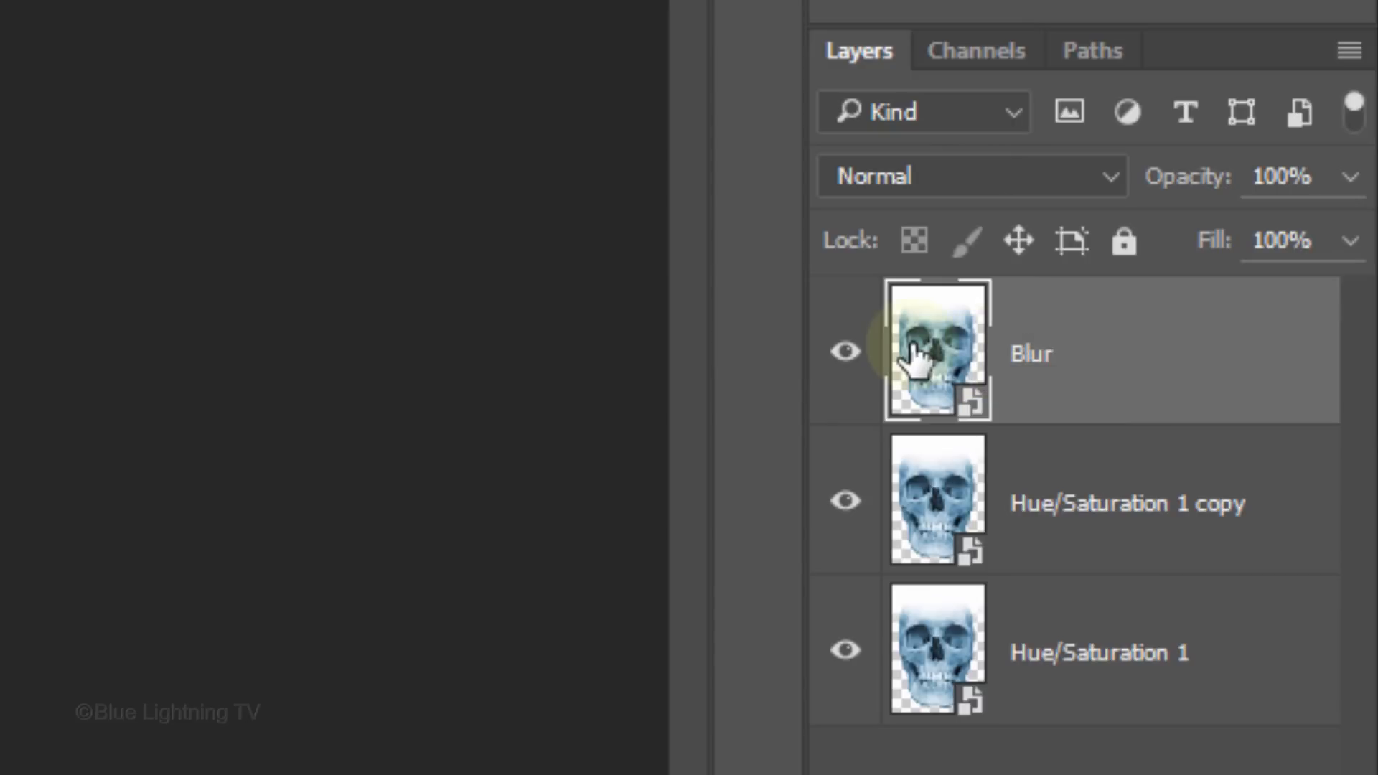
Name the copies Blur and Multiply, setting the Multiply copy to Multiply blending.
left_click(844, 352)
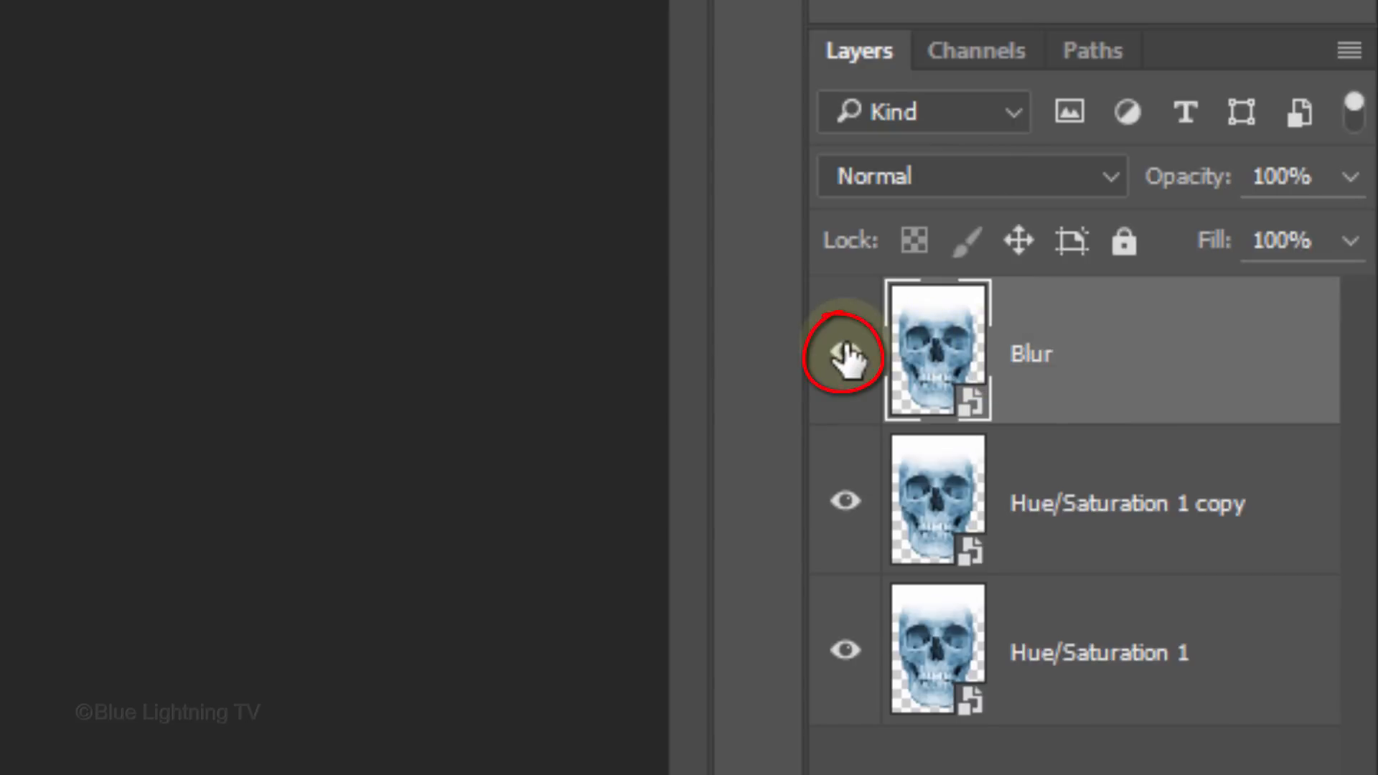
left_click(845, 354)
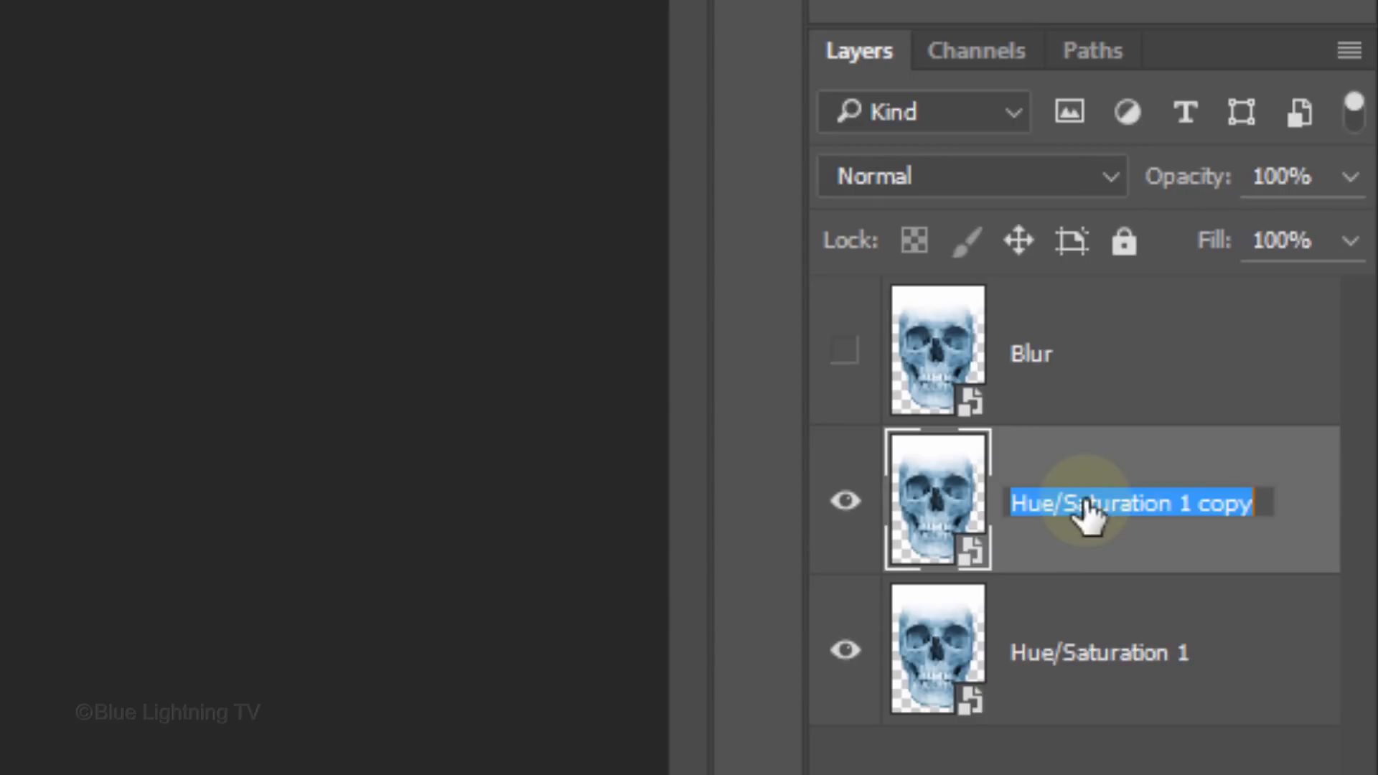
type("Multiply")
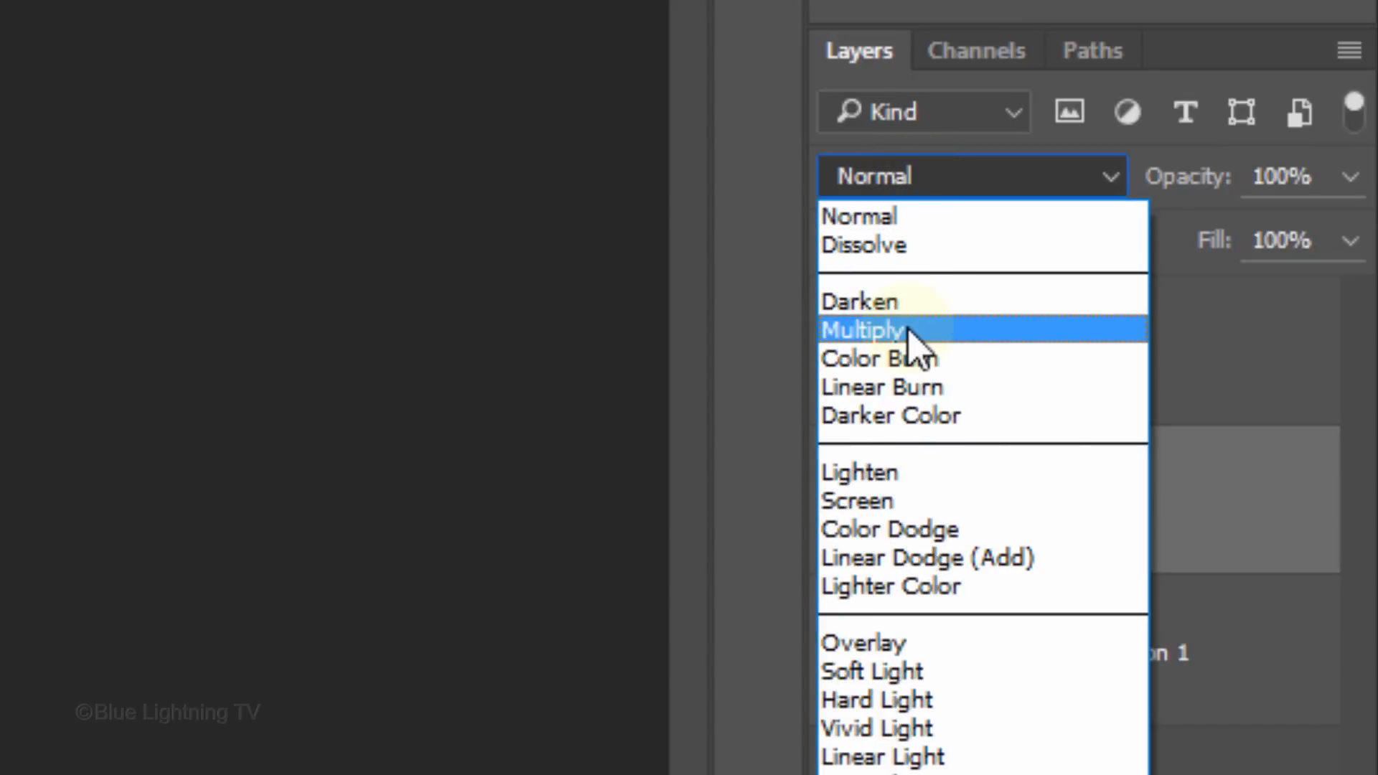
left_click(865, 330)
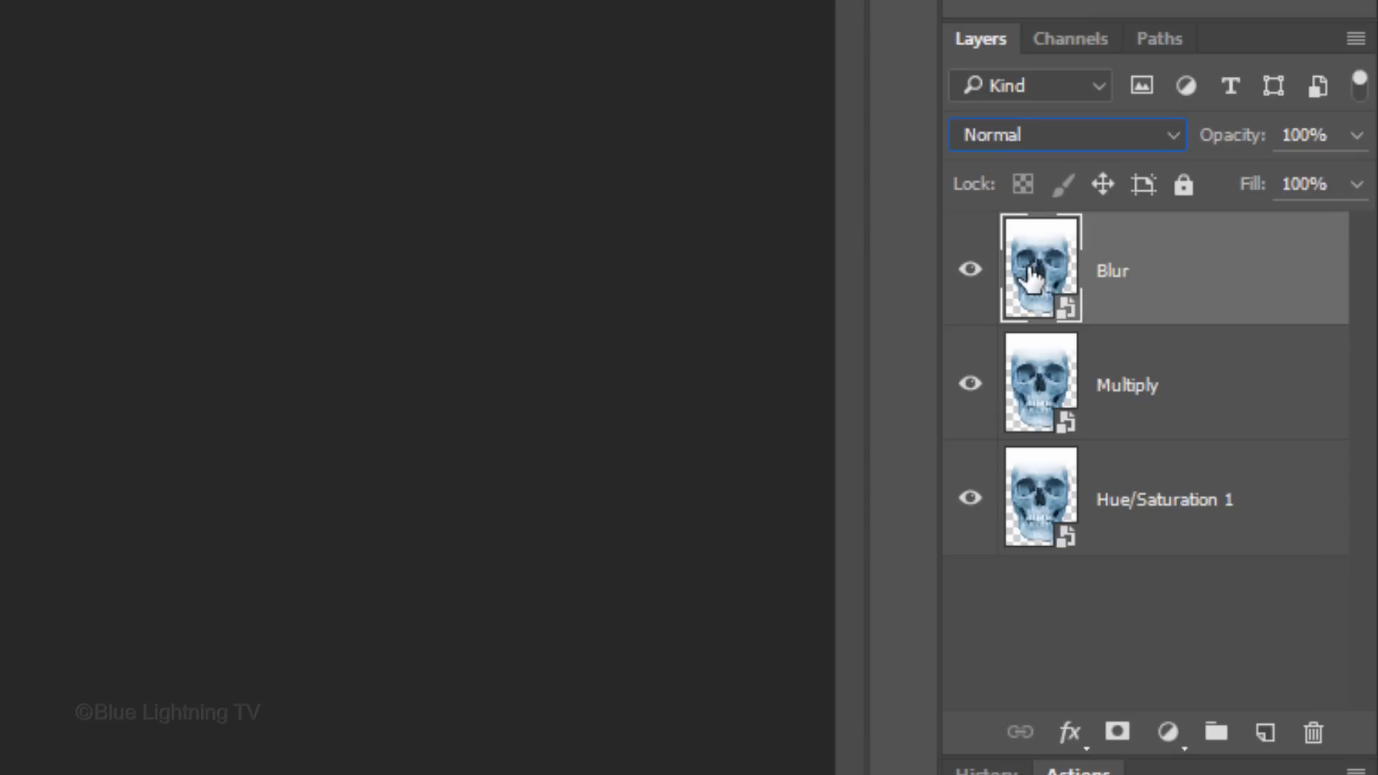
left_click(1054, 134)
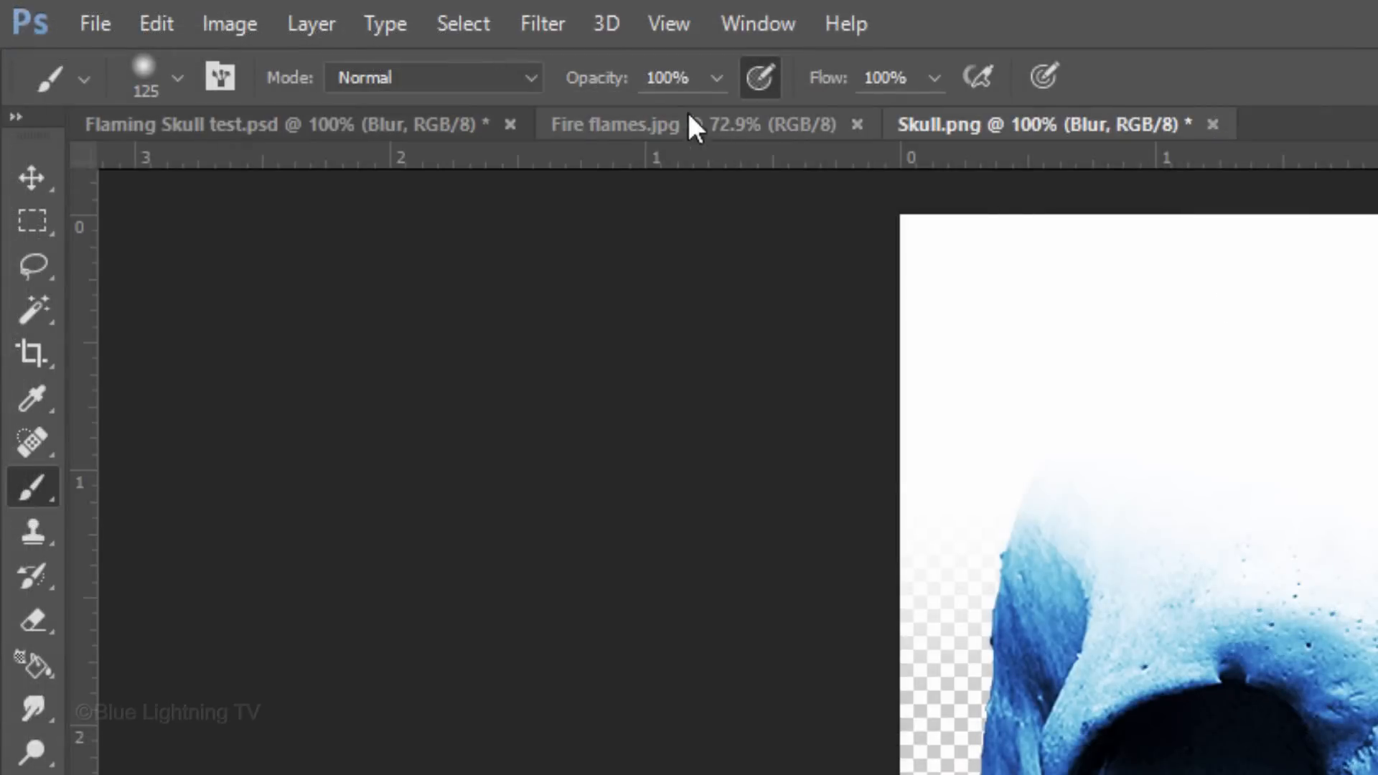
Apply a 5-pixel Gaussian Blur to the Blur layer.
left_click(542, 23)
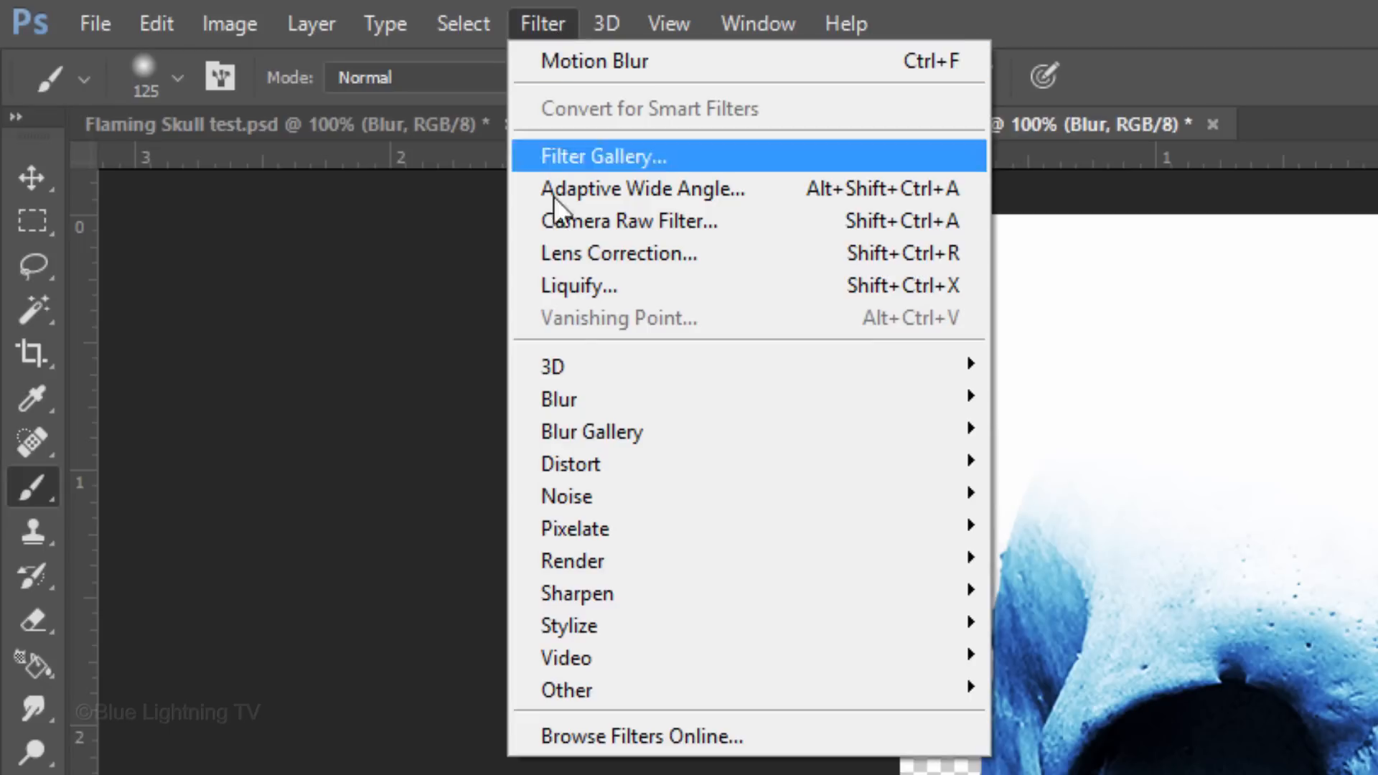
mouse_move(559, 399)
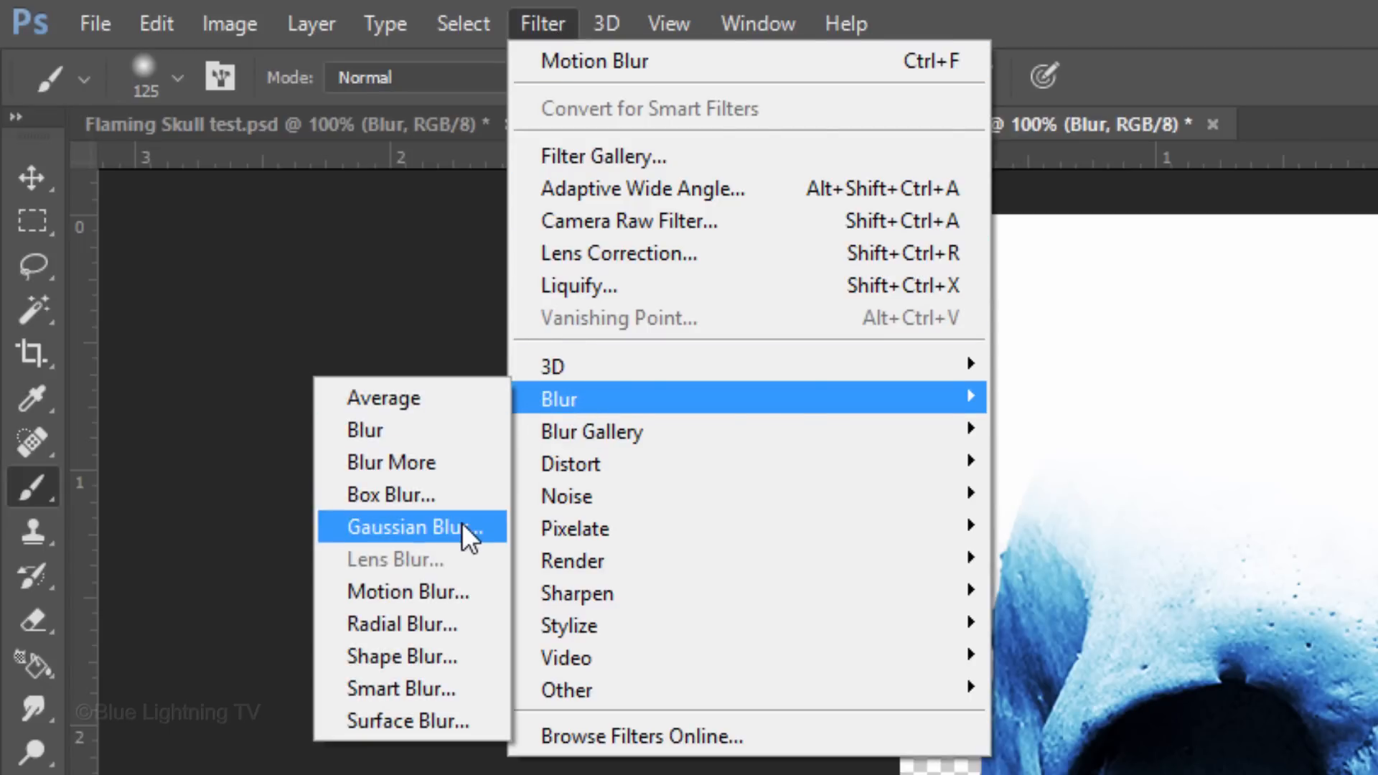
left_click(414, 526)
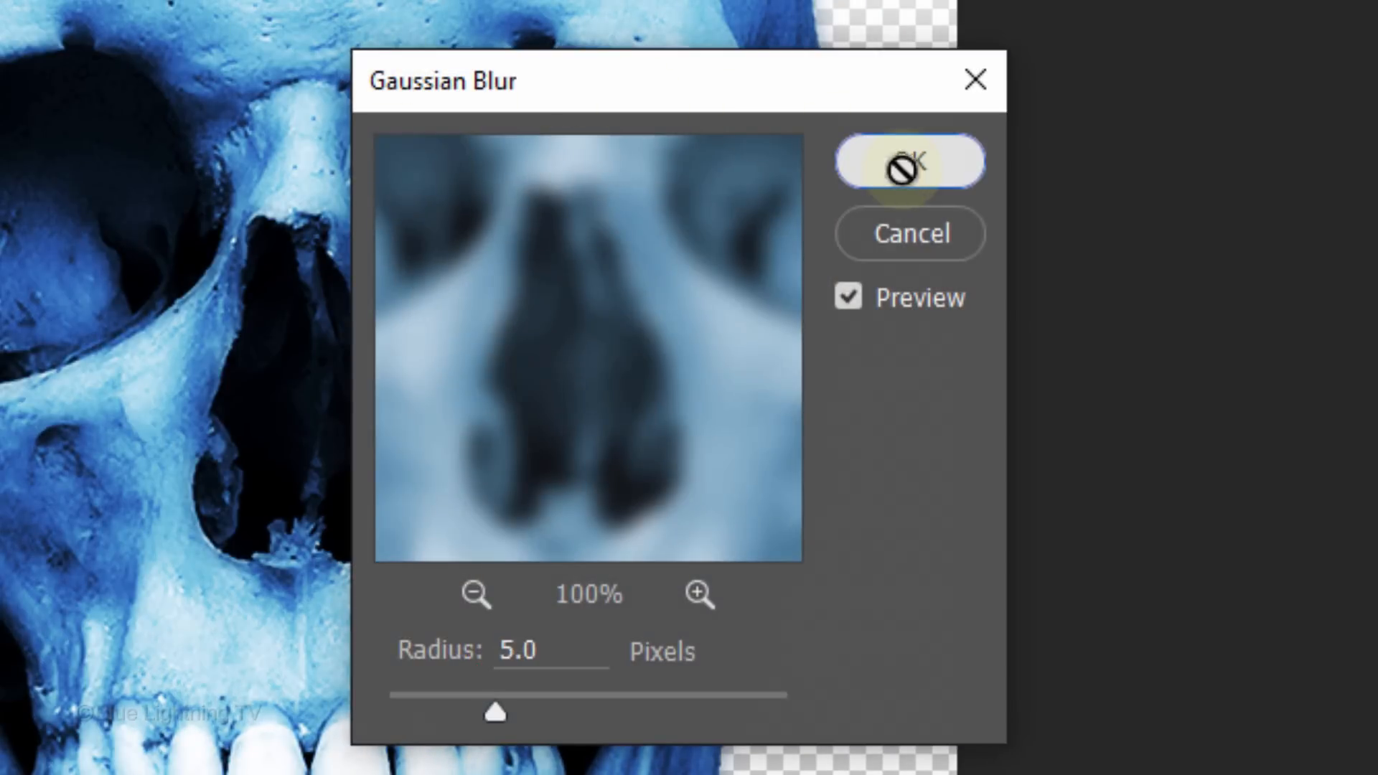
left_click(909, 162)
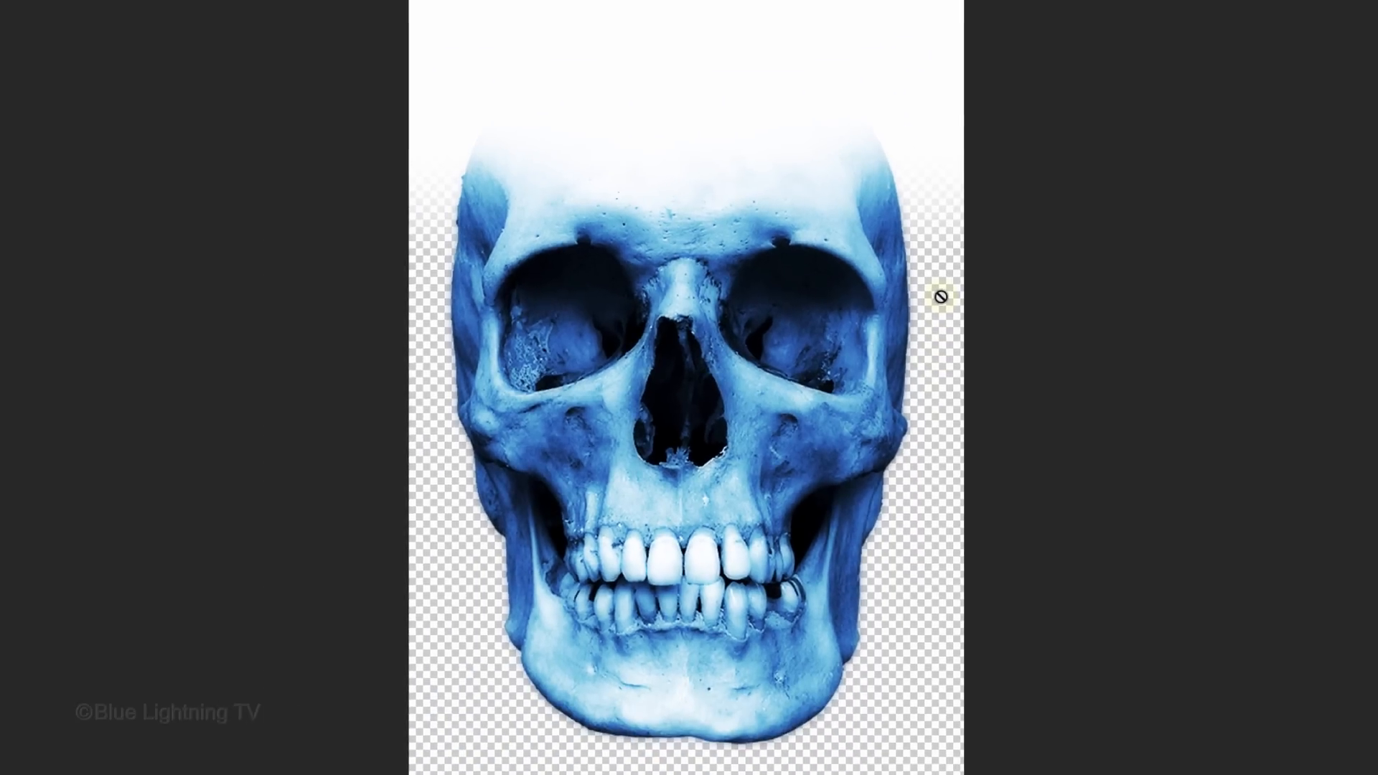
Apply a Motion Blur at 90° angle and 100-pixel distance.
left_click(546, 24)
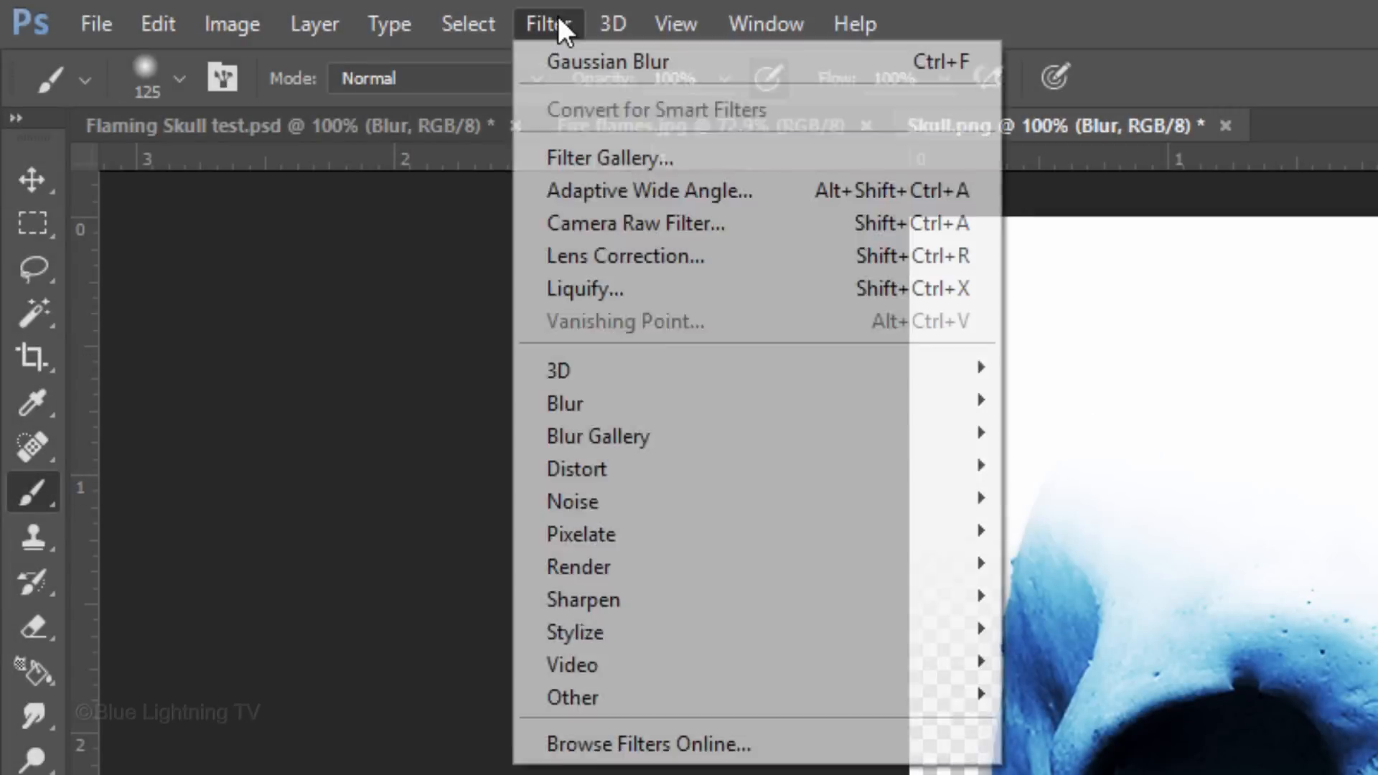
mouse_move(565, 403)
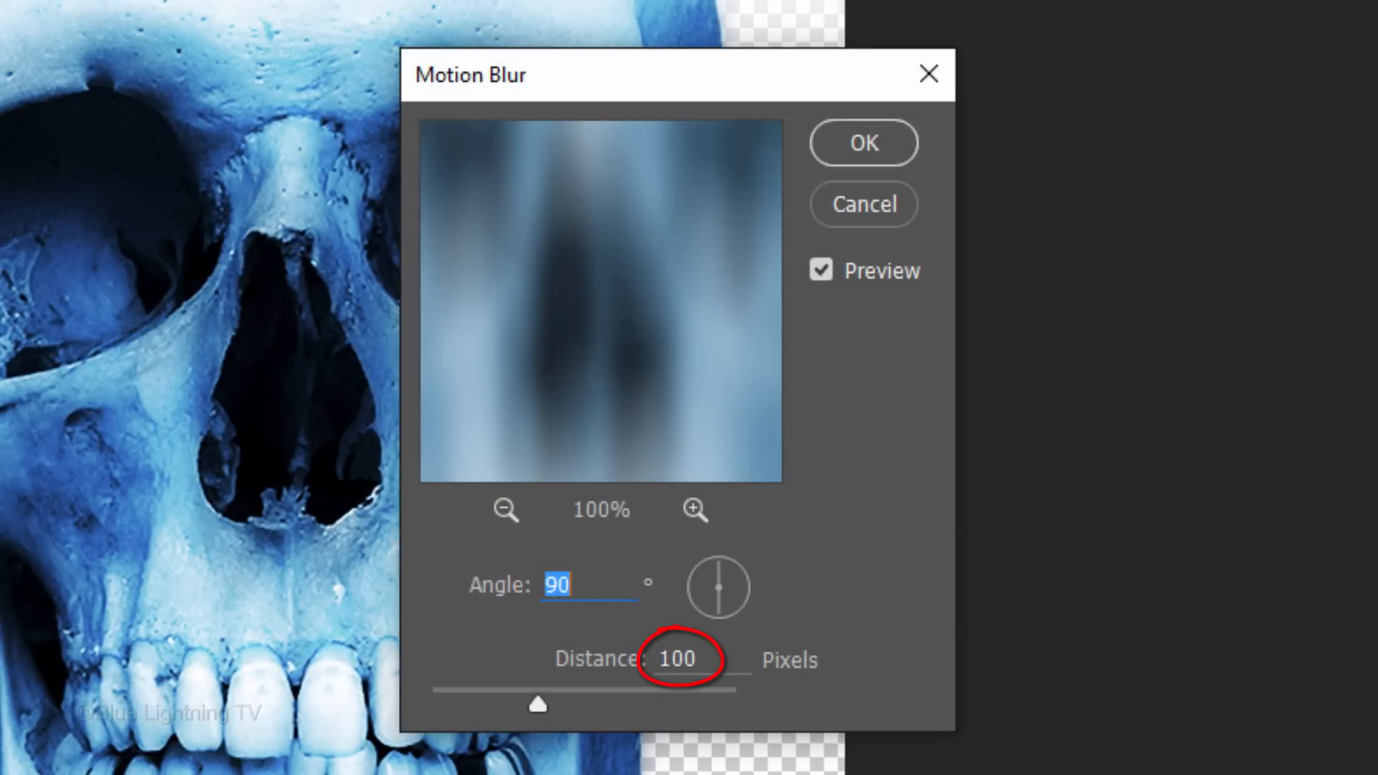
left_click(862, 142)
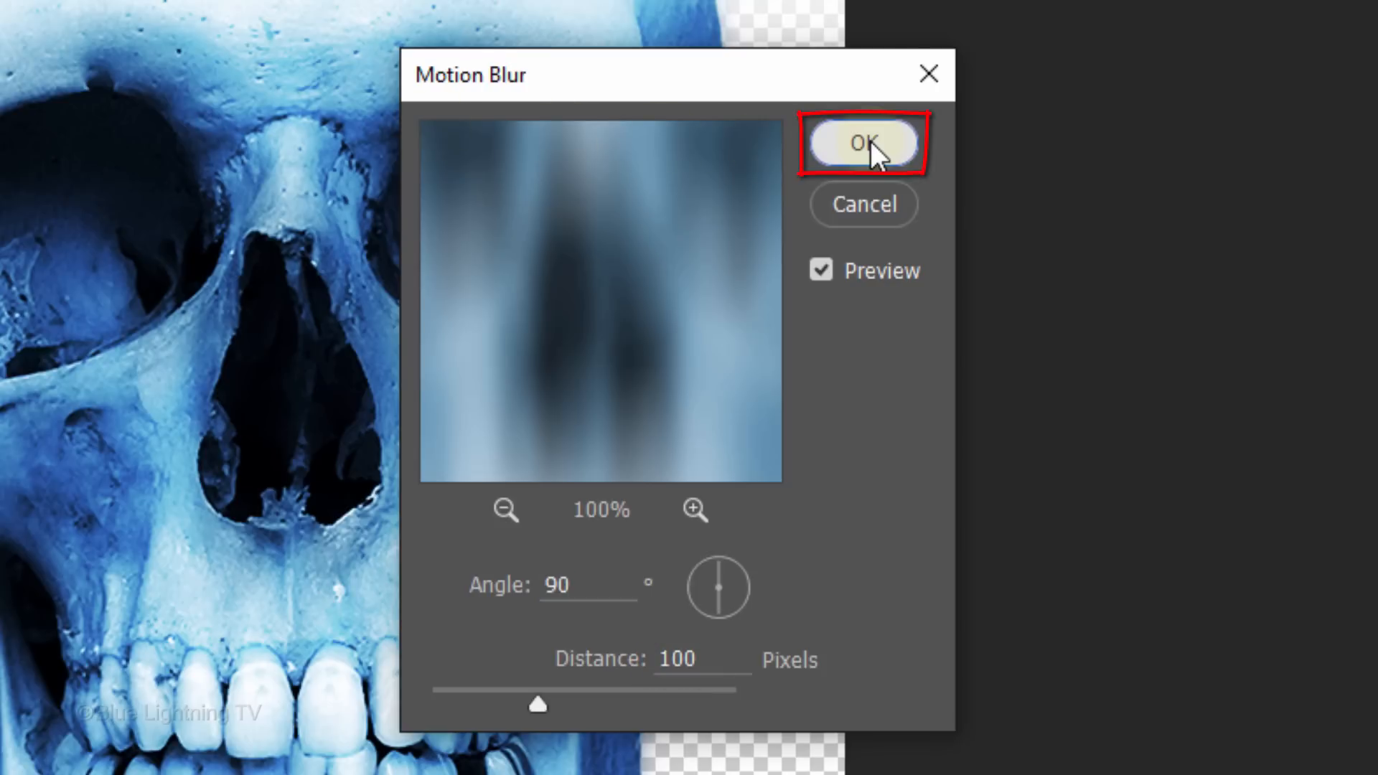
left_click(864, 143)
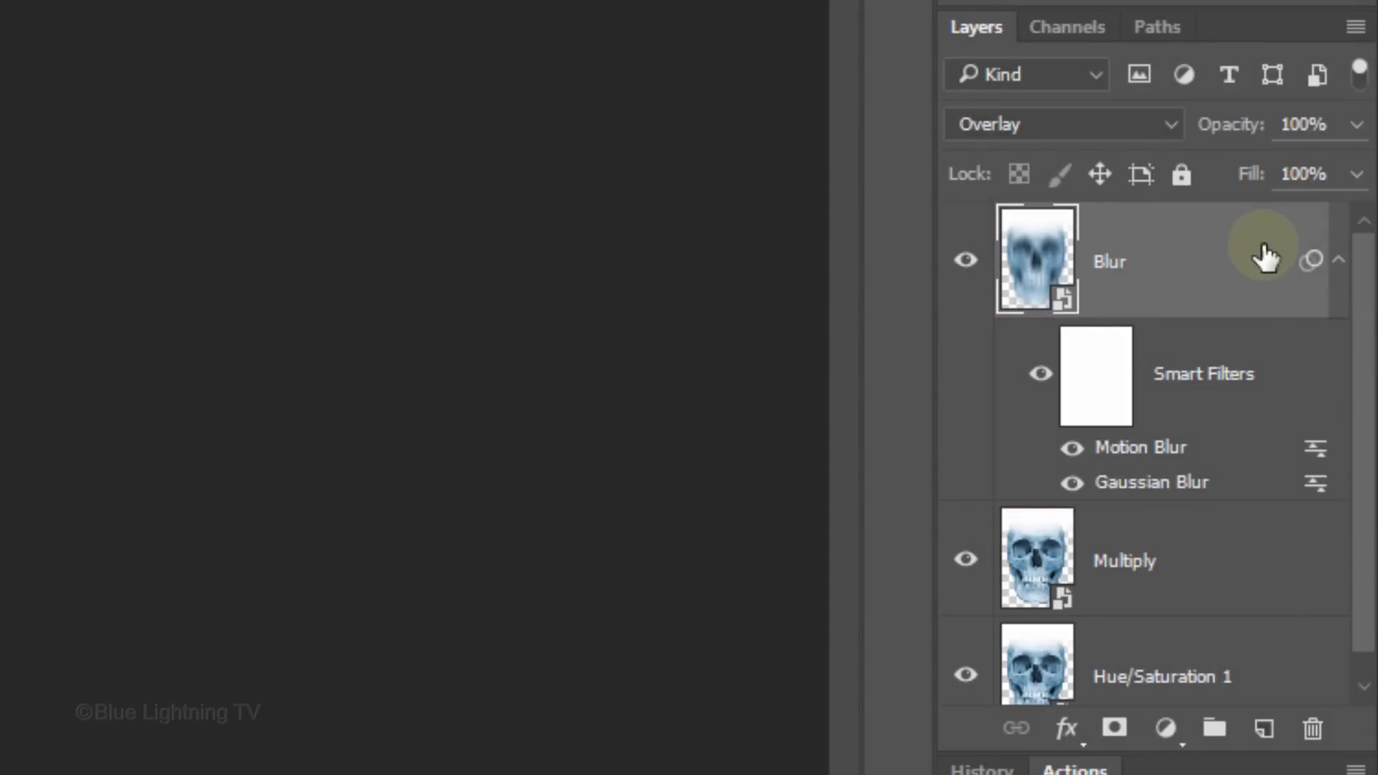
Add a new layer filled with white and blend it with Overlay.
left_click(1340, 261)
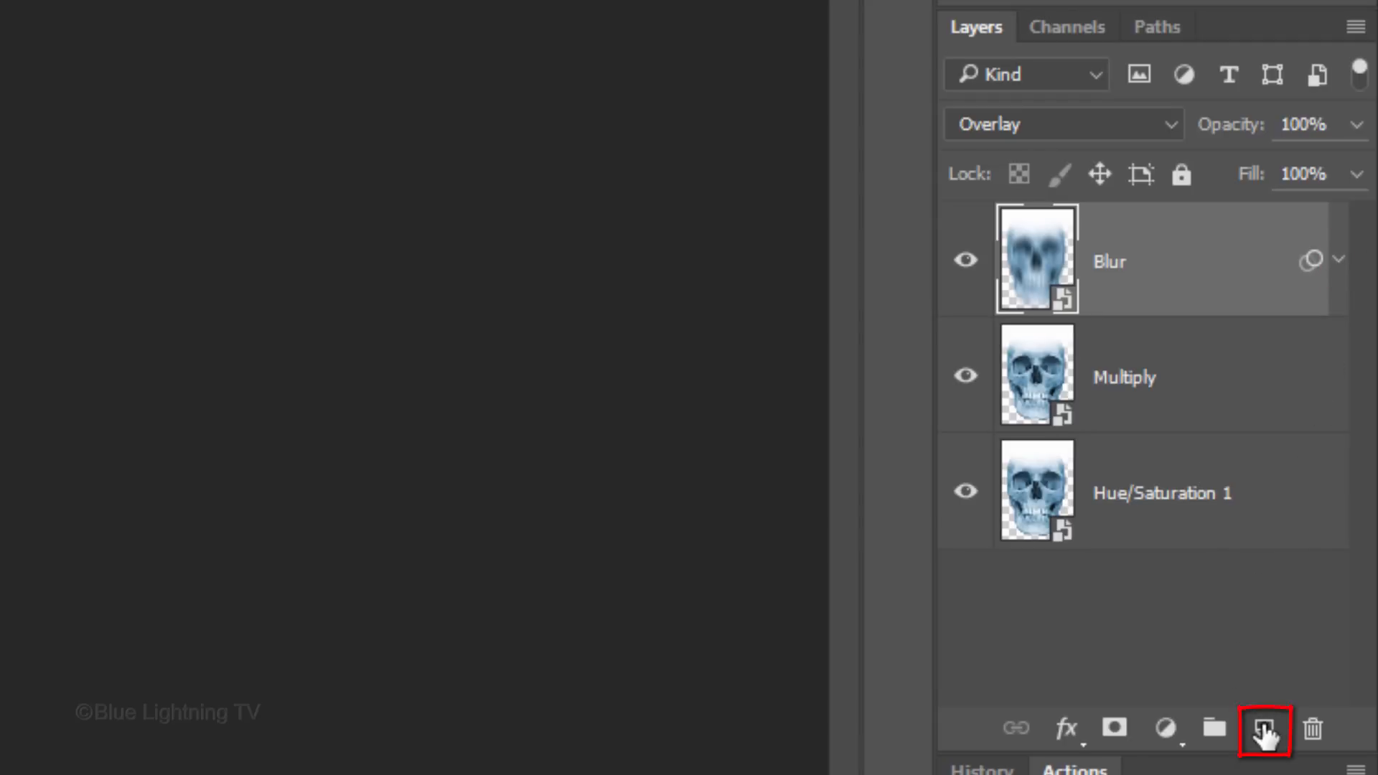
left_click(1264, 729)
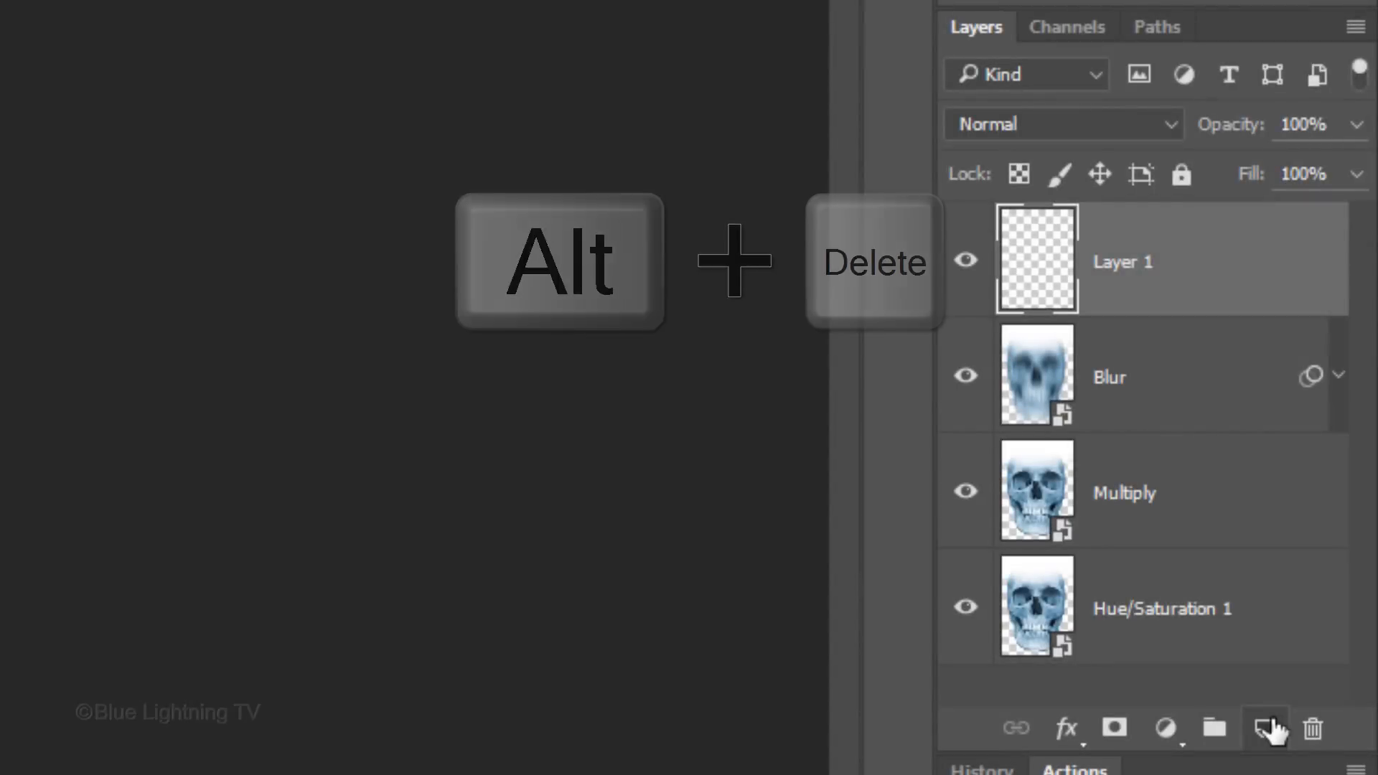
key("alt+Delete")
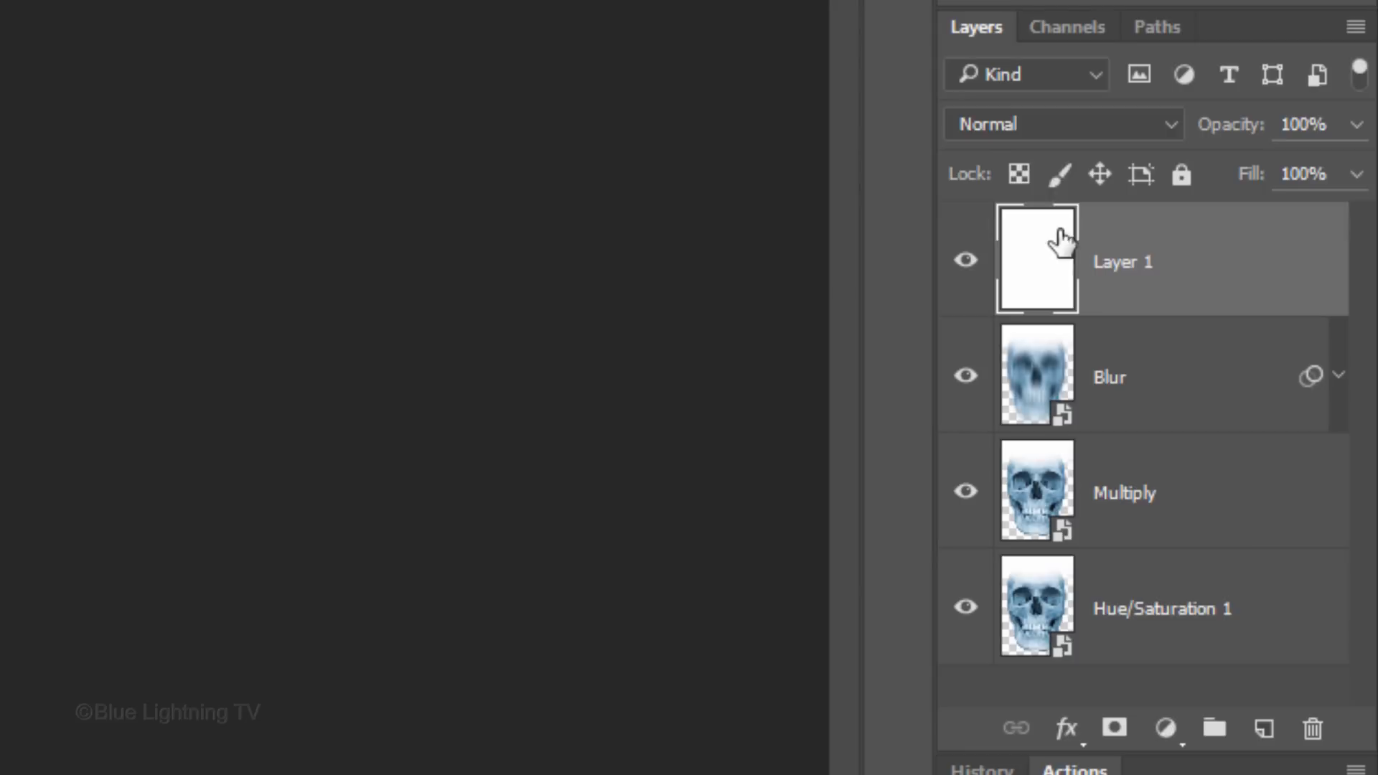
left_click(1063, 123)
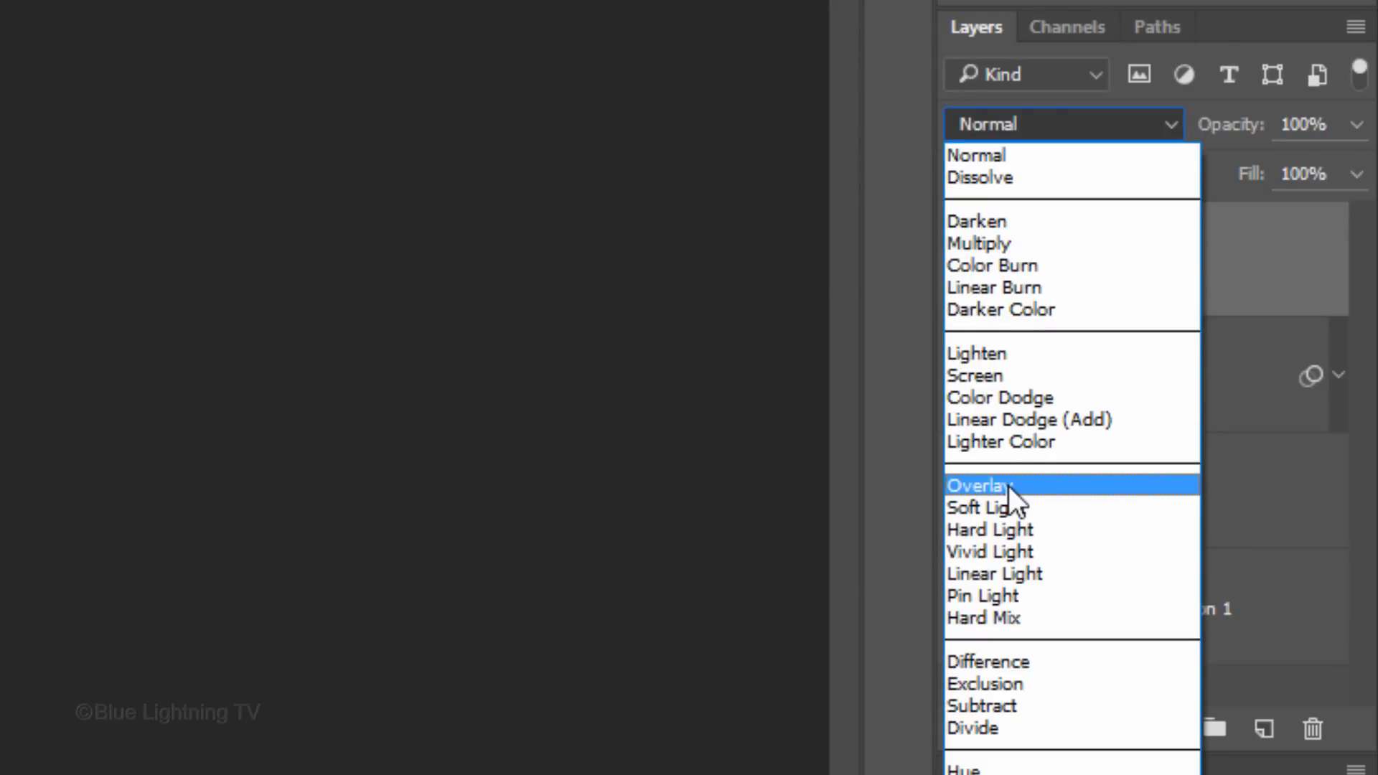
left_click(978, 485)
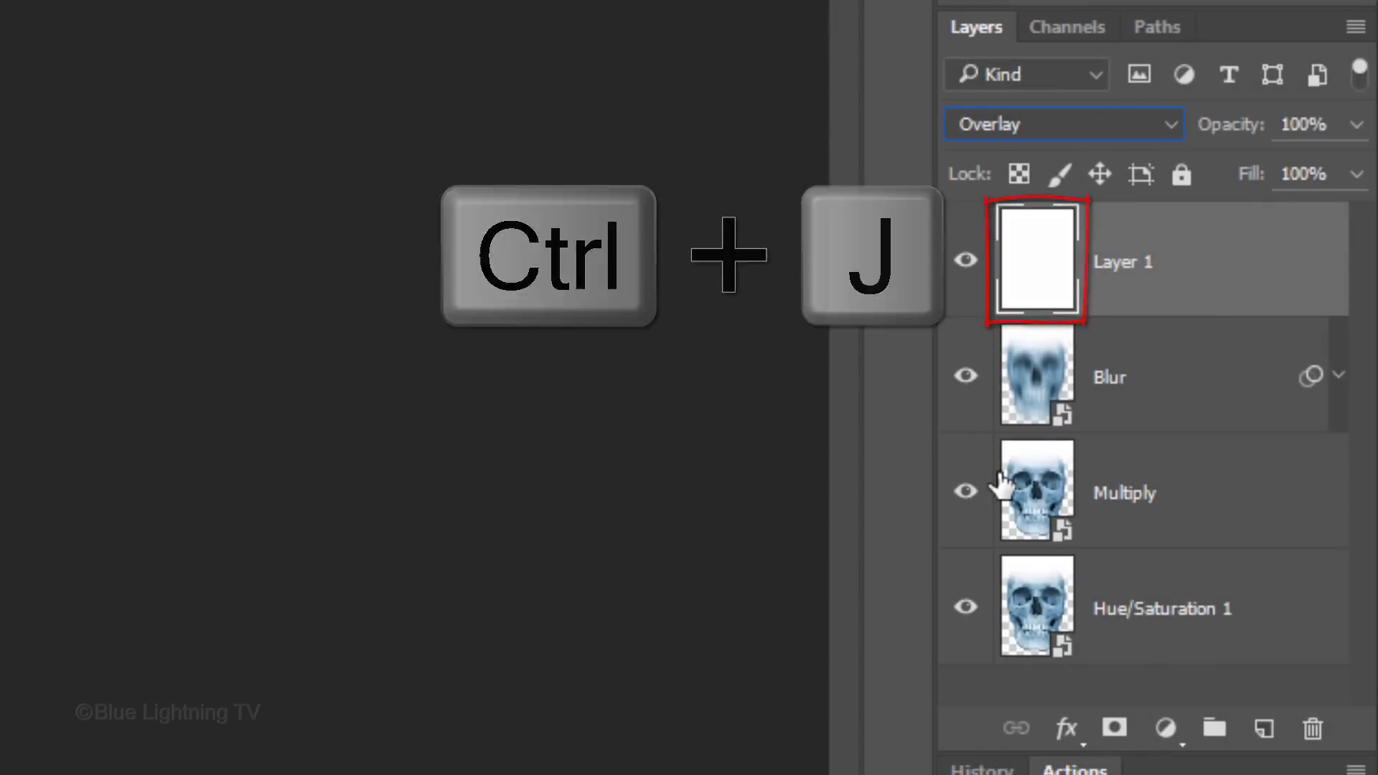
Duplicate the white layer, set the copy to Difference, and rename Layer 1 Overlay.
key("ctrl+j")
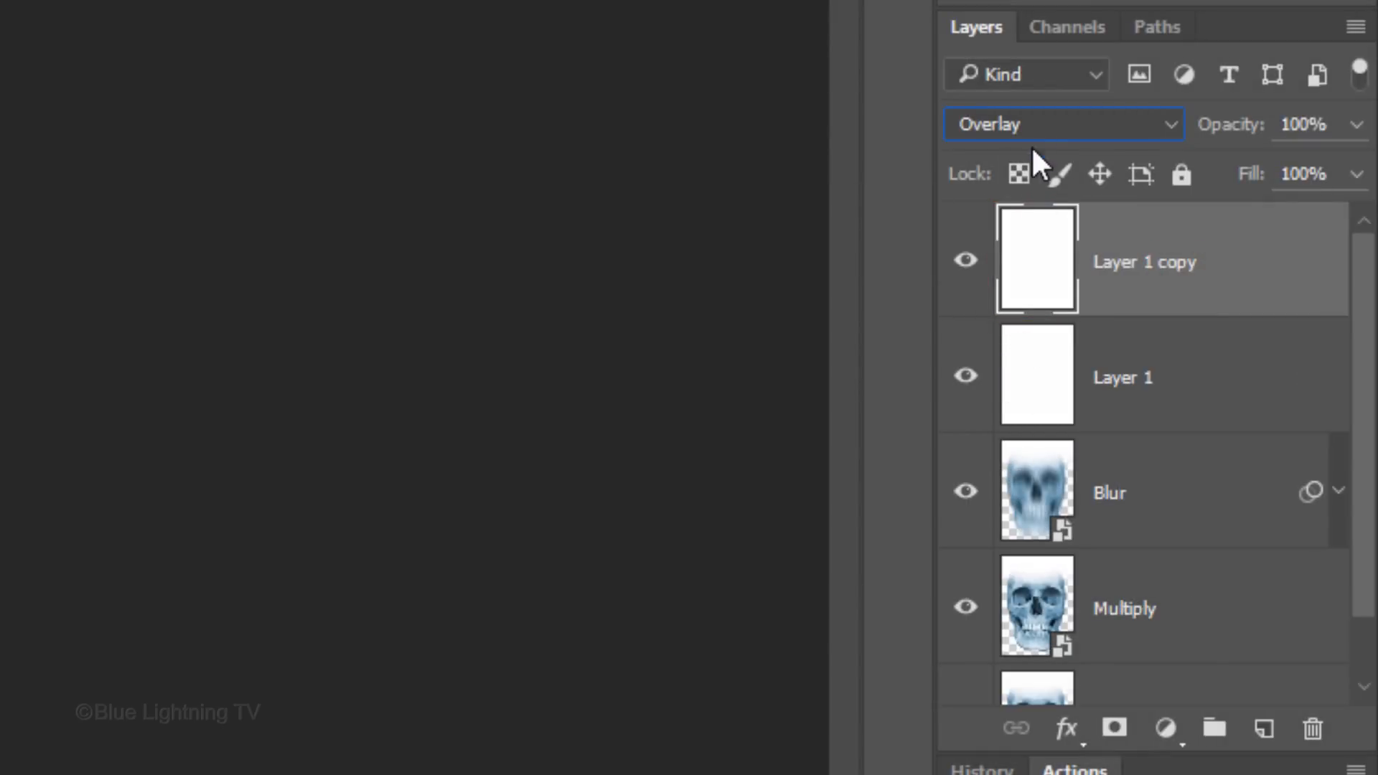
left_click(1058, 123)
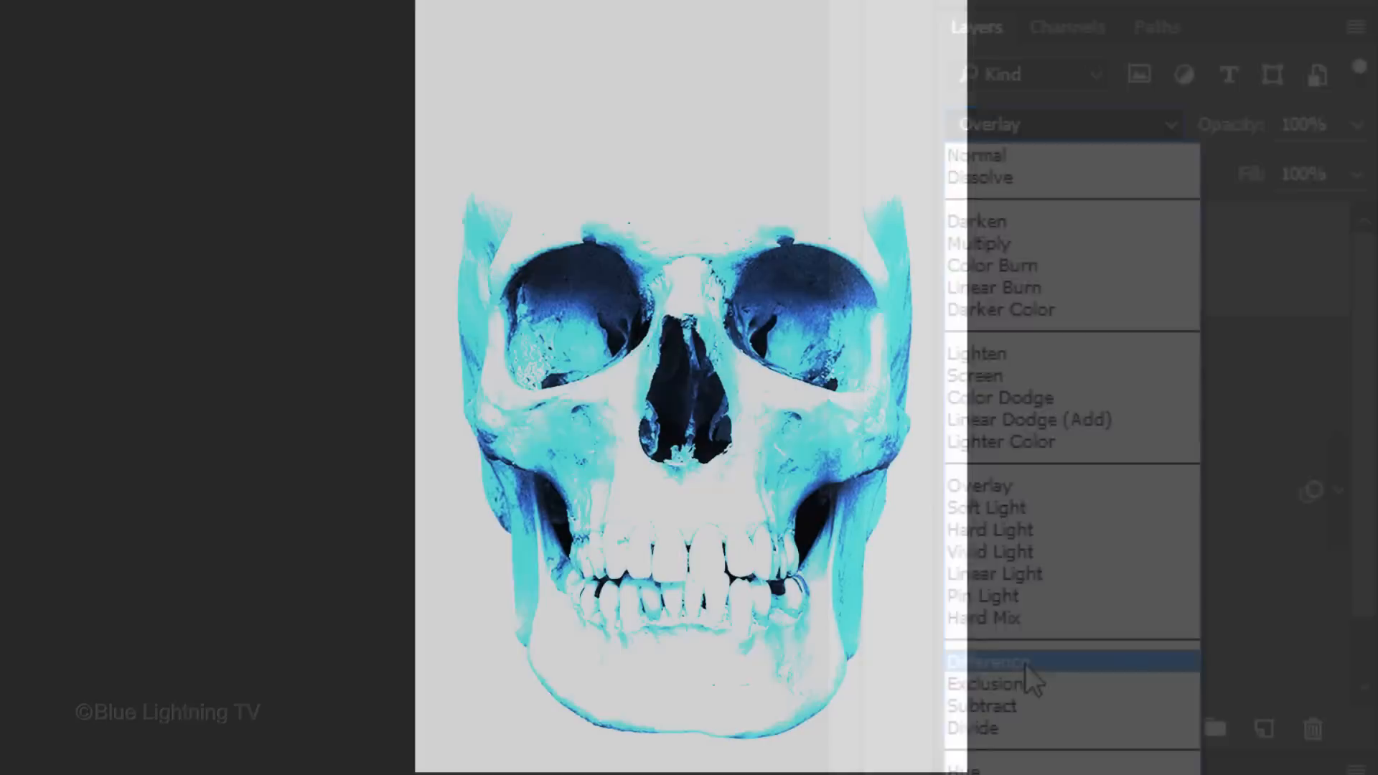
left_click(993, 661)
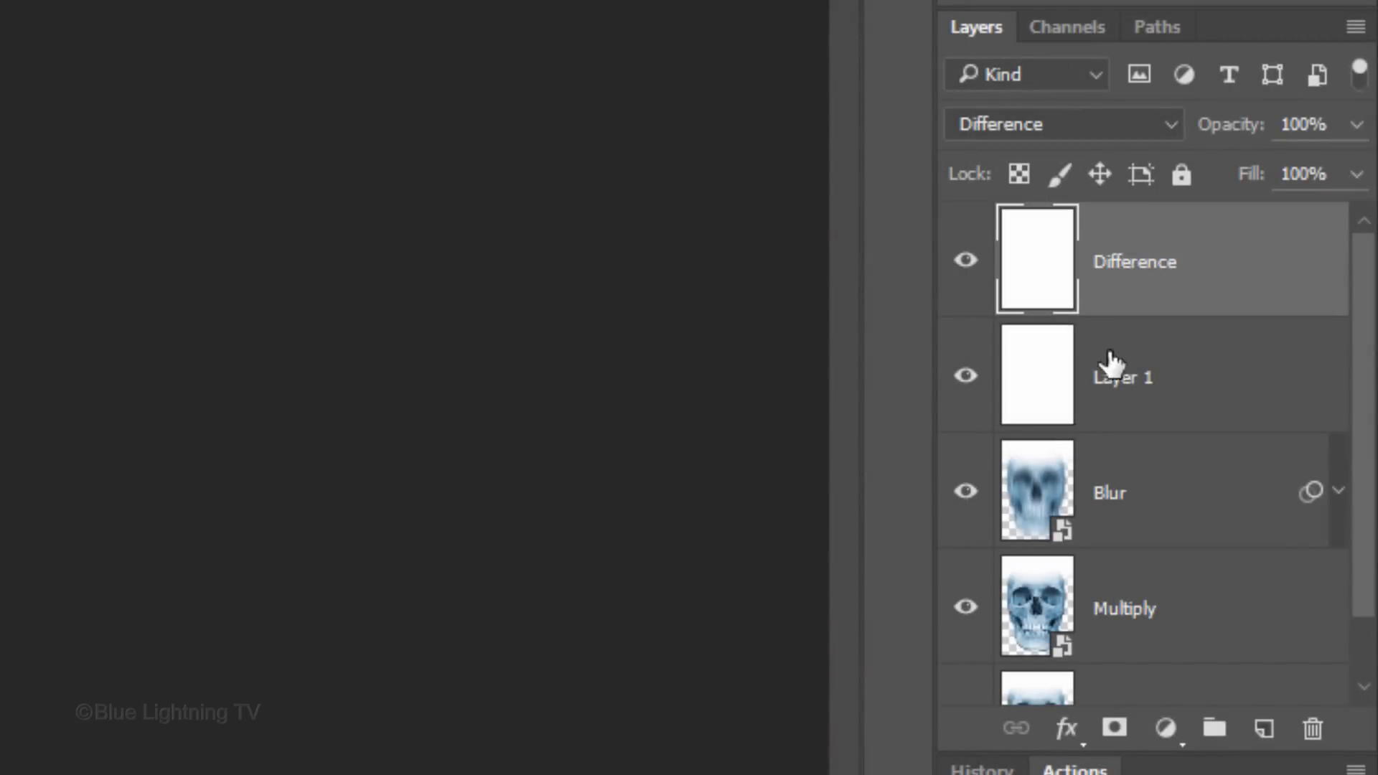
double_click(1123, 376)
type("Overlay")
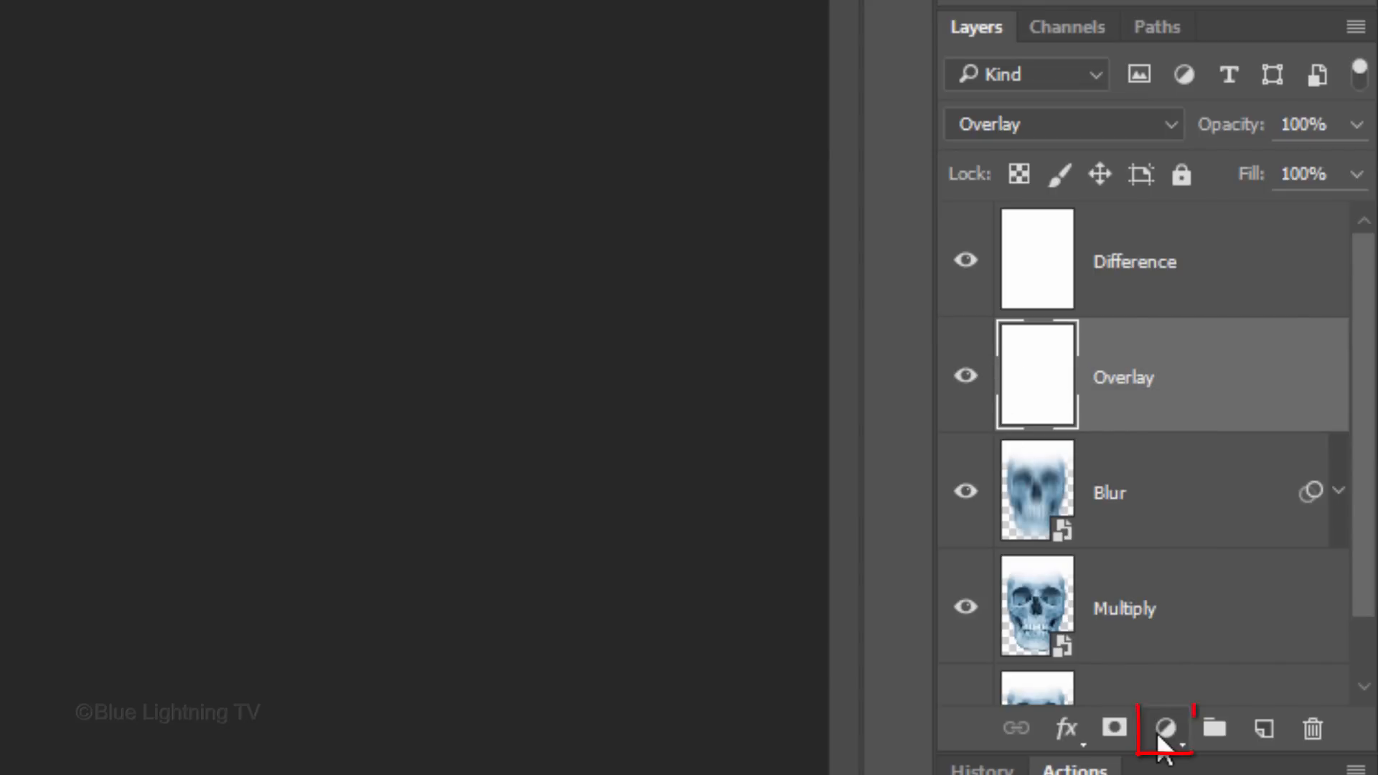
Add a Color Balance layer with midtones yellow–blue at 30 and adjusted highlights.
left_click(1167, 728)
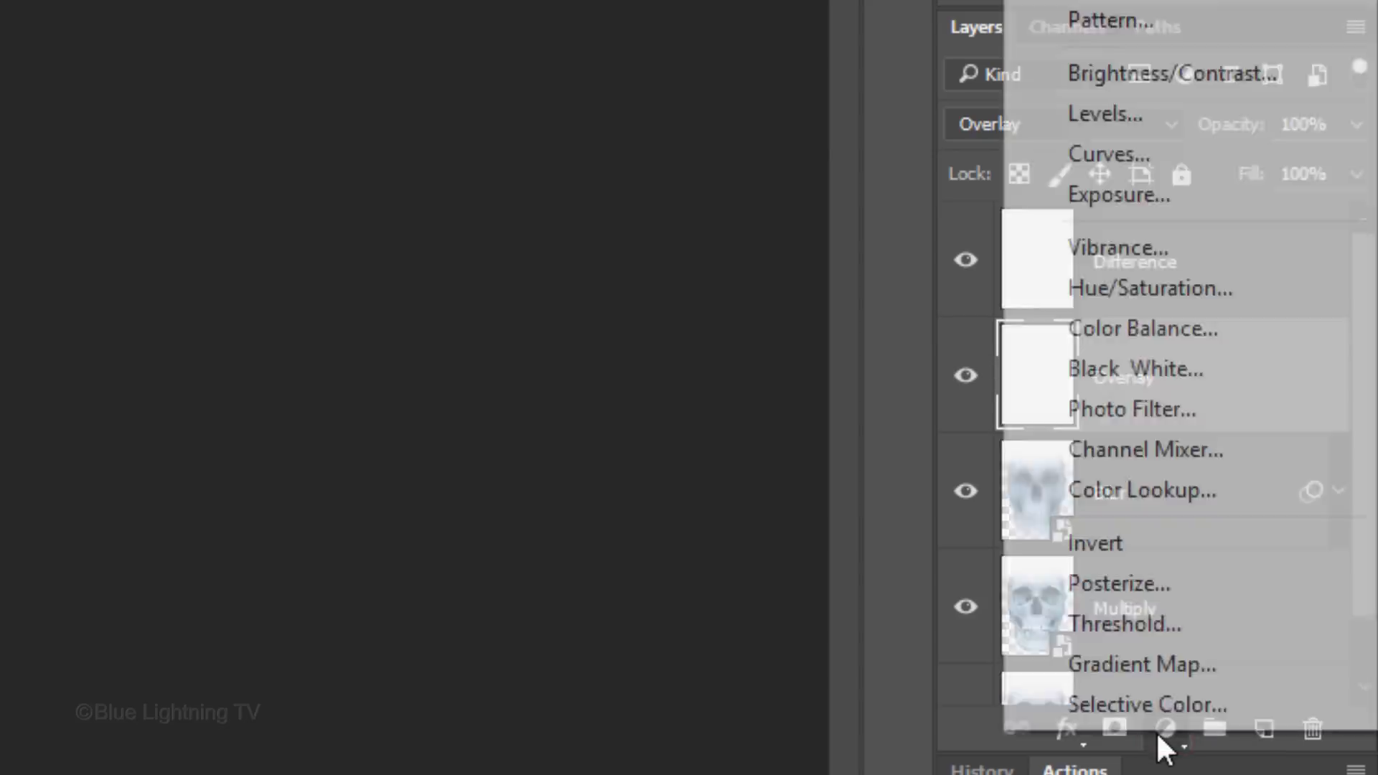
mouse_move(1143, 328)
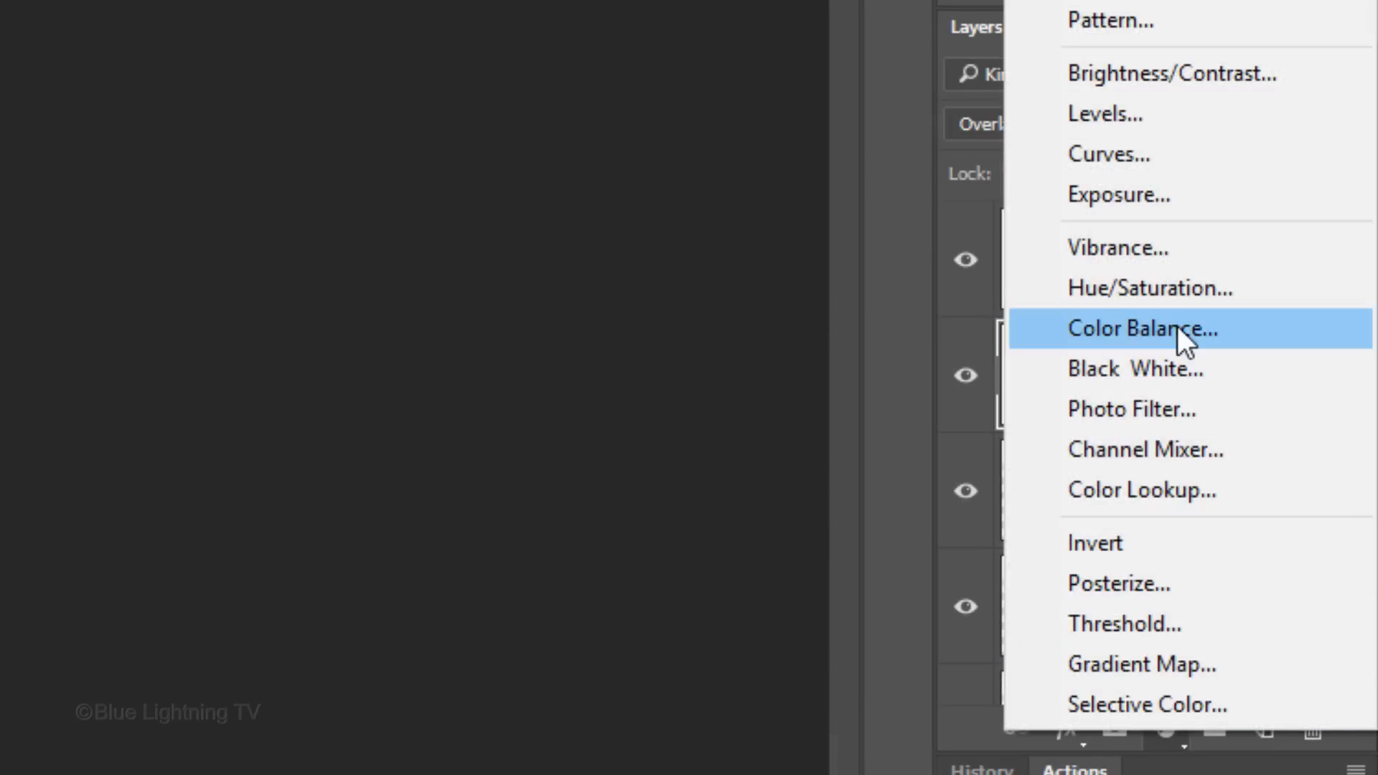
left_click(1143, 328)
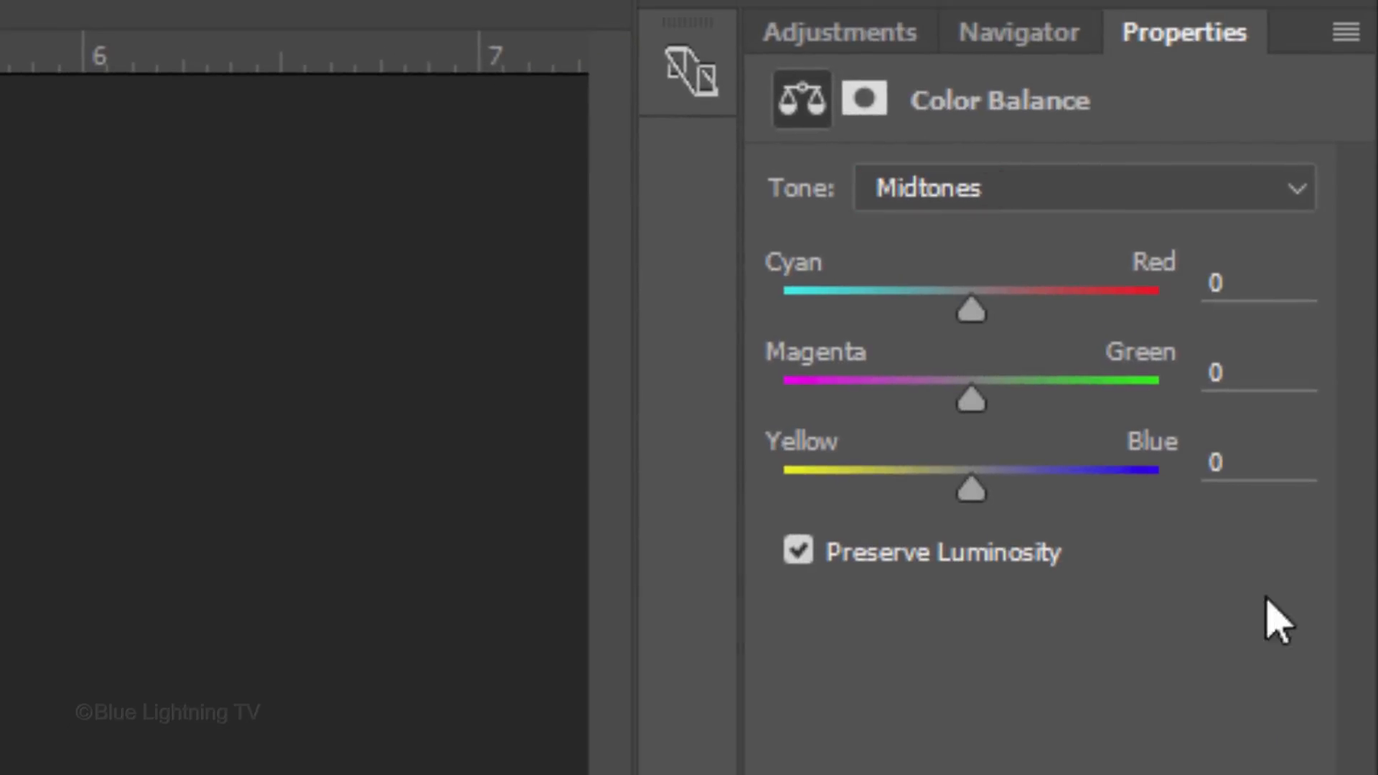
left_click_drag(972, 490, 1029, 489)
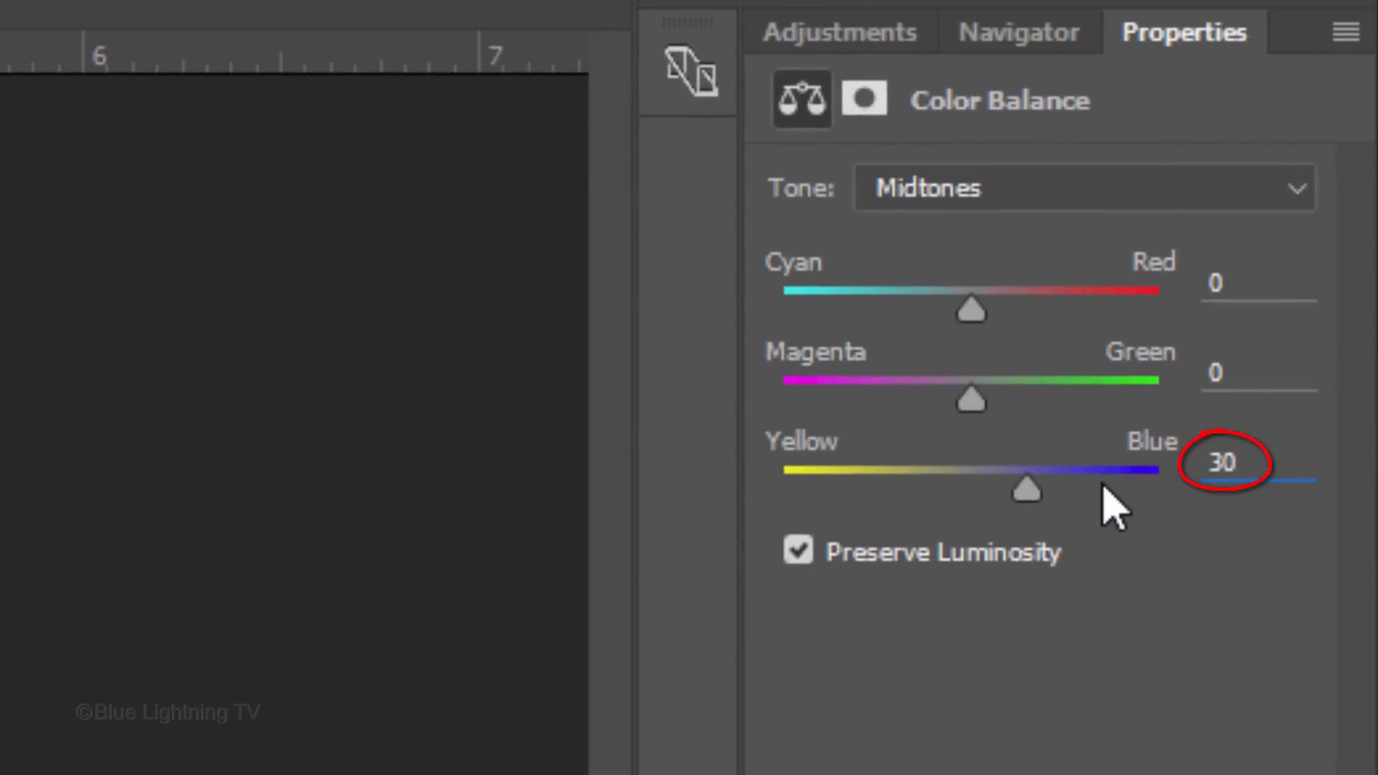
left_click(1084, 188)
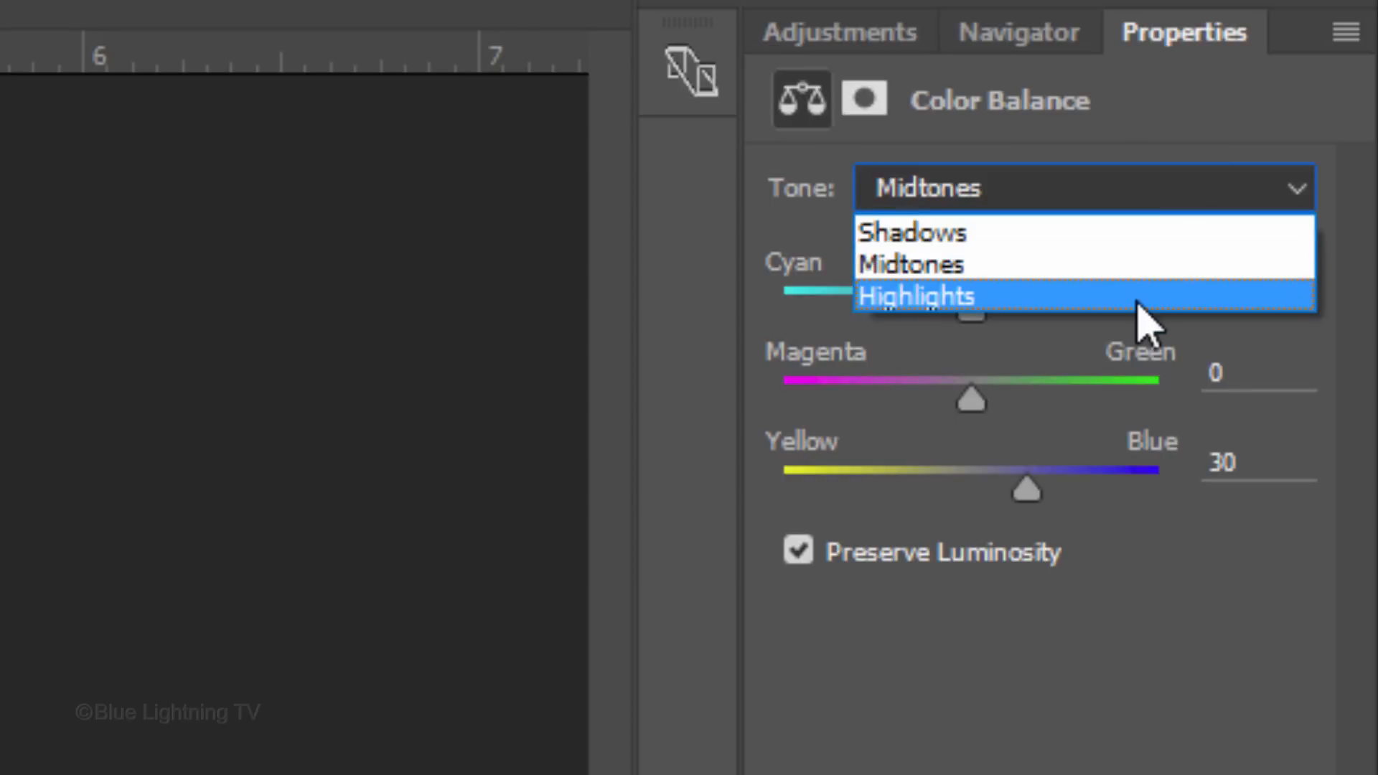
left_click(917, 296)
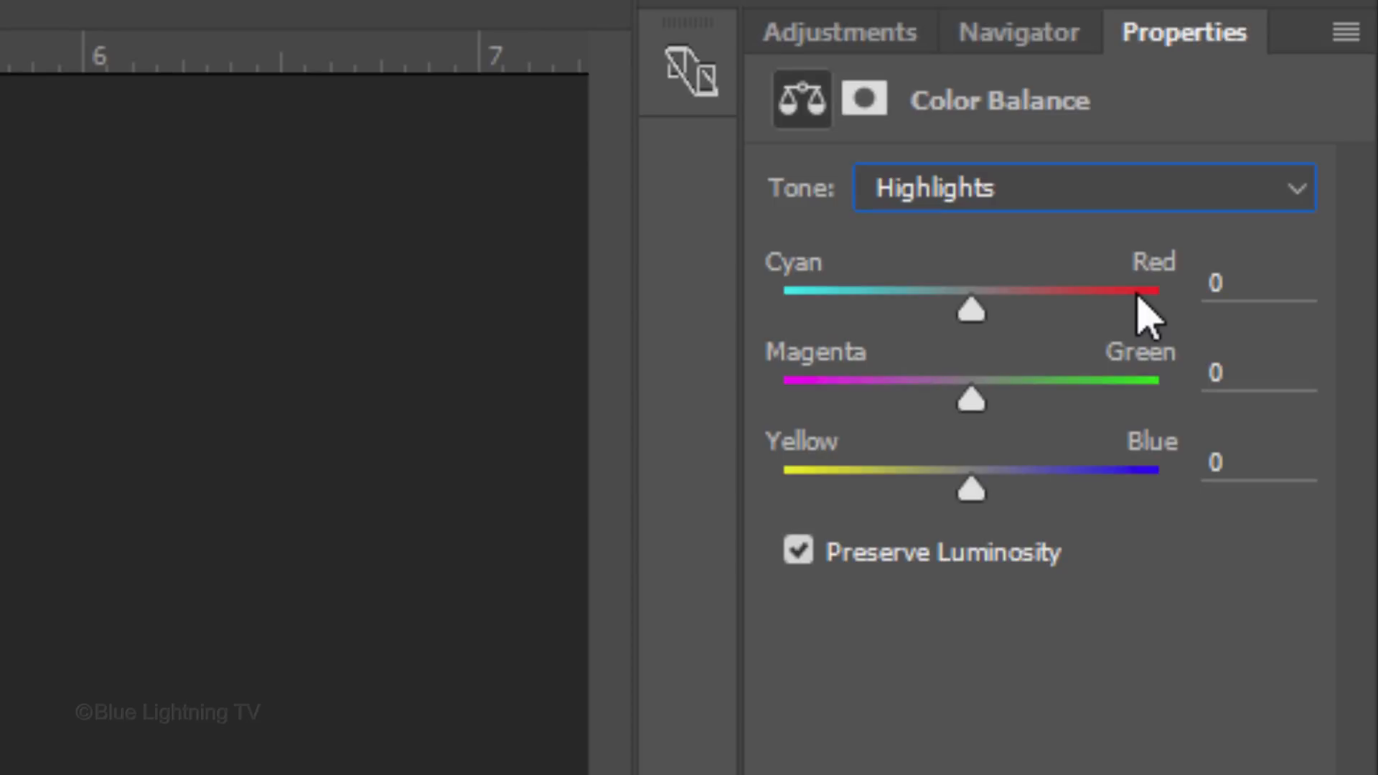
left_click_drag(972, 490, 1064, 489)
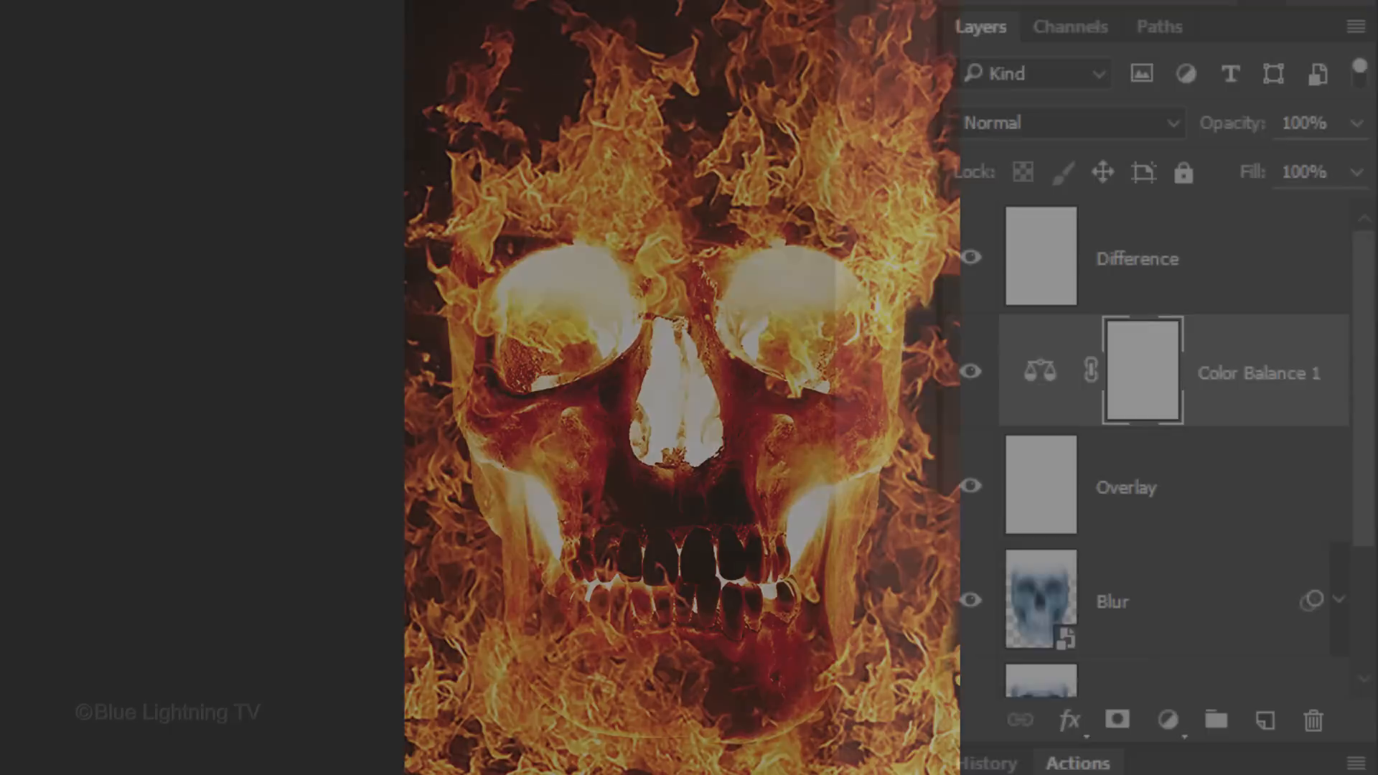
Select the Difference layer and switch to the Fire flames photo.
left_click(1138, 257)
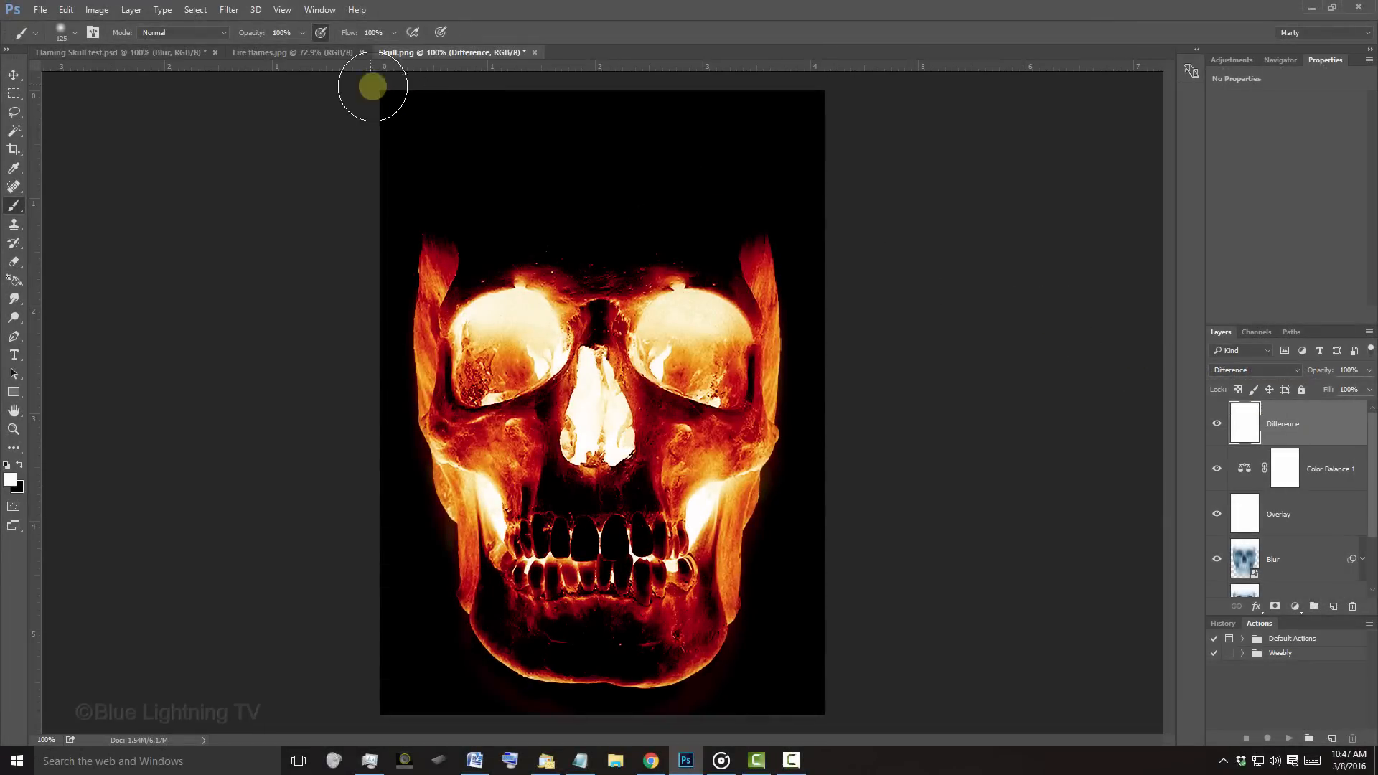
left_click(290, 52)
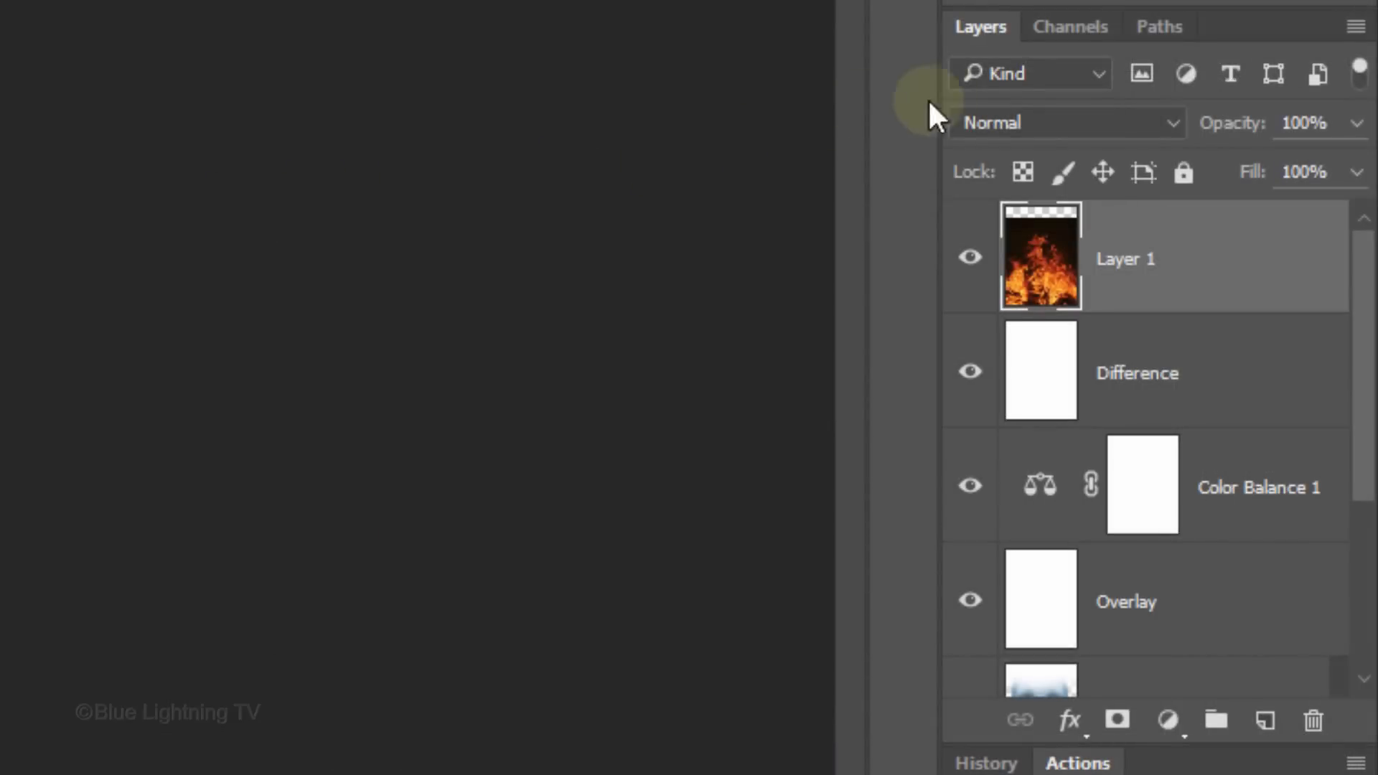
Set the flame layer's blend mode to Screen and add a layer mask.
left_click(1064, 122)
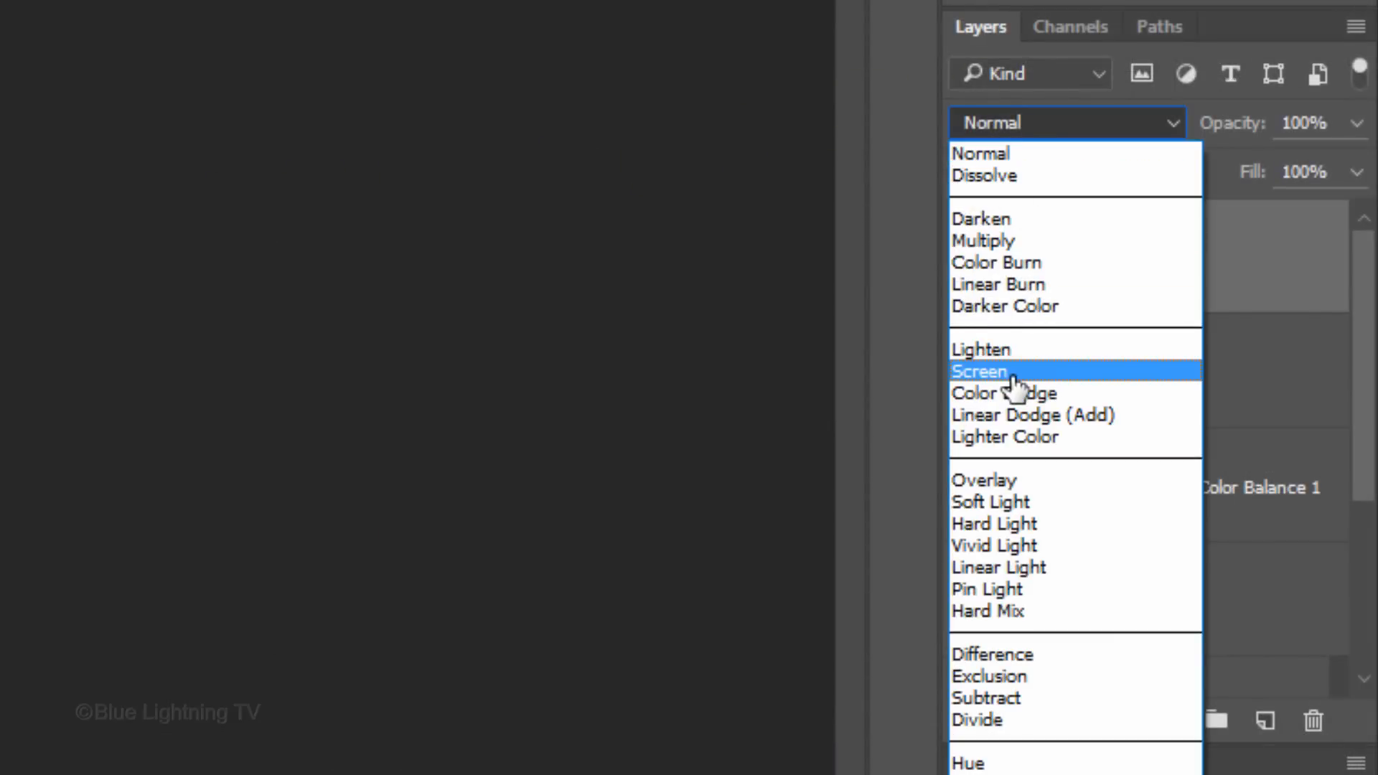
left_click(979, 371)
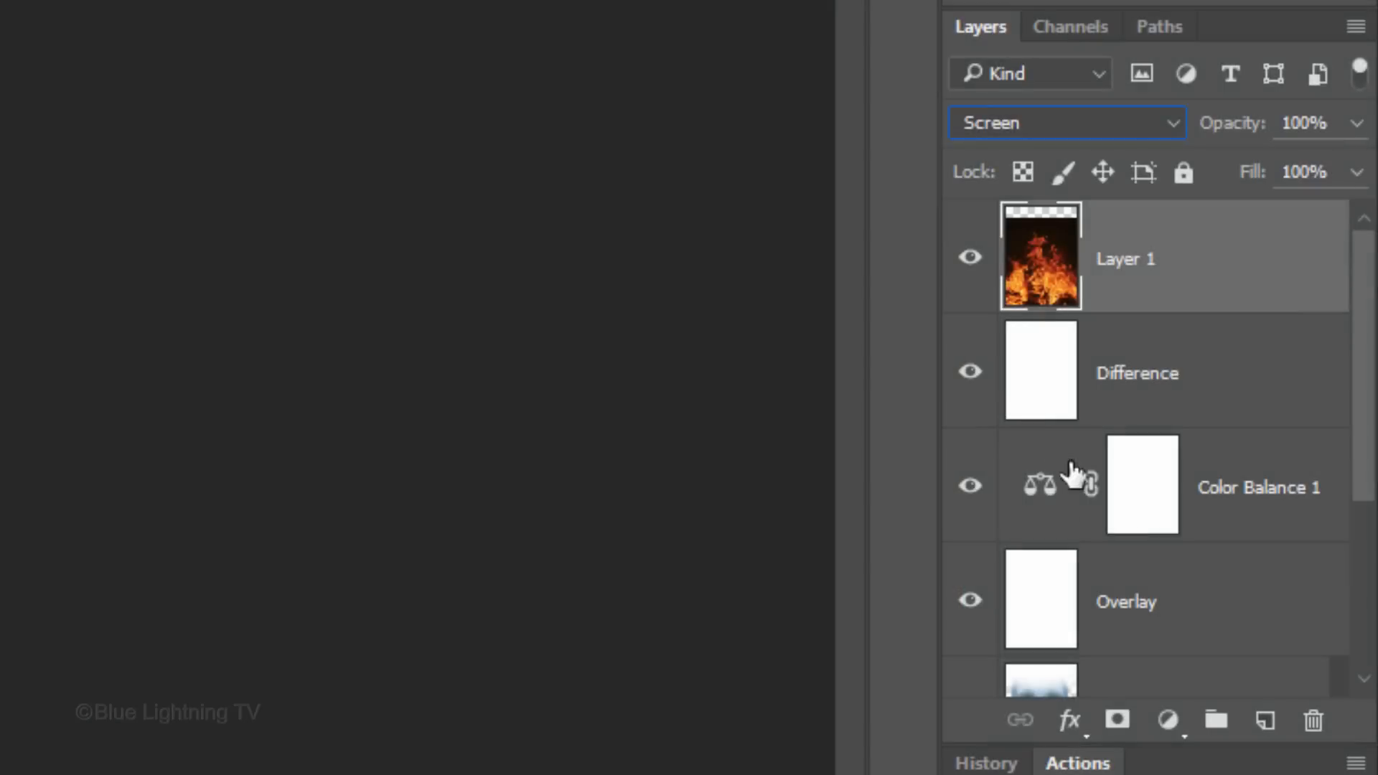
left_click(1117, 720)
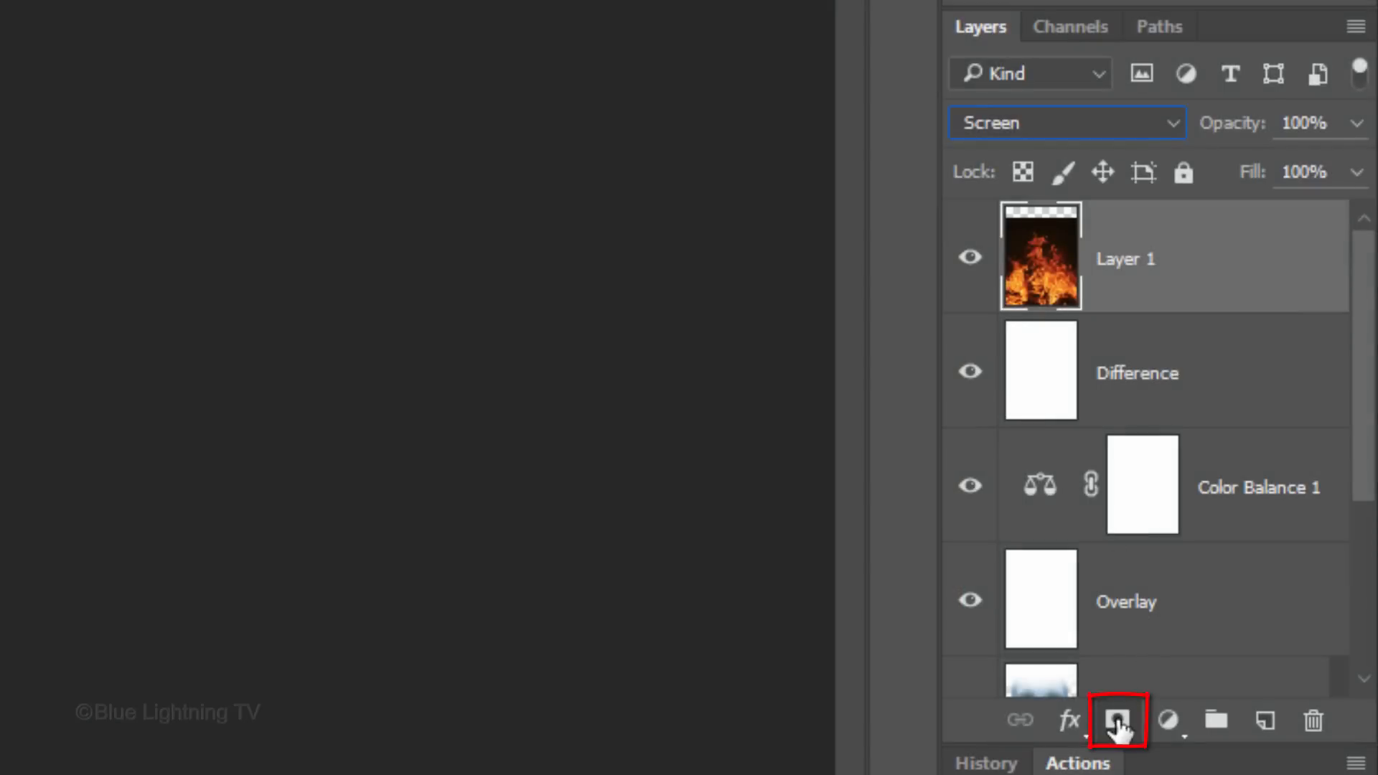
left_click(1118, 720)
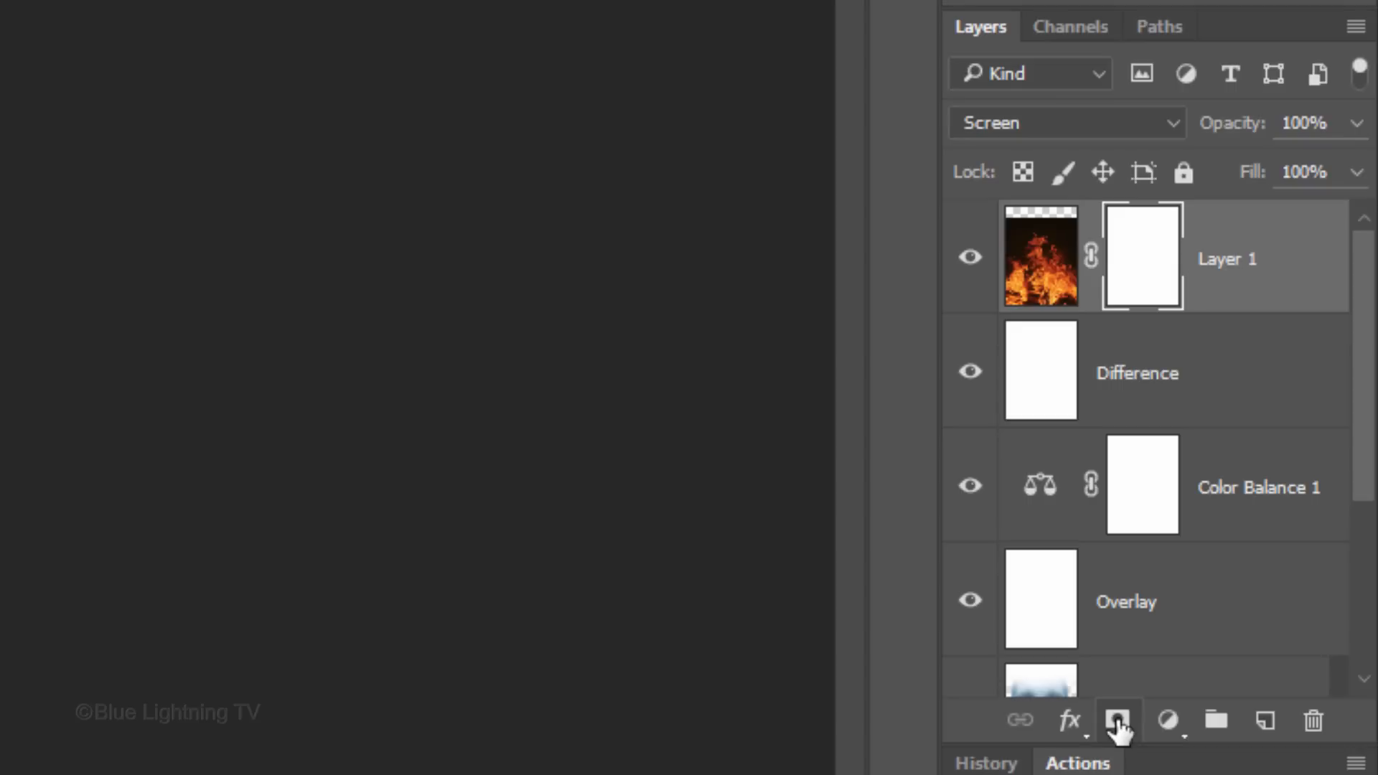
Group the flame layer and rename the group 'Flames'.
key("ctrl+g")
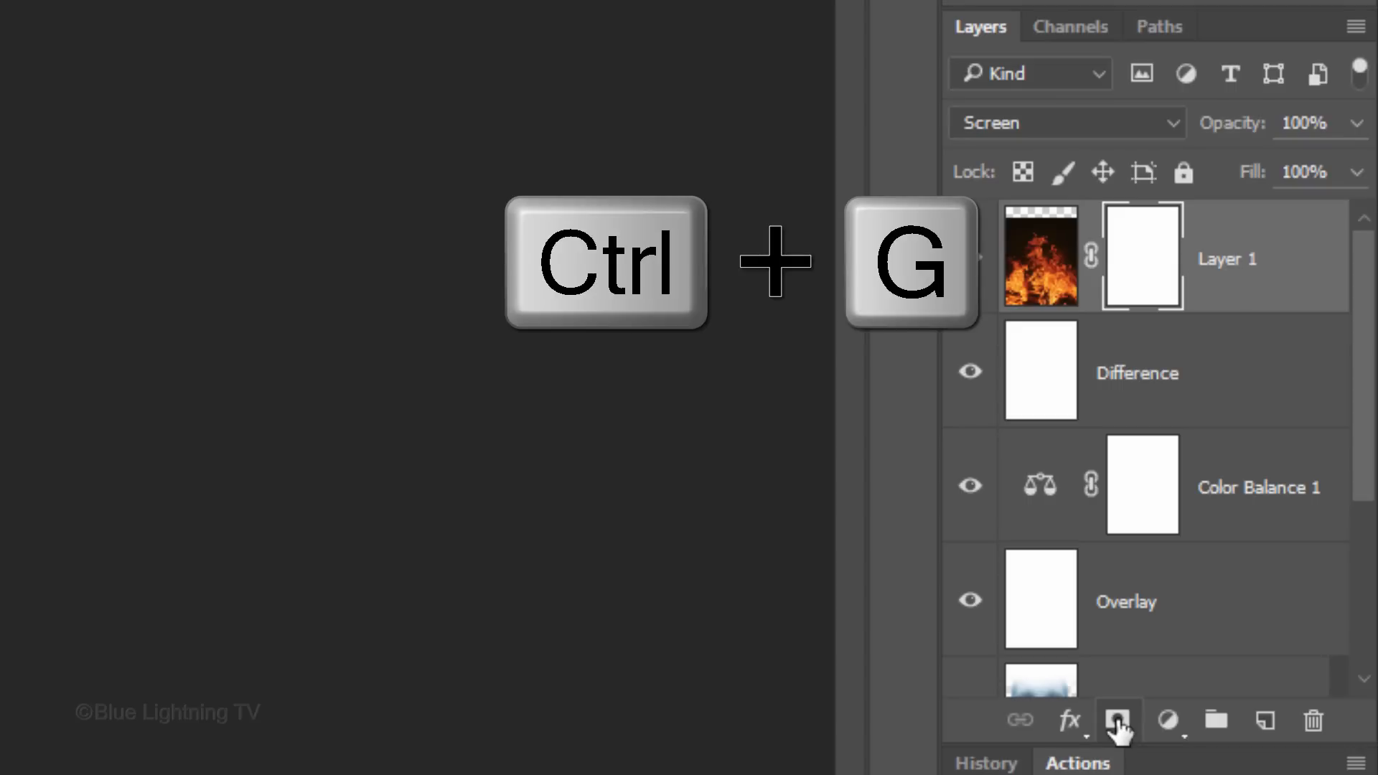
key("ctrl+g")
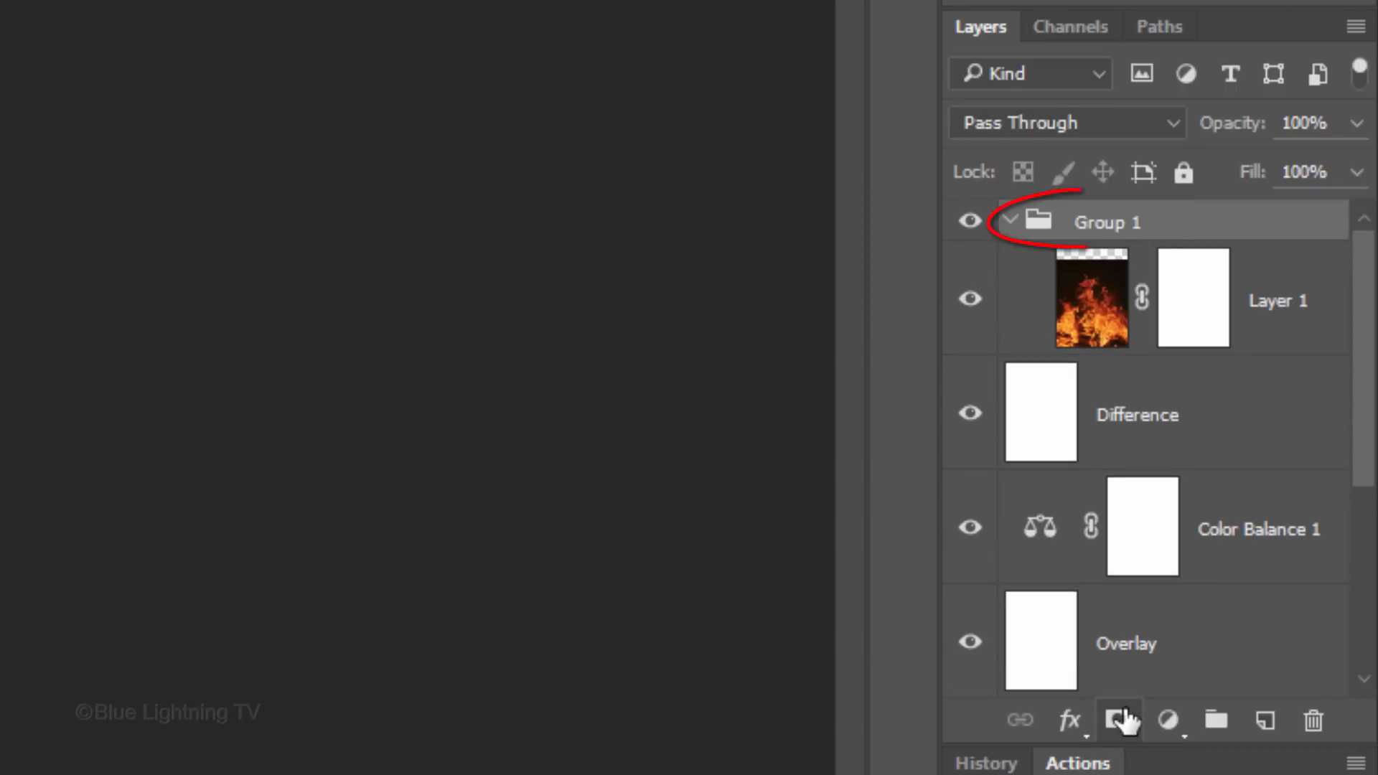
double_click(1106, 222)
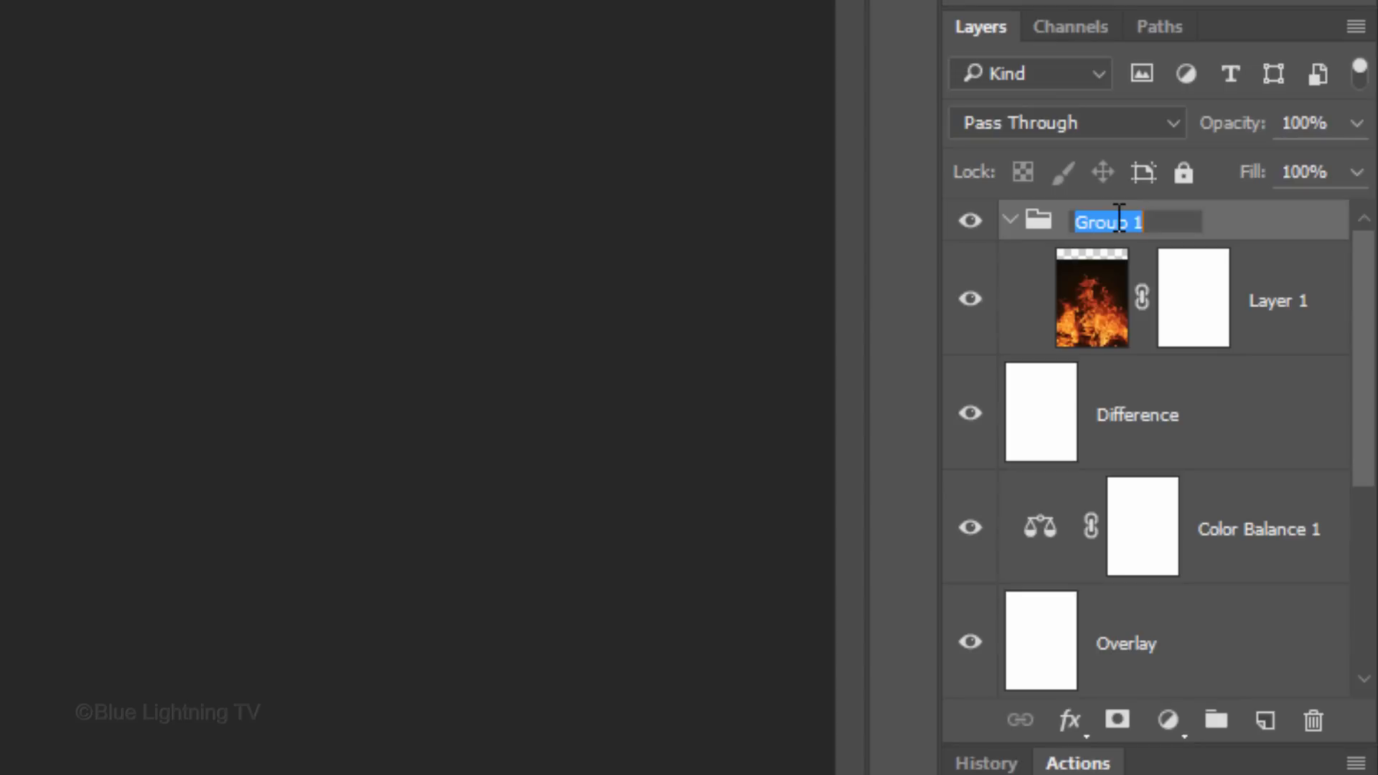
type("Flames")
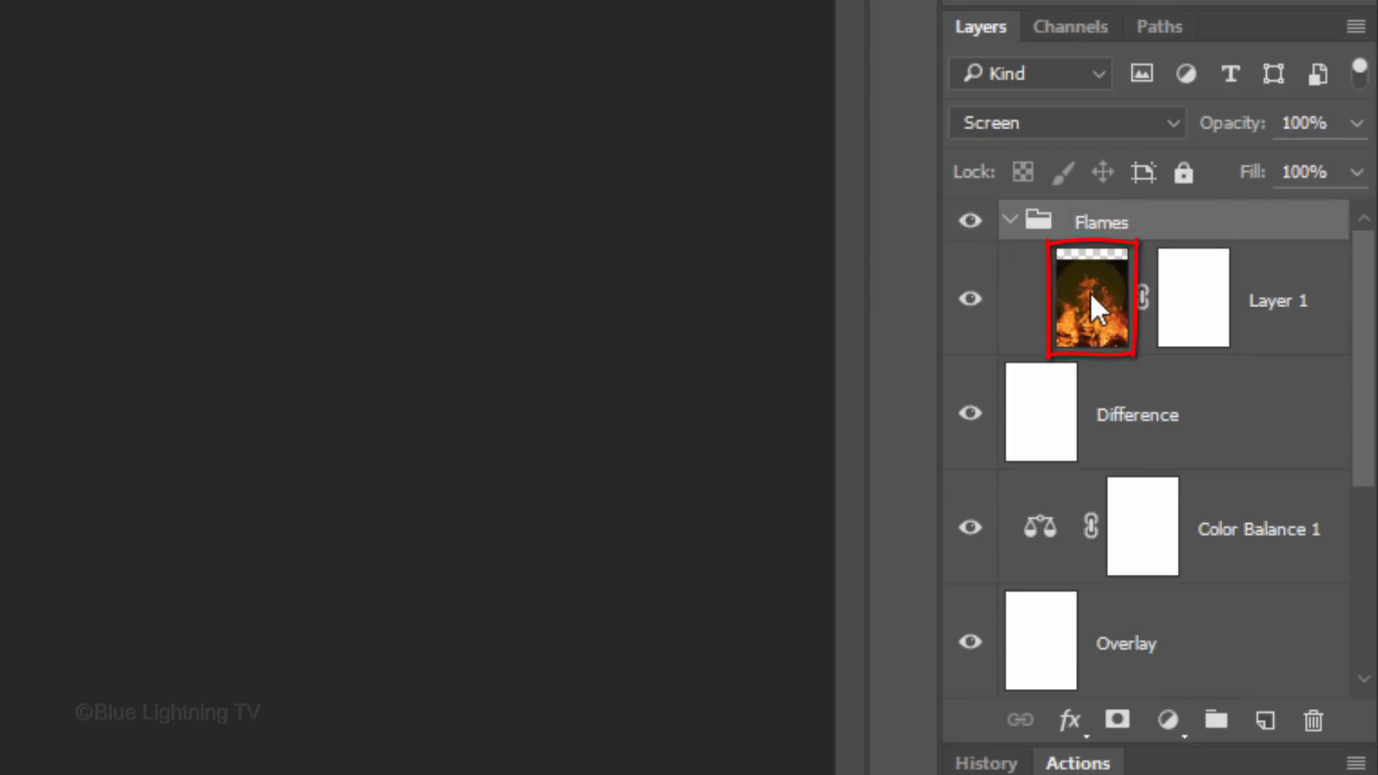
Duplicate the flame layer three times.
key("ctrl+j")
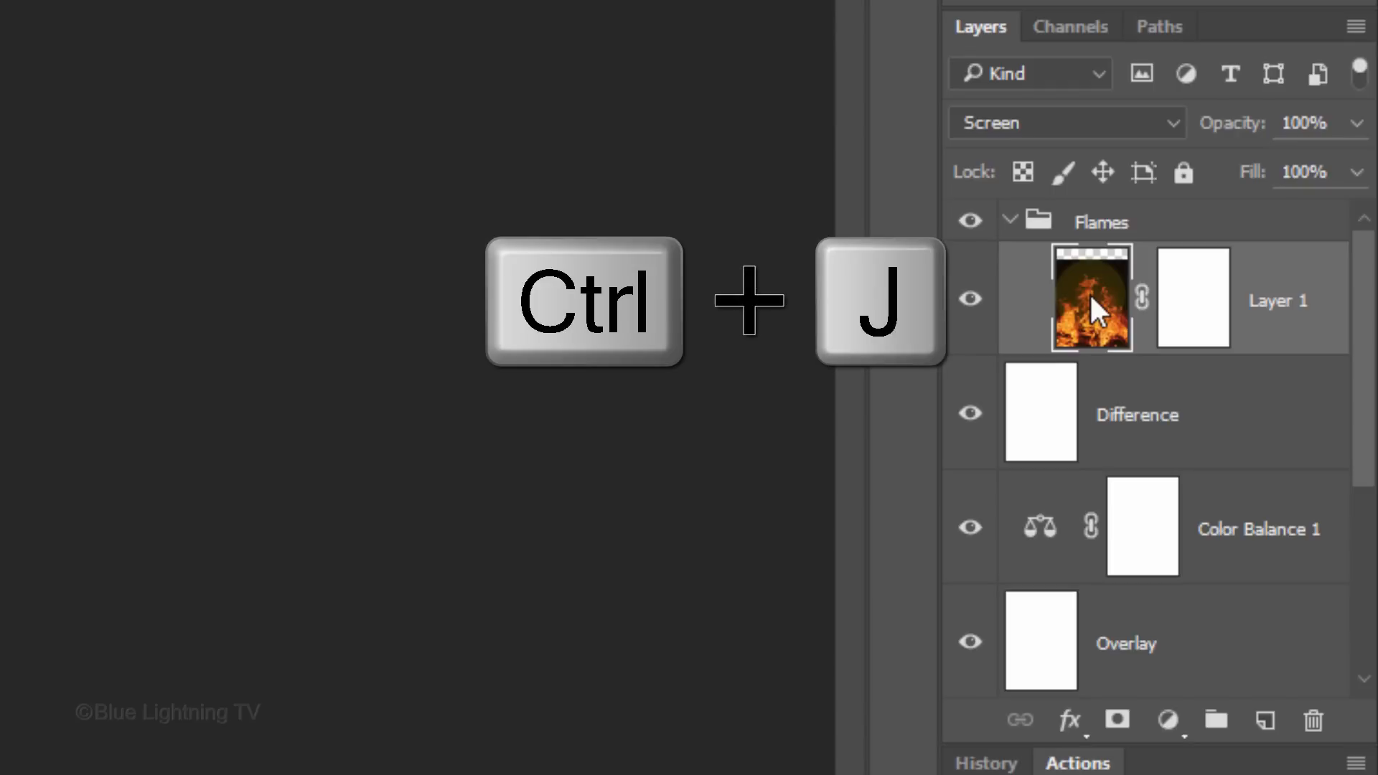
key("ctrl+j")
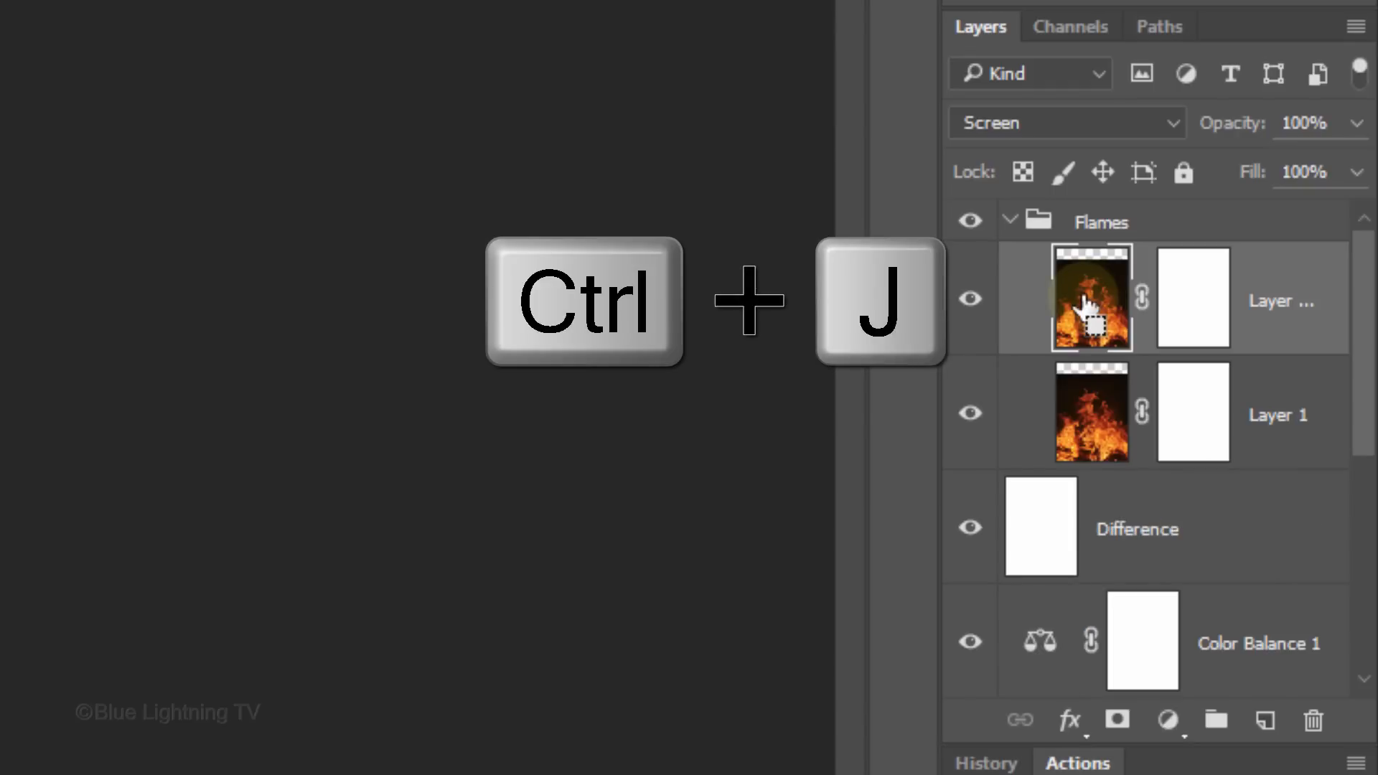
key("ctrl+j")
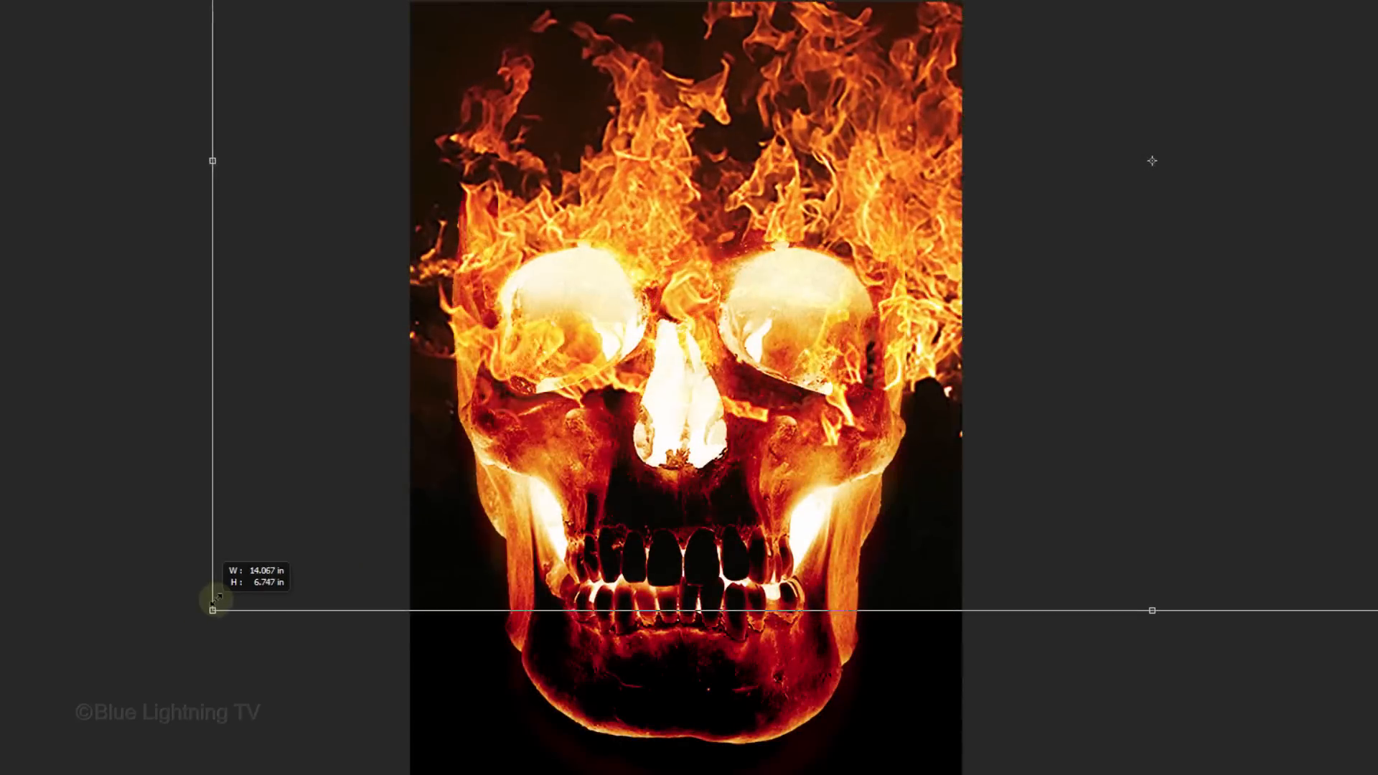
Scale down the bottom flame layer to crown the skull's top.
left_click_drag(213, 610, 336, 551)
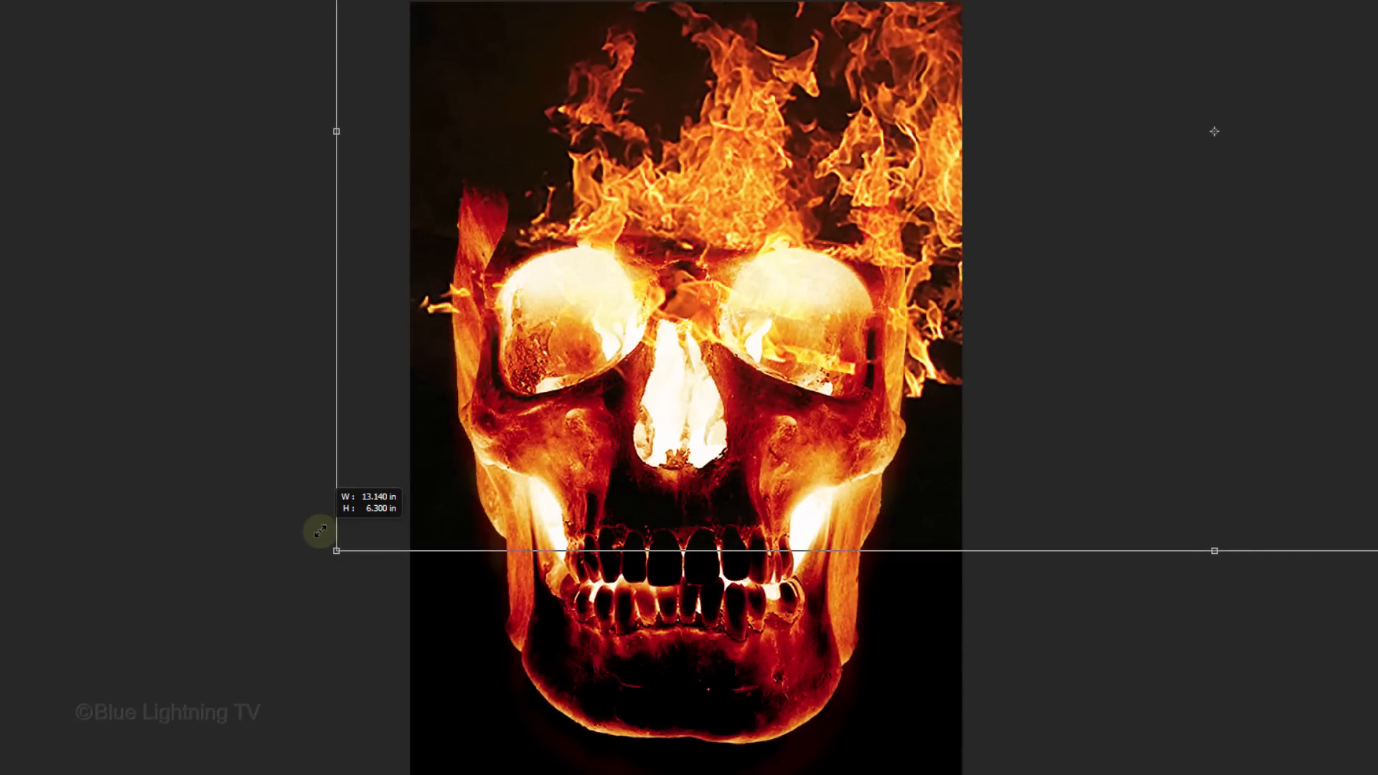
key("Enter")
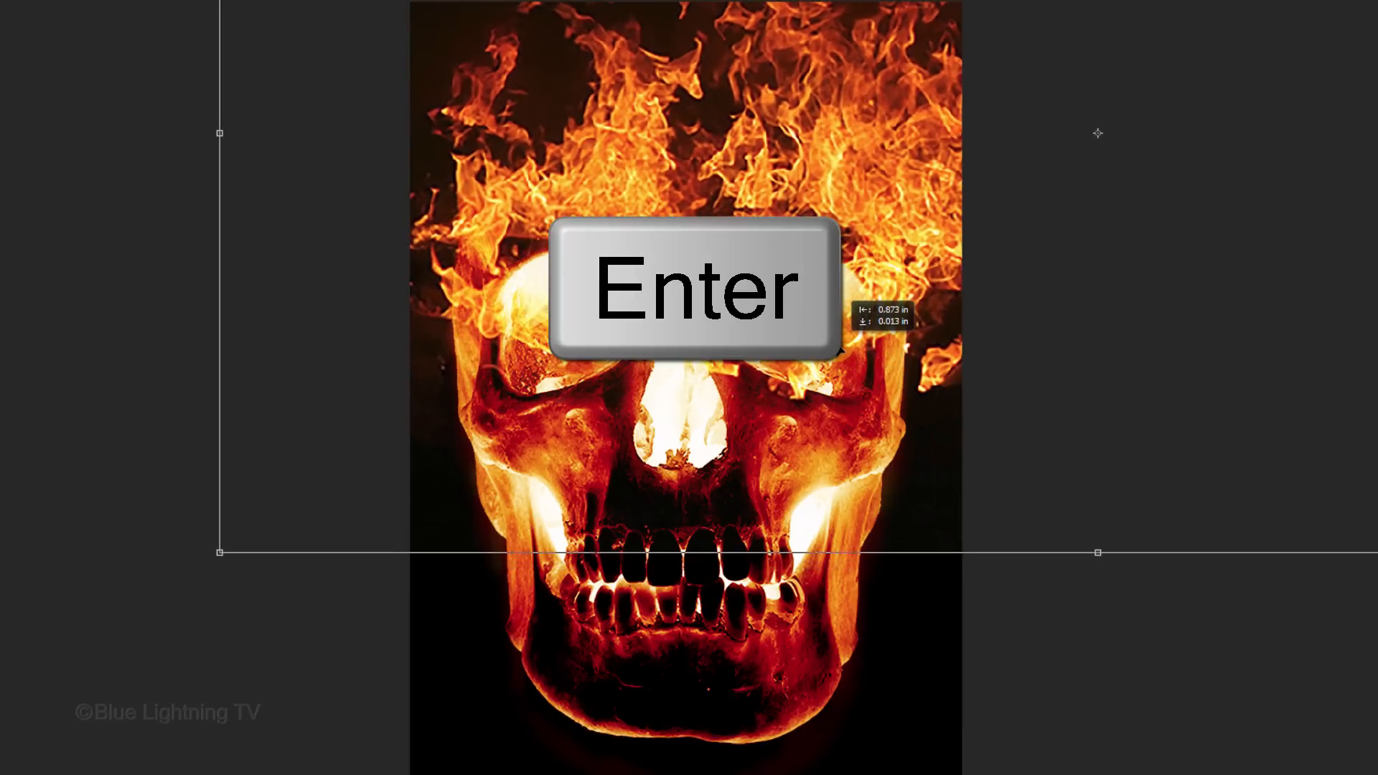
key("enter")
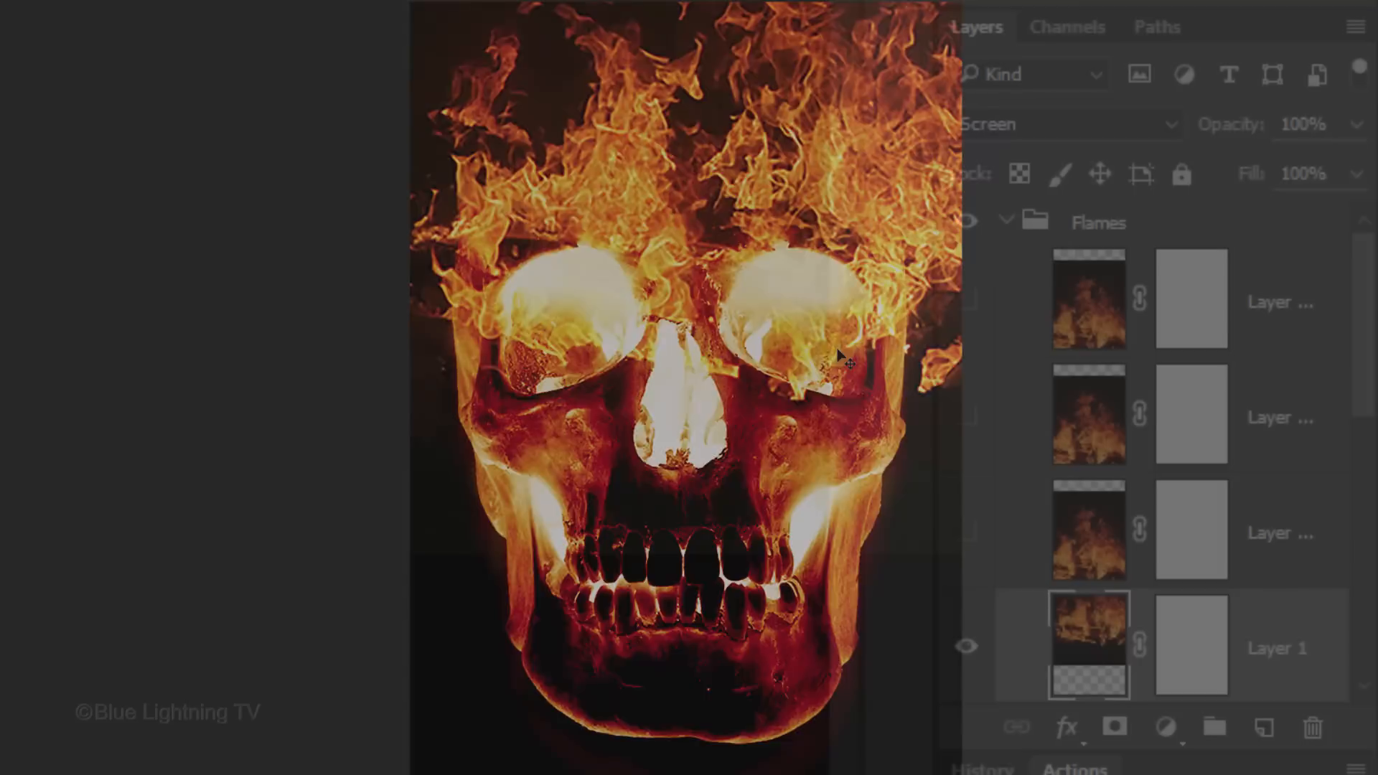
Hide the three upper flame copies and paint black into Layer 1's mask along its right edge.
left_click(1191, 646)
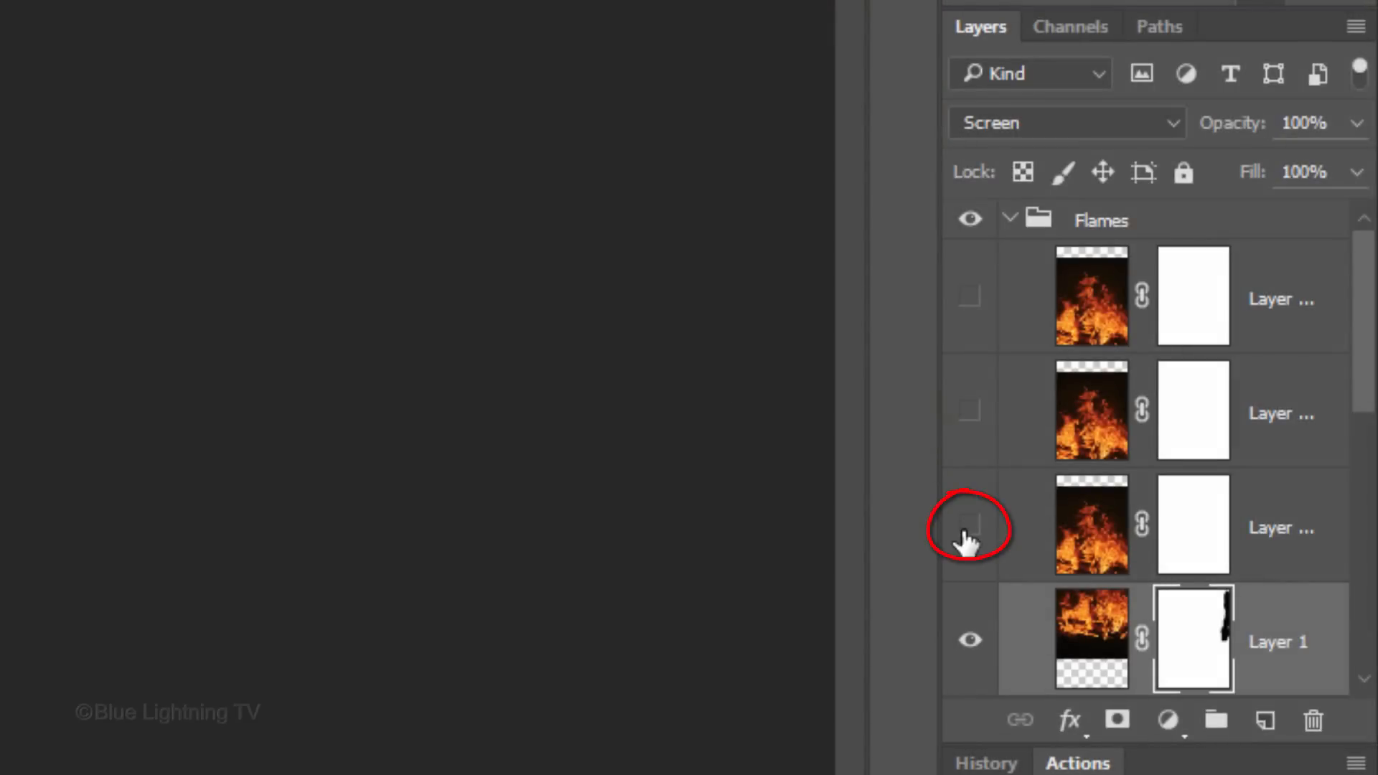
Show the third flame copy and select its layer mask to paint part of it away.
left_click(970, 526)
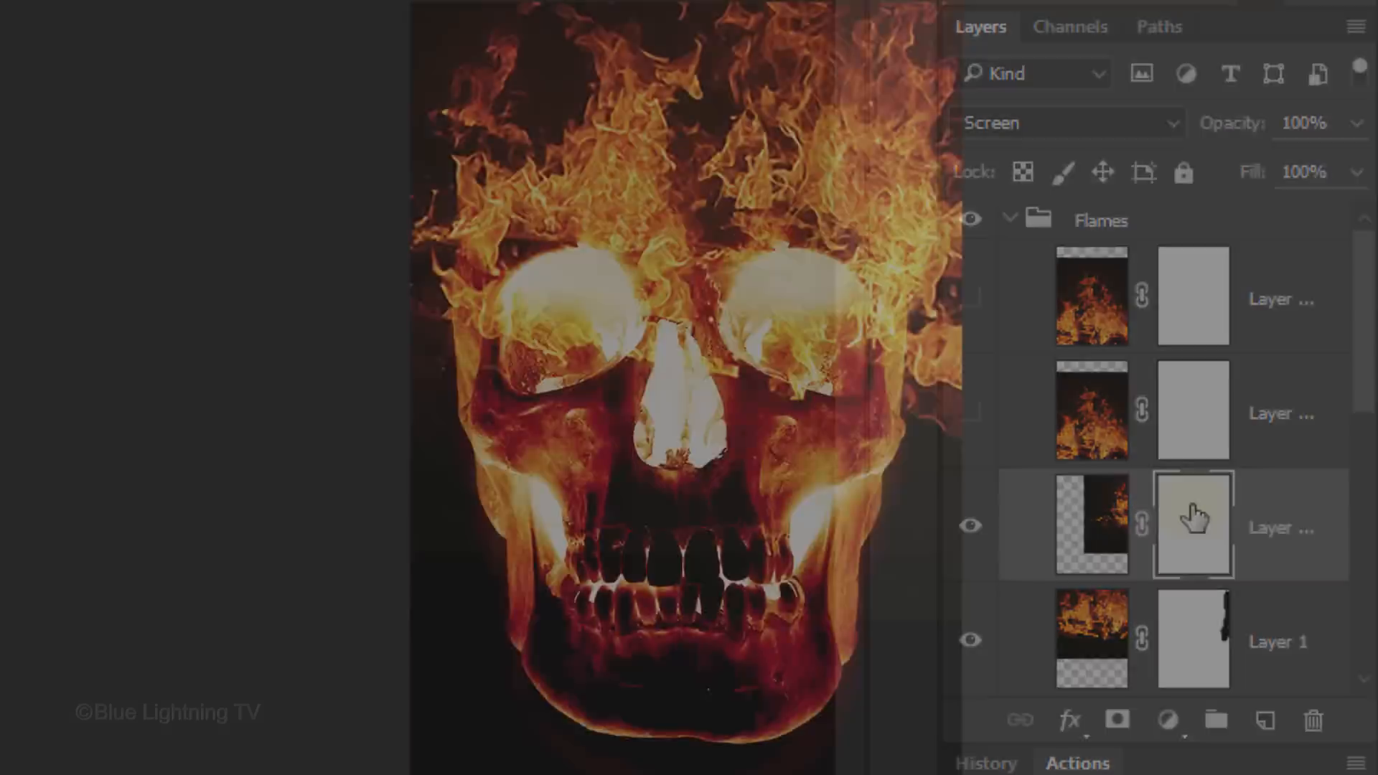
left_click(970, 412)
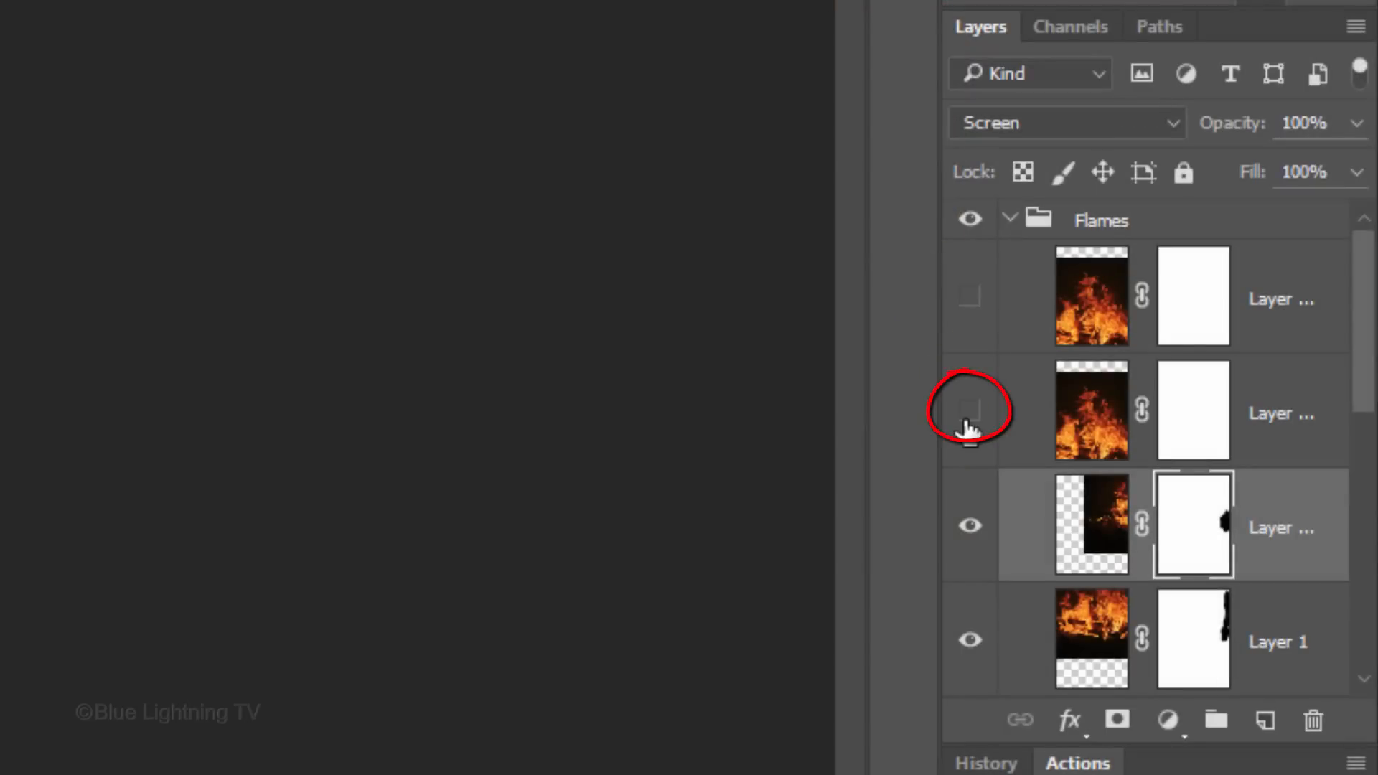